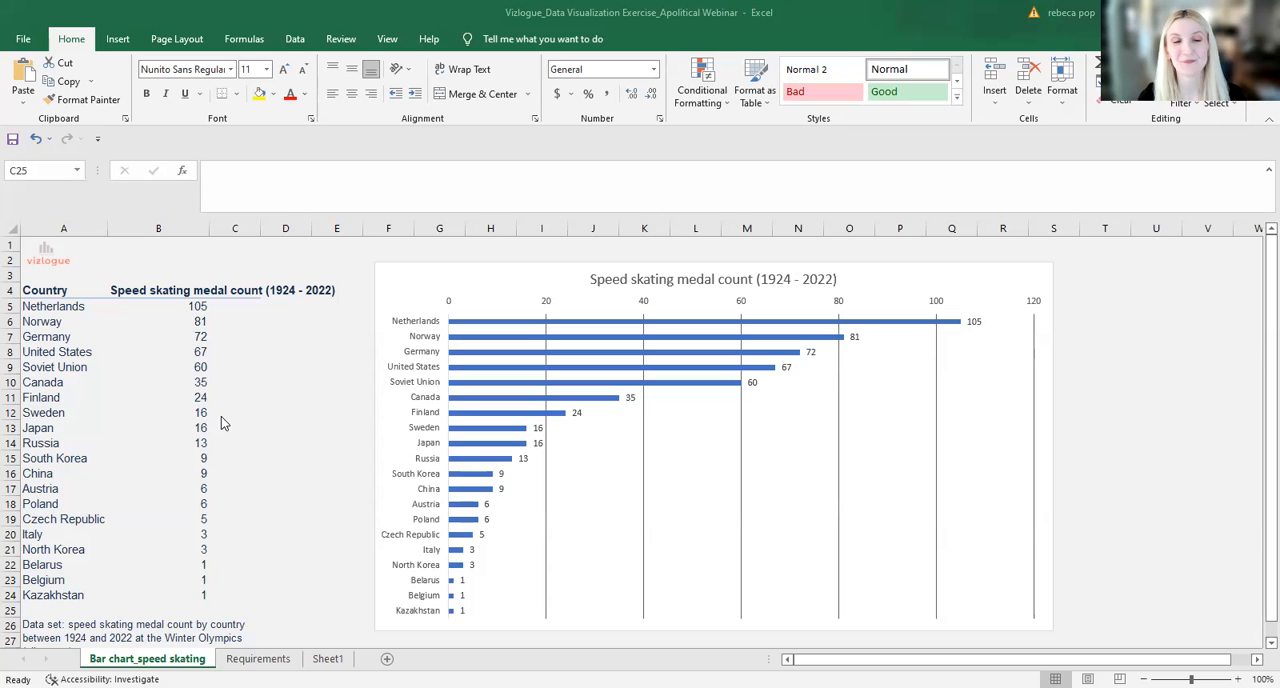
pyautogui.moveTo(71, 321)
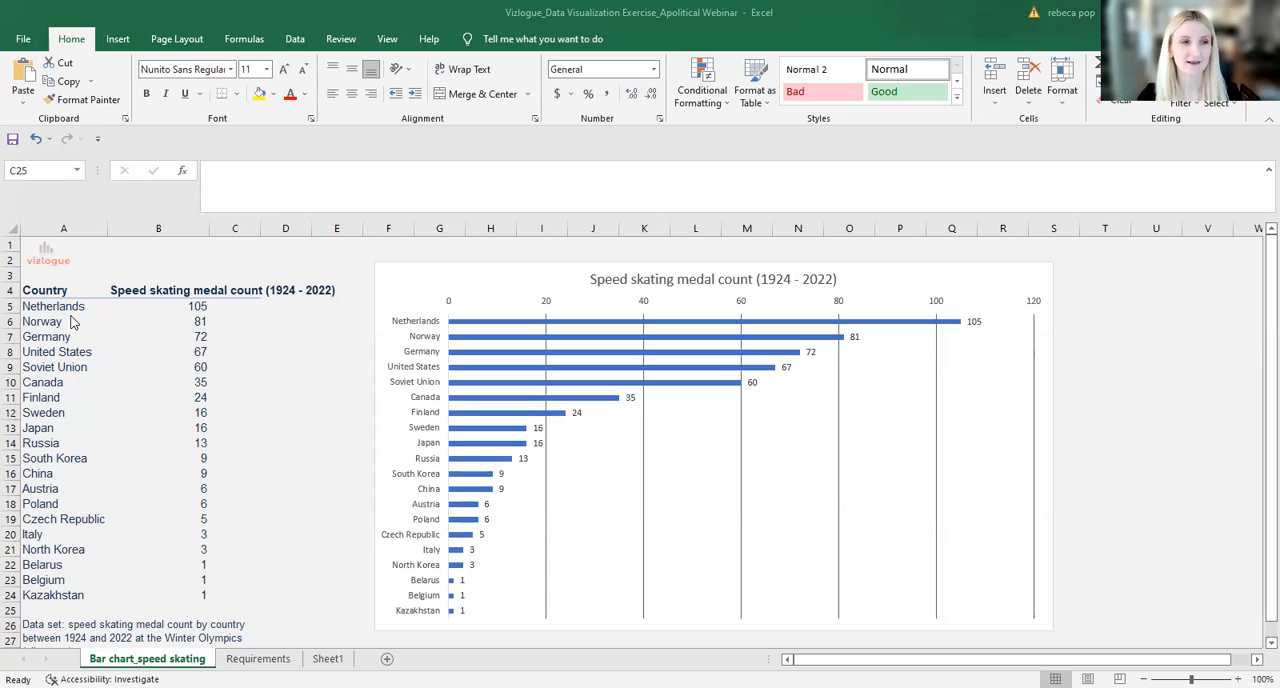
pyautogui.moveTo(265, 402)
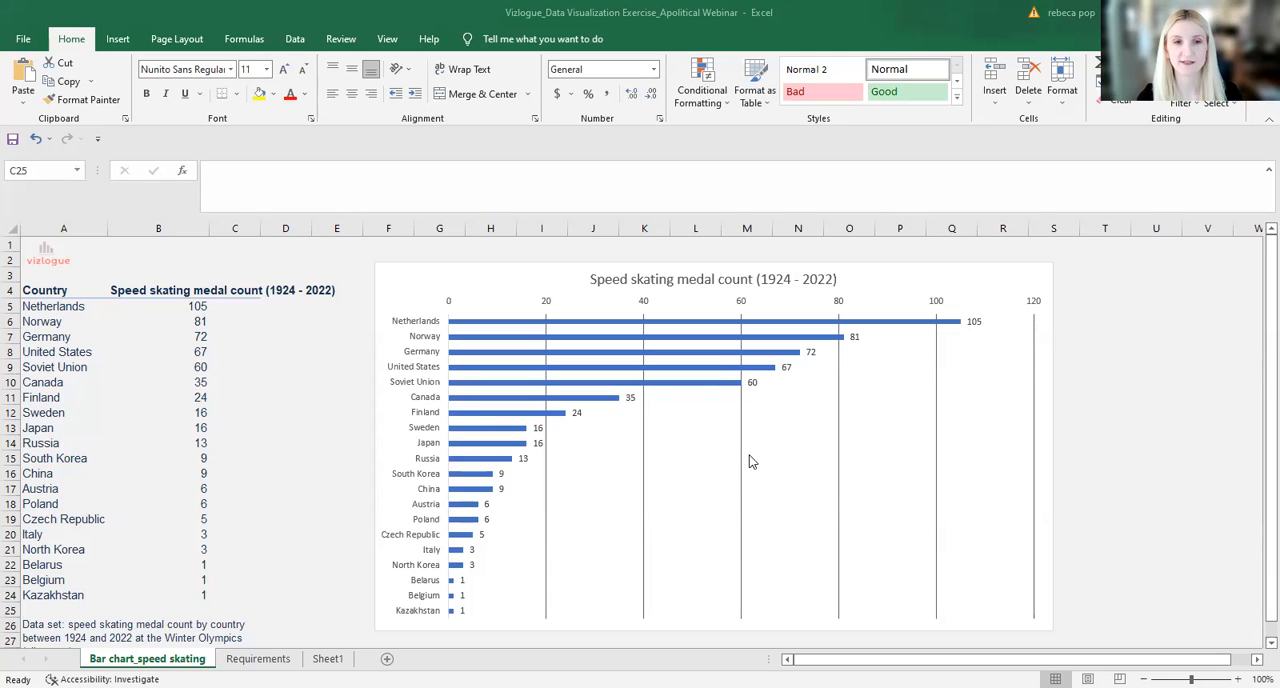
pyautogui.moveTo(752, 461)
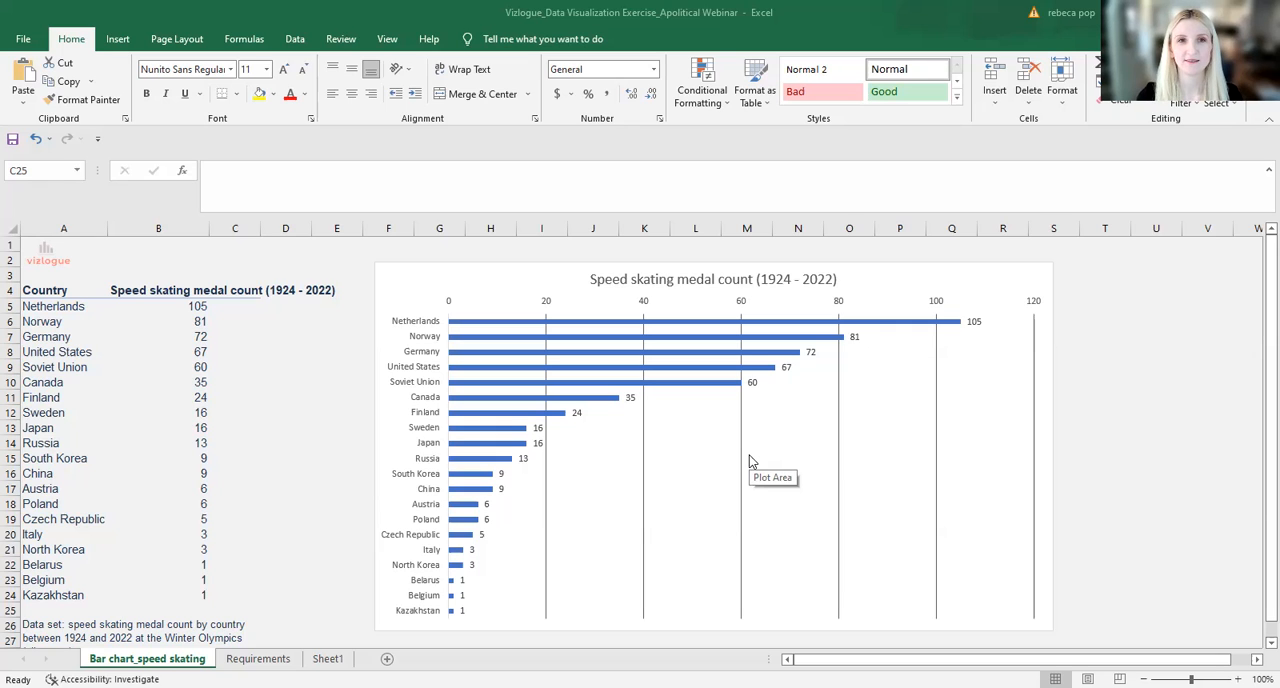
pyautogui.moveTo(169, 6)
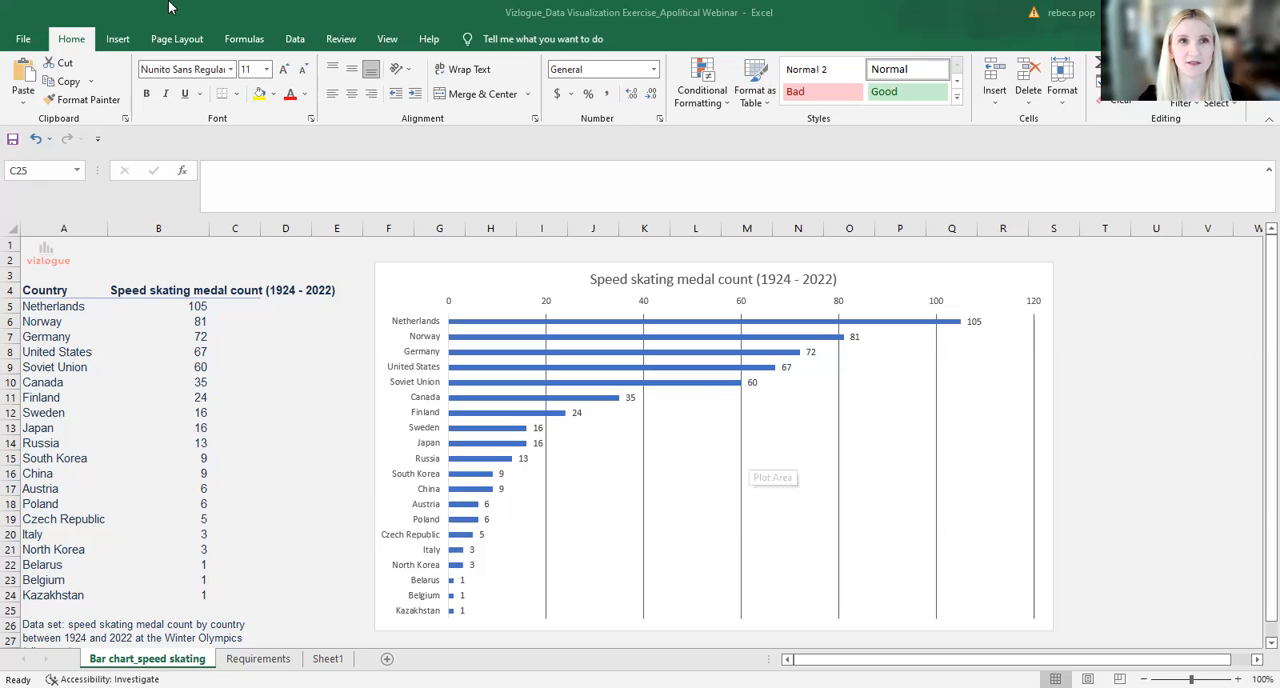
pyautogui.moveTo(354, 14)
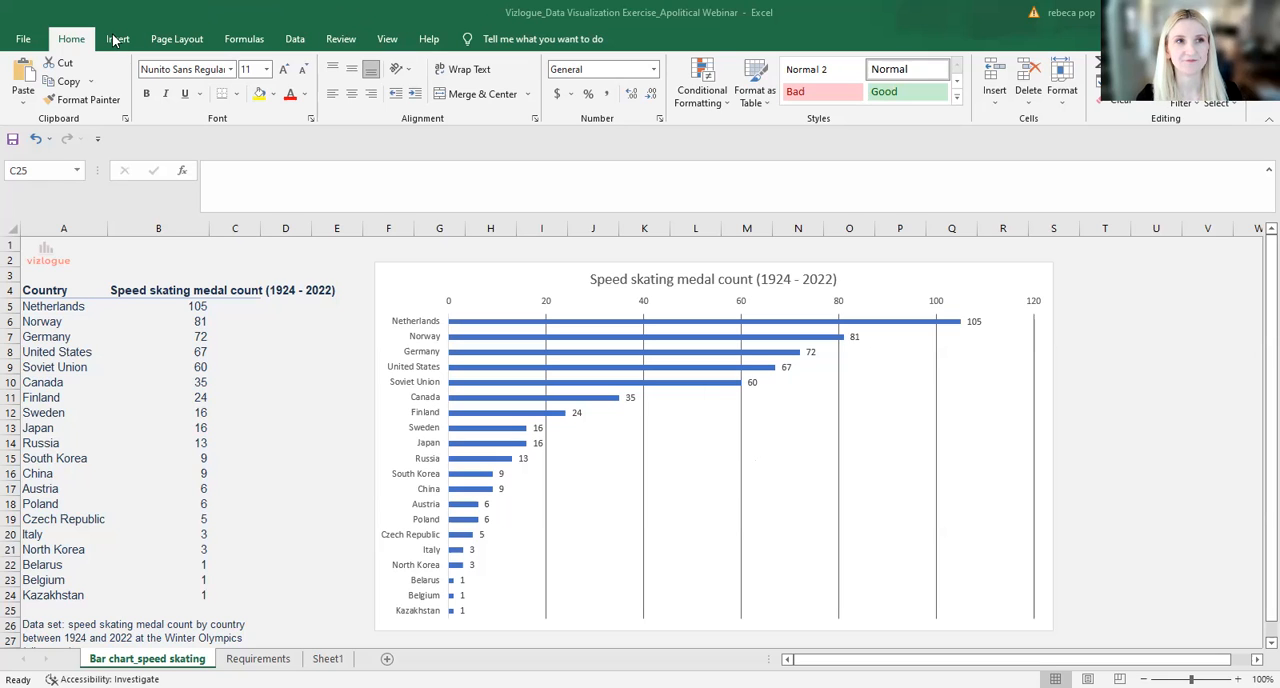
# Step: Show the Insert ribbon tab with its chart, picture and shape commands
pyautogui.click(117, 38)
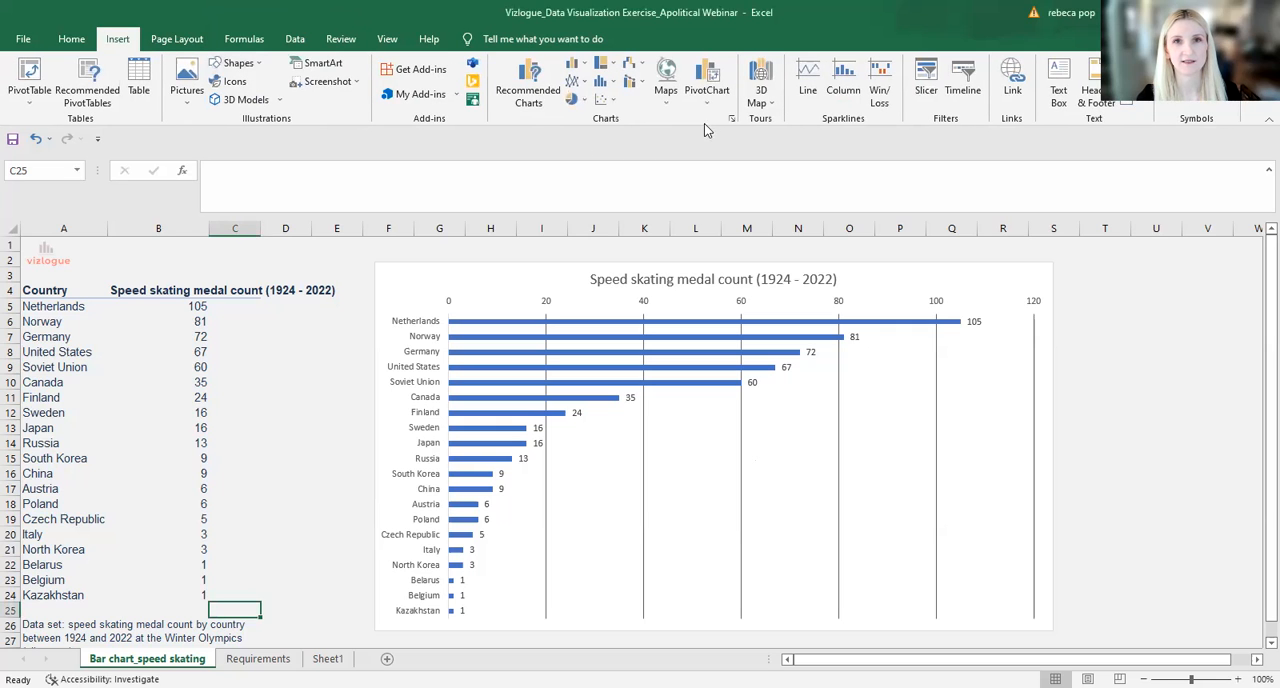
pyautogui.moveTo(725, 135)
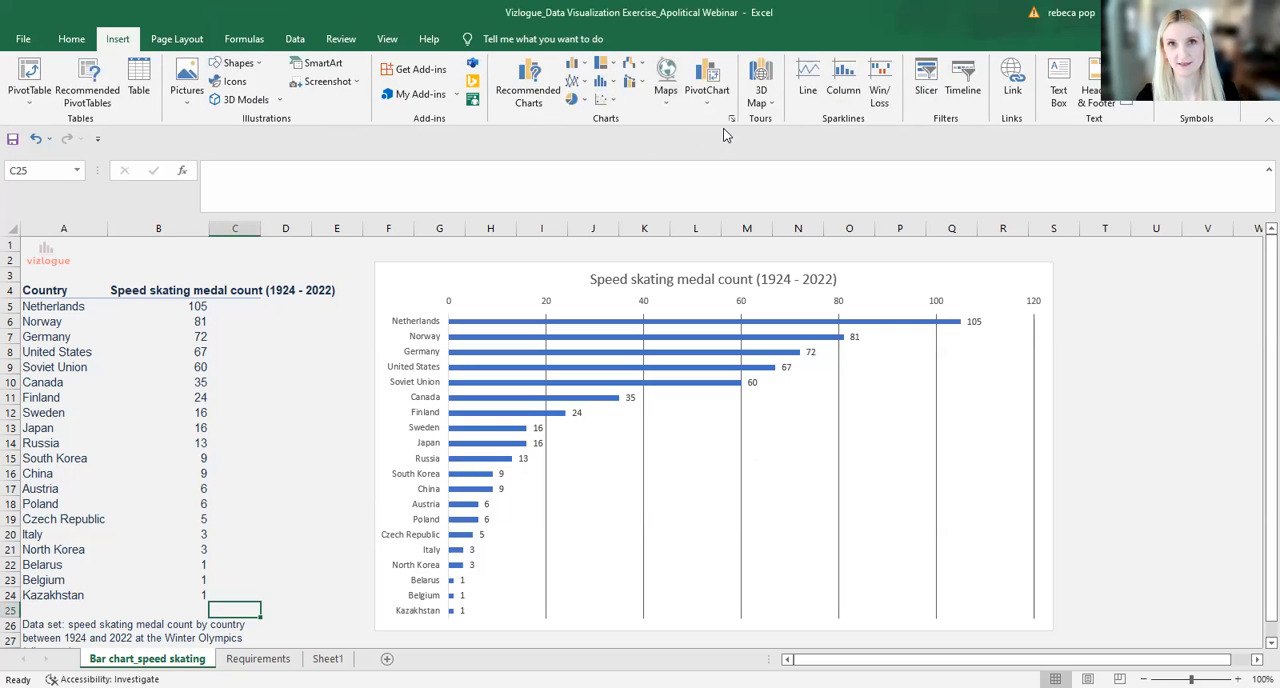
pyautogui.moveTo(207, 368)
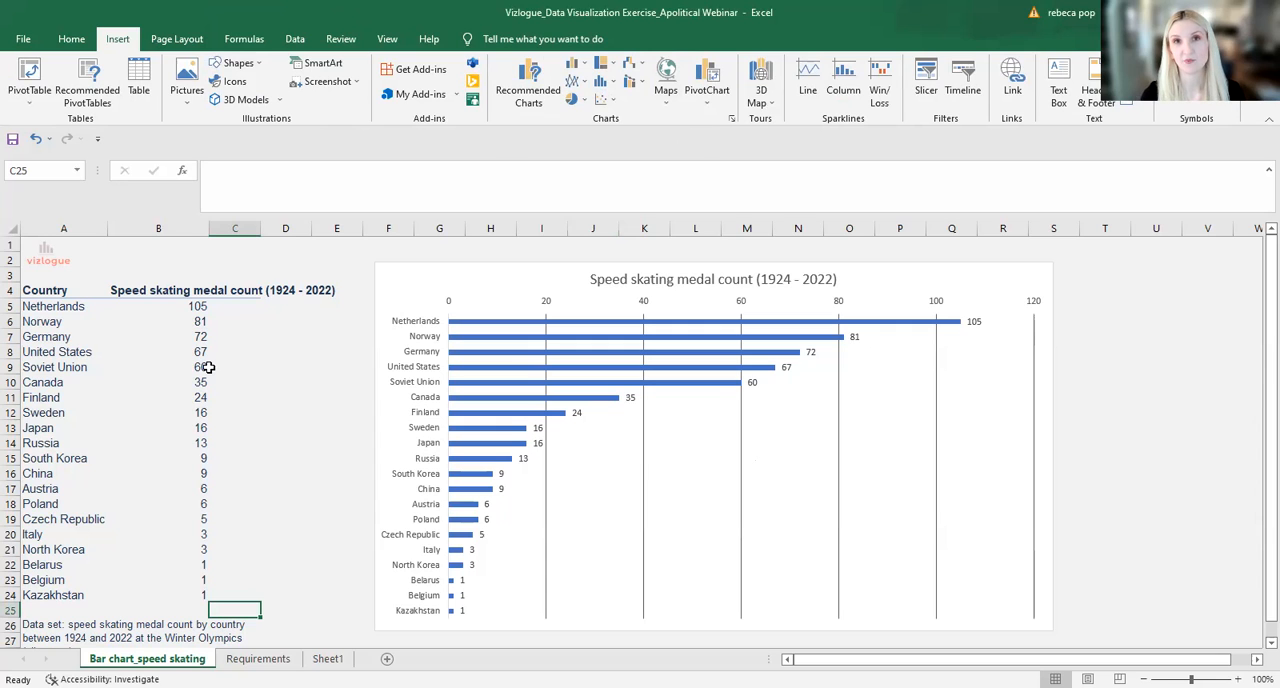
# Step: View the Requirements sheet with its eight data visualization steps
pyautogui.click(258, 658)
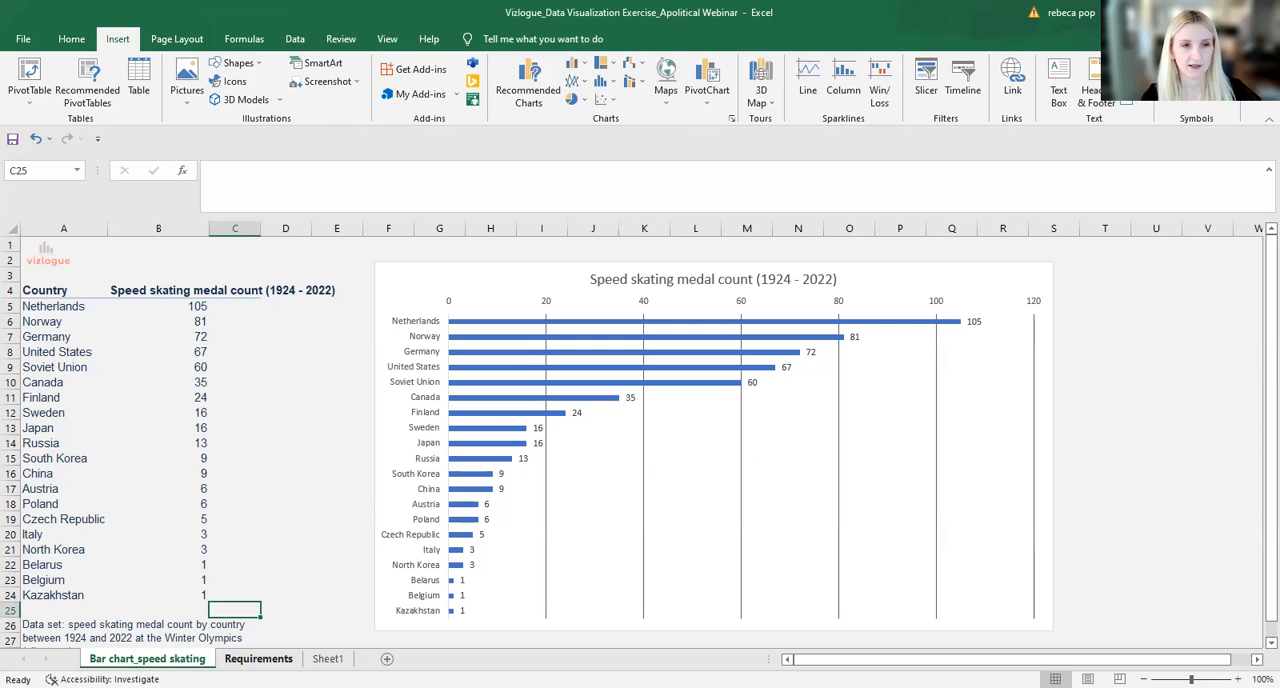
pyautogui.click(258, 658)
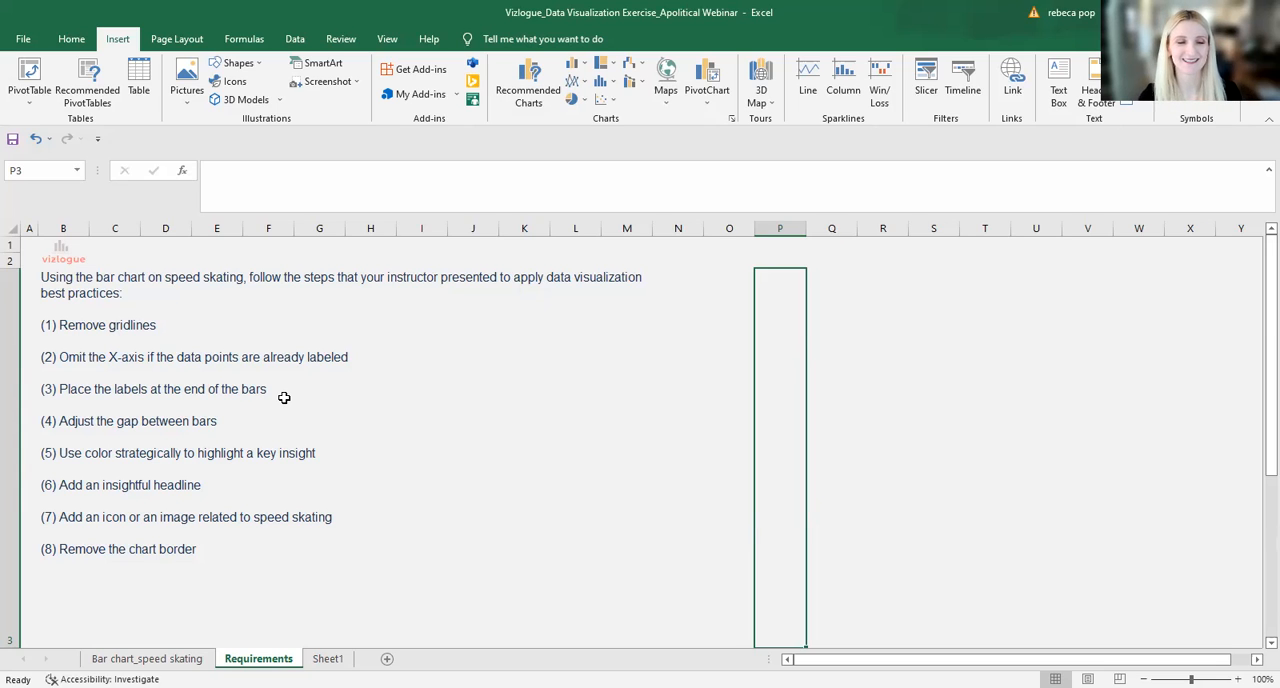
# Step: Check Requirements once more, return to Bar chart_speed skating, and deselect the chart
pyautogui.click(146, 658)
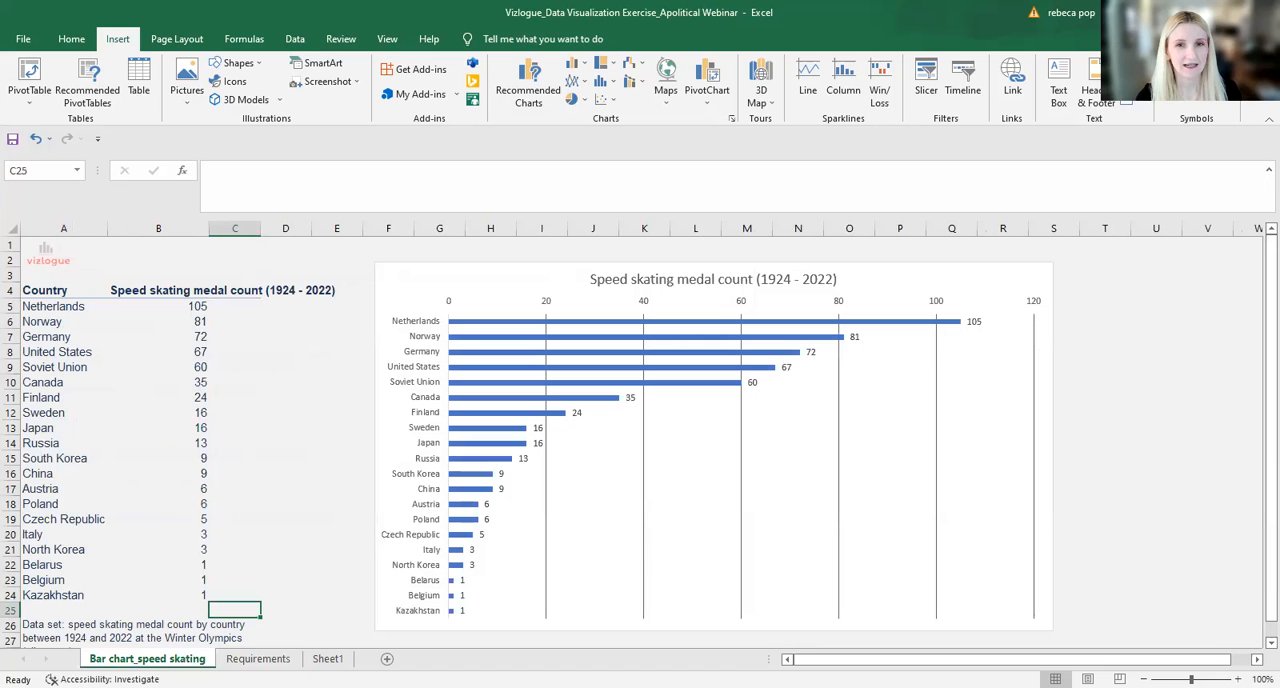
pyautogui.moveTo(676, 545)
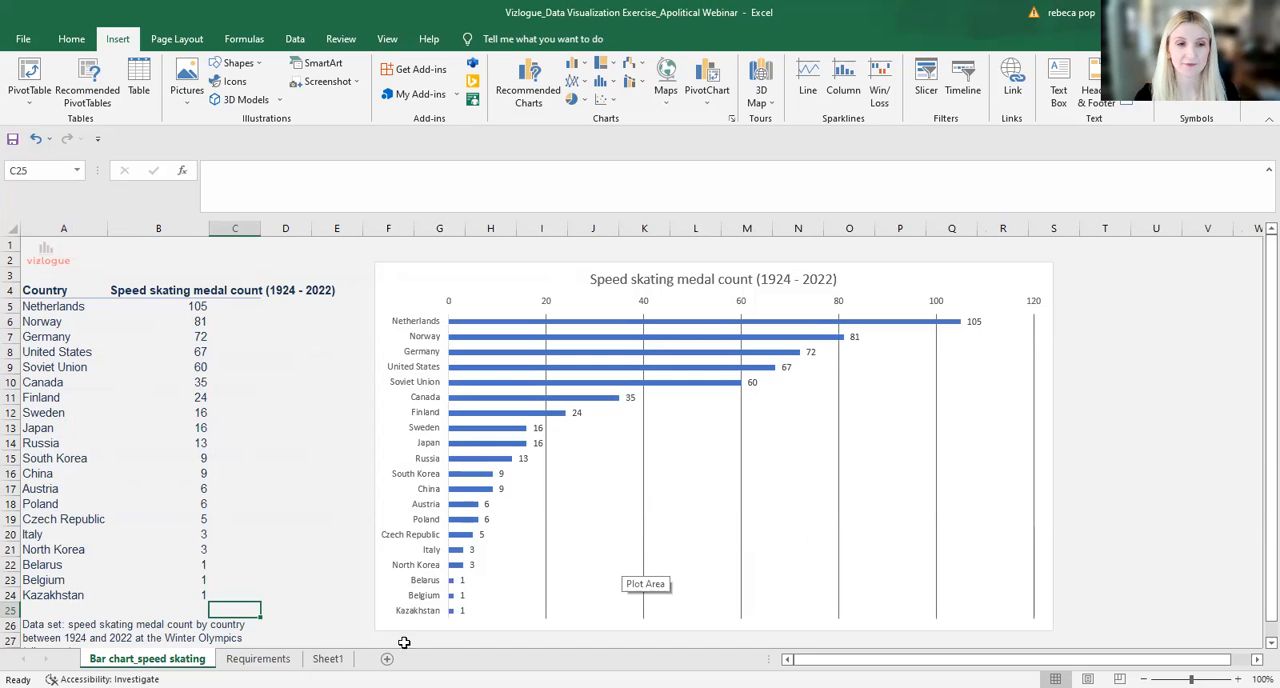
pyautogui.click(258, 658)
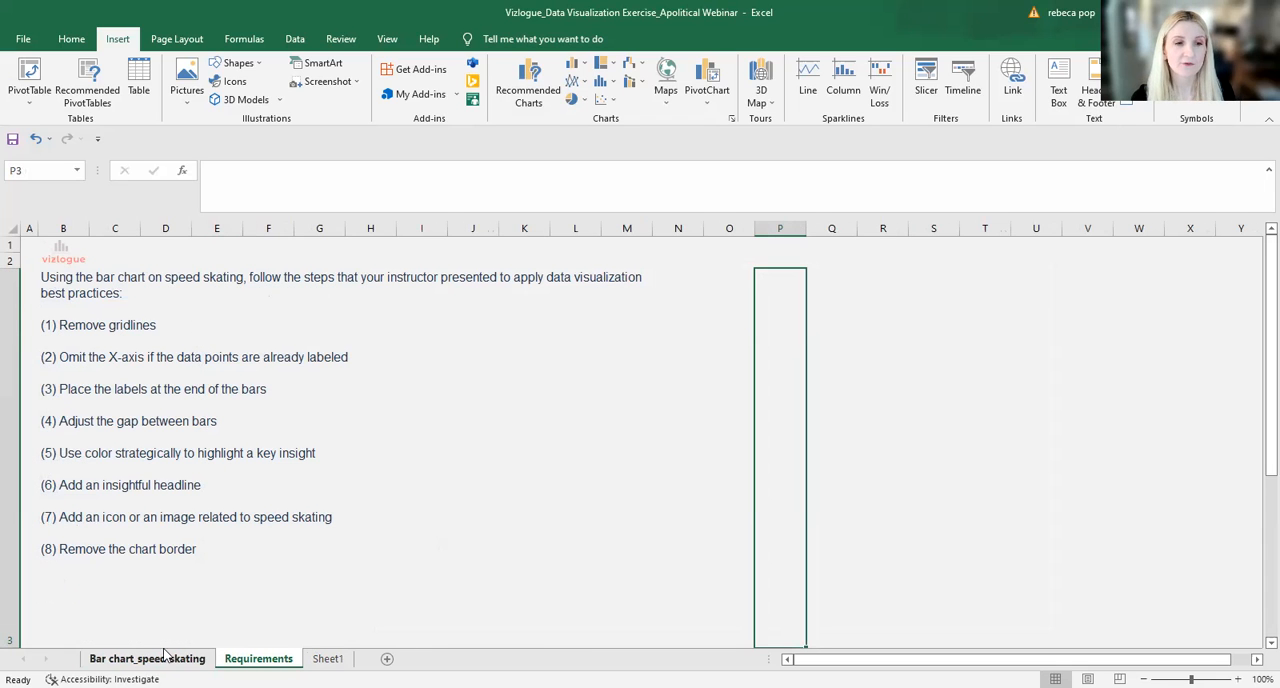
pyautogui.click(147, 658)
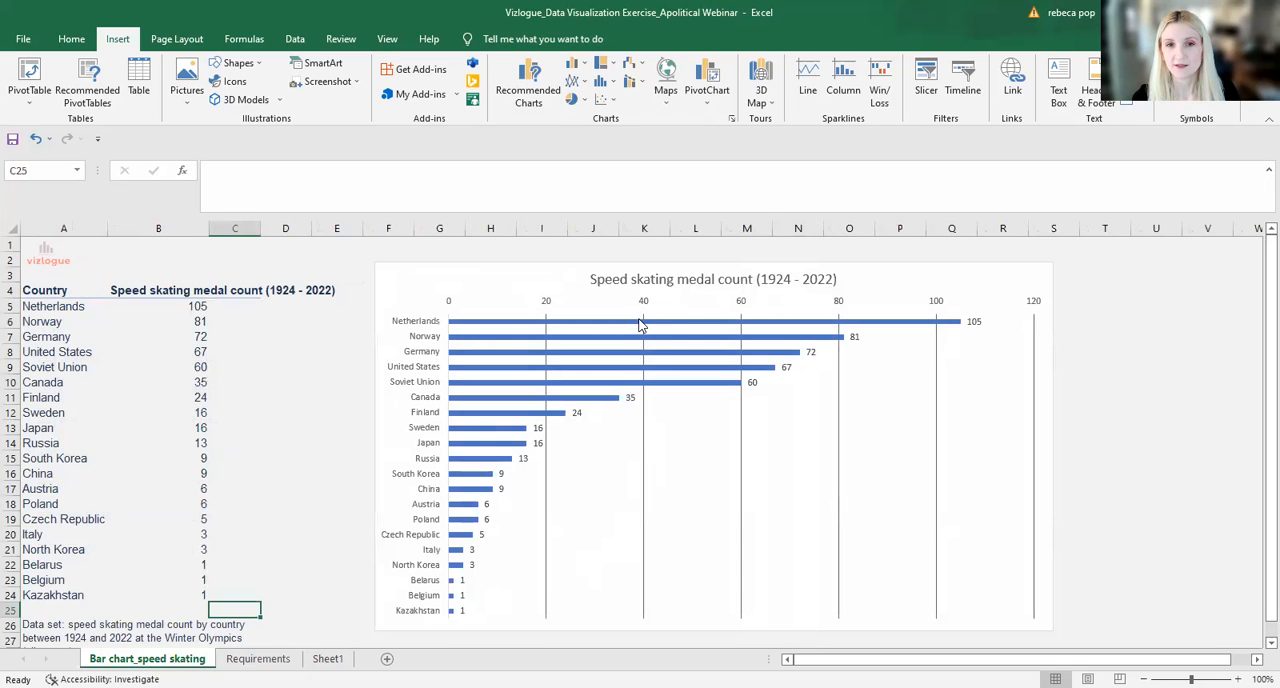
pyautogui.moveTo(751, 322)
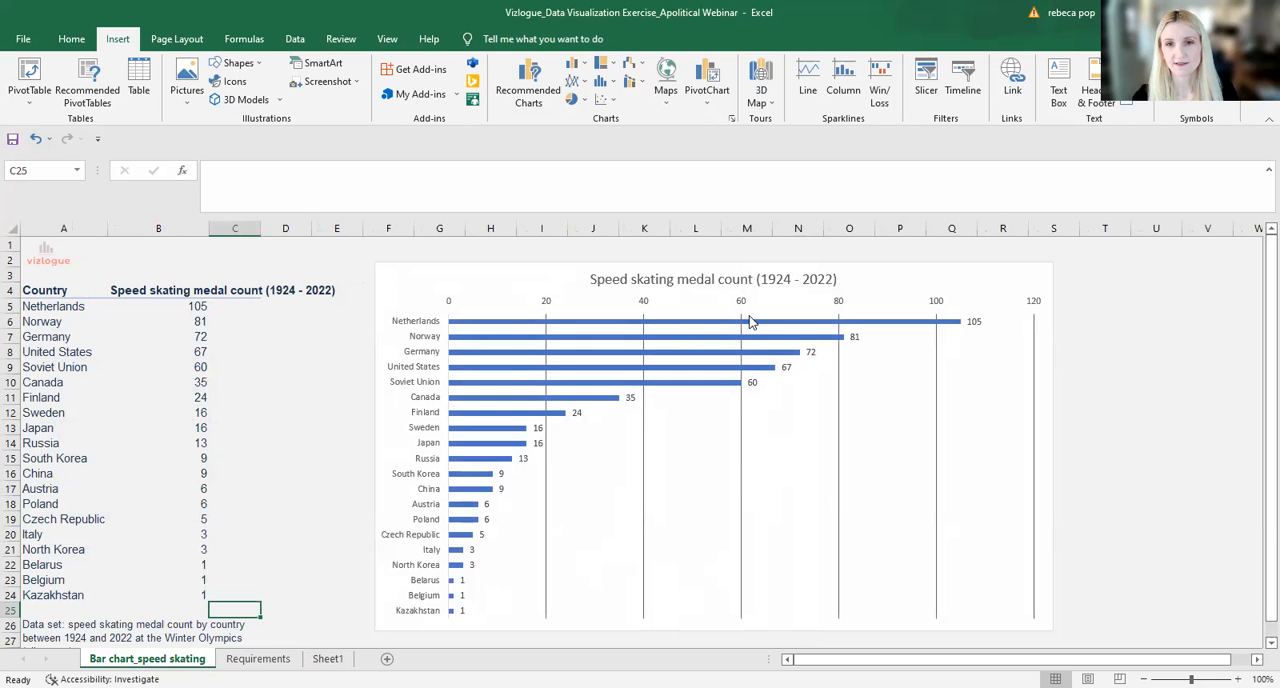
pyautogui.moveTo(1010, 478)
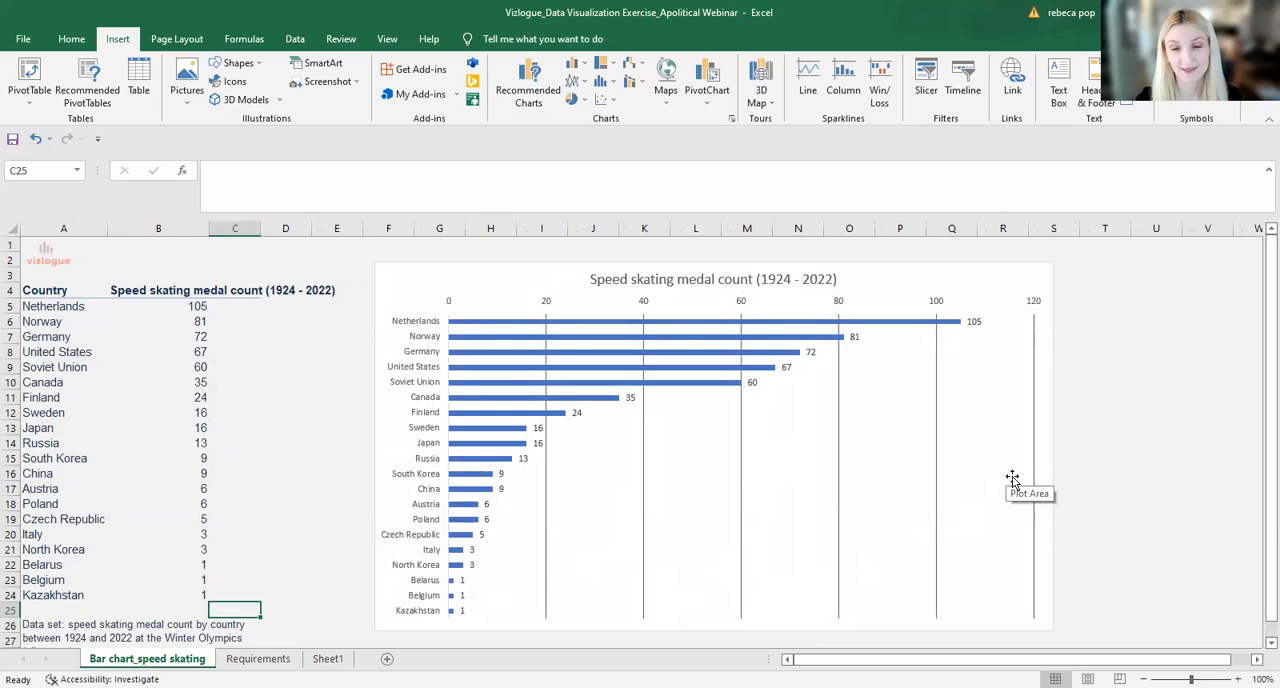
pyautogui.moveTo(723, 478)
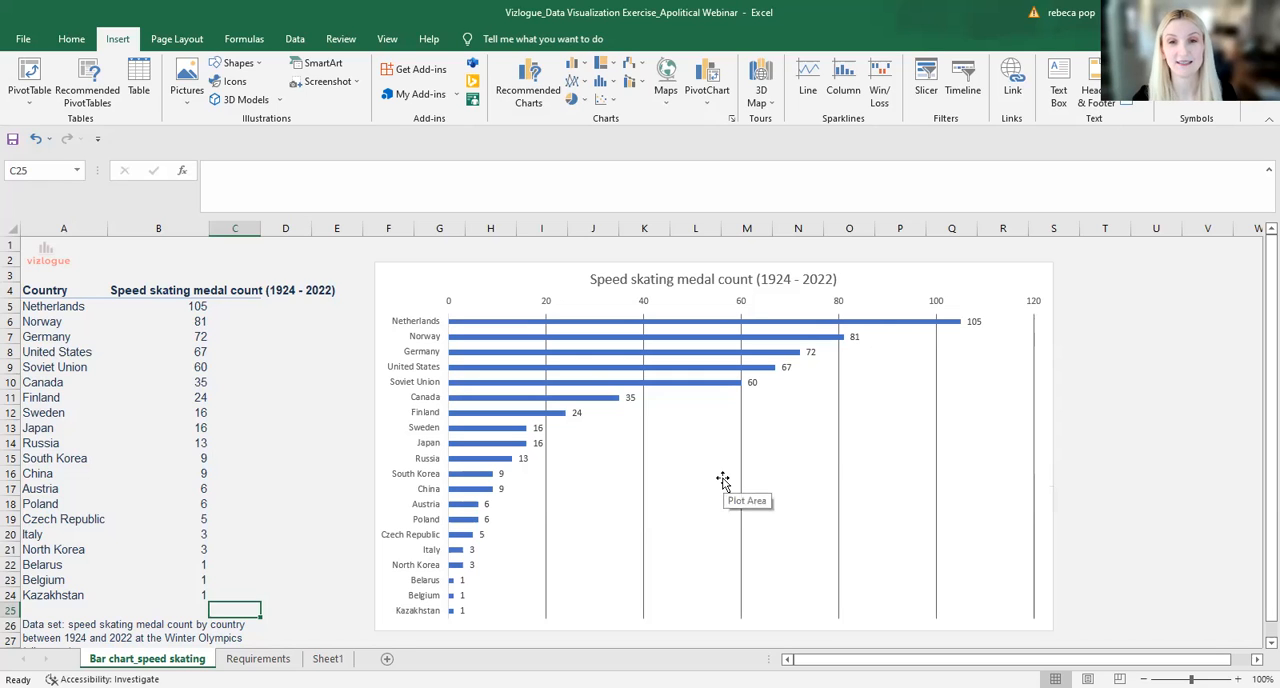
pyautogui.moveTo(582, 488)
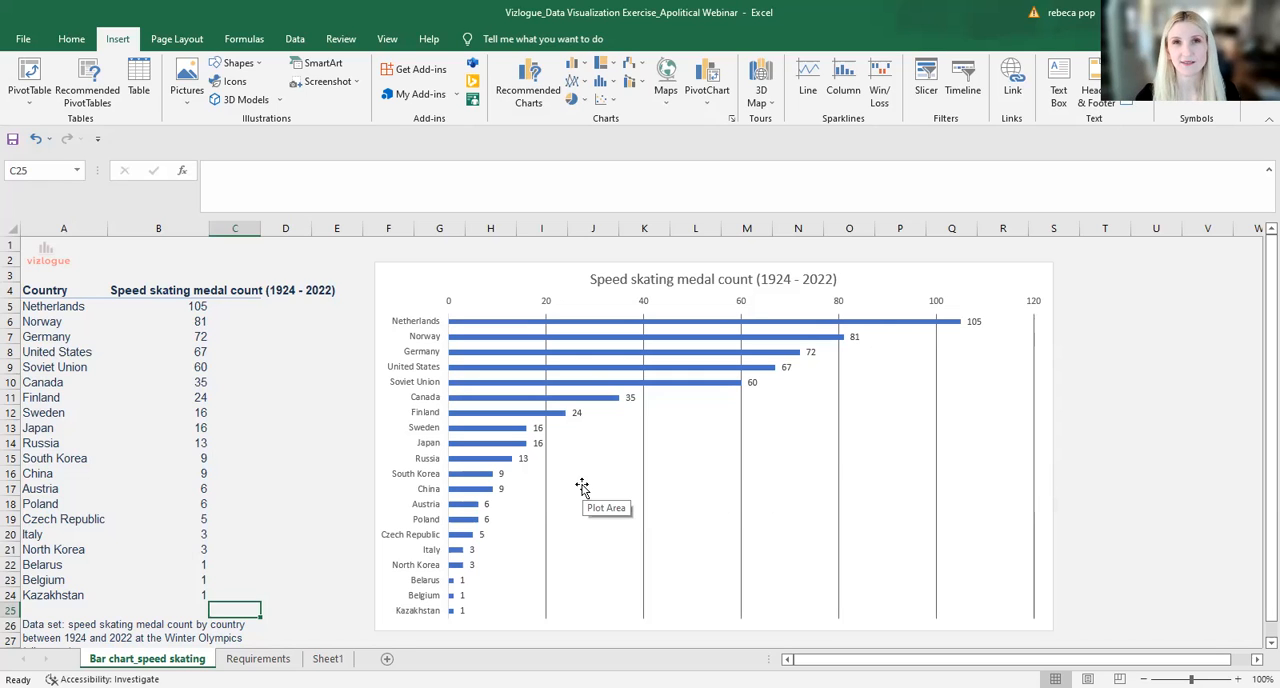
pyautogui.moveTo(549, 510)
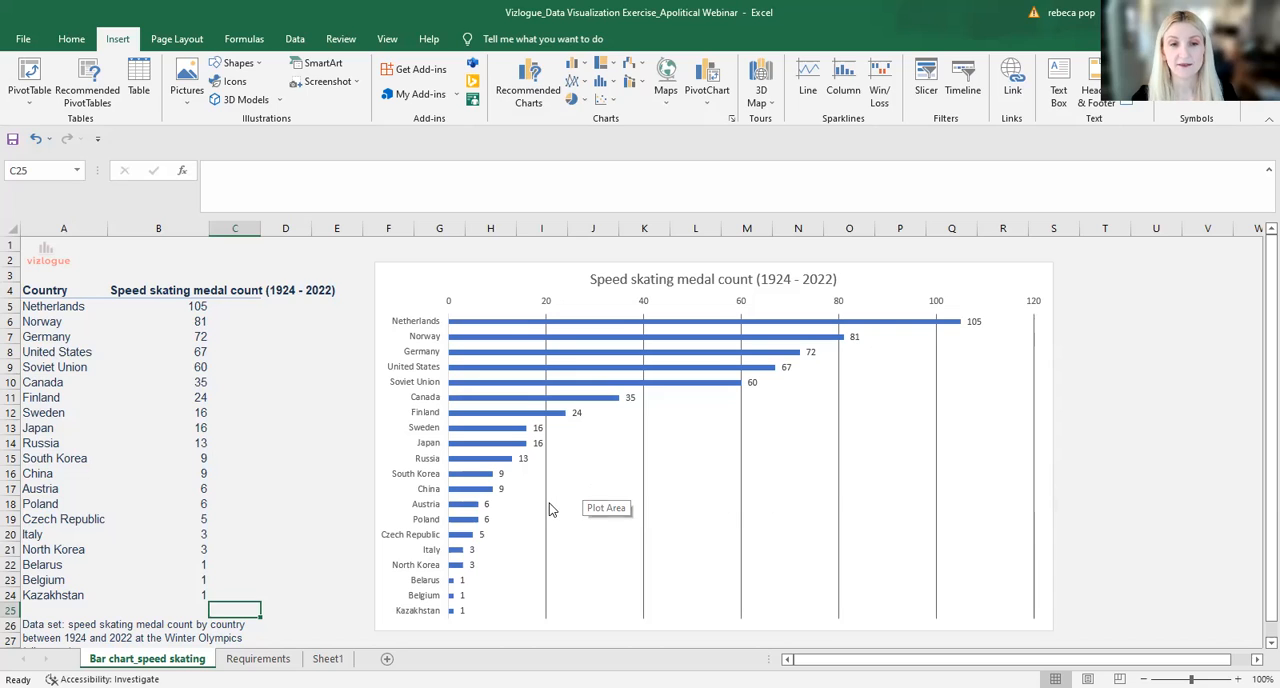
pyautogui.moveTo(547, 508)
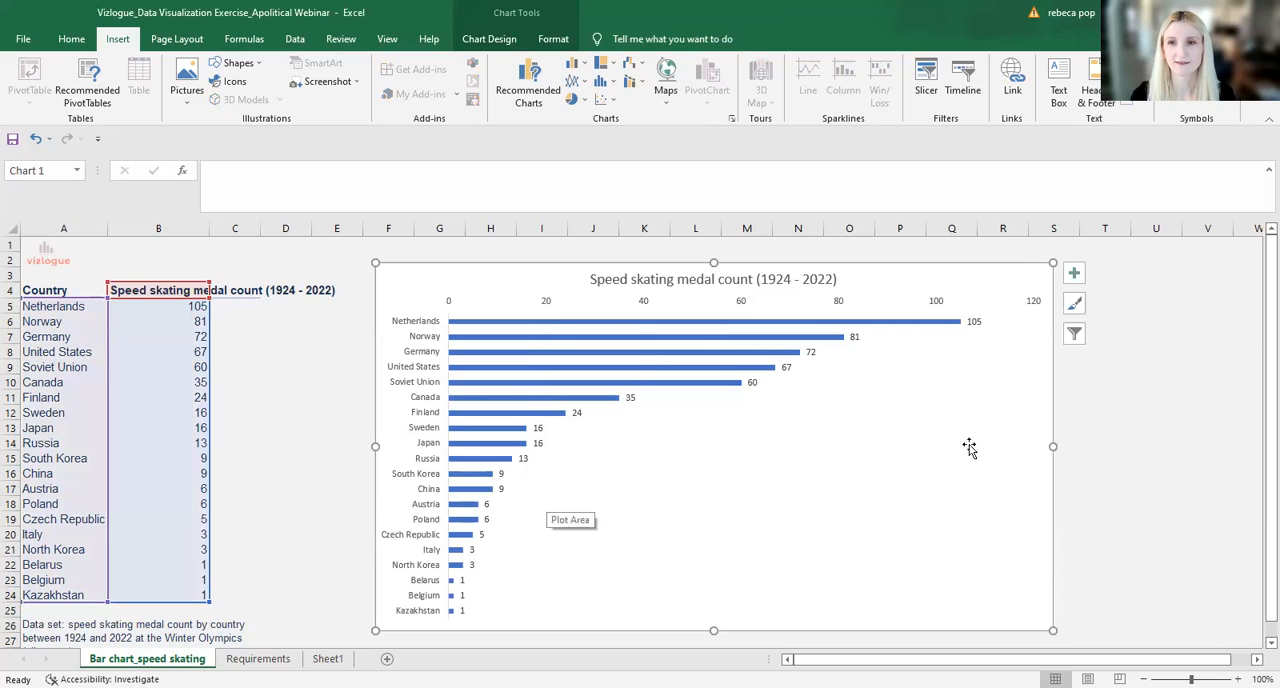
pyautogui.moveTo(1106, 417)
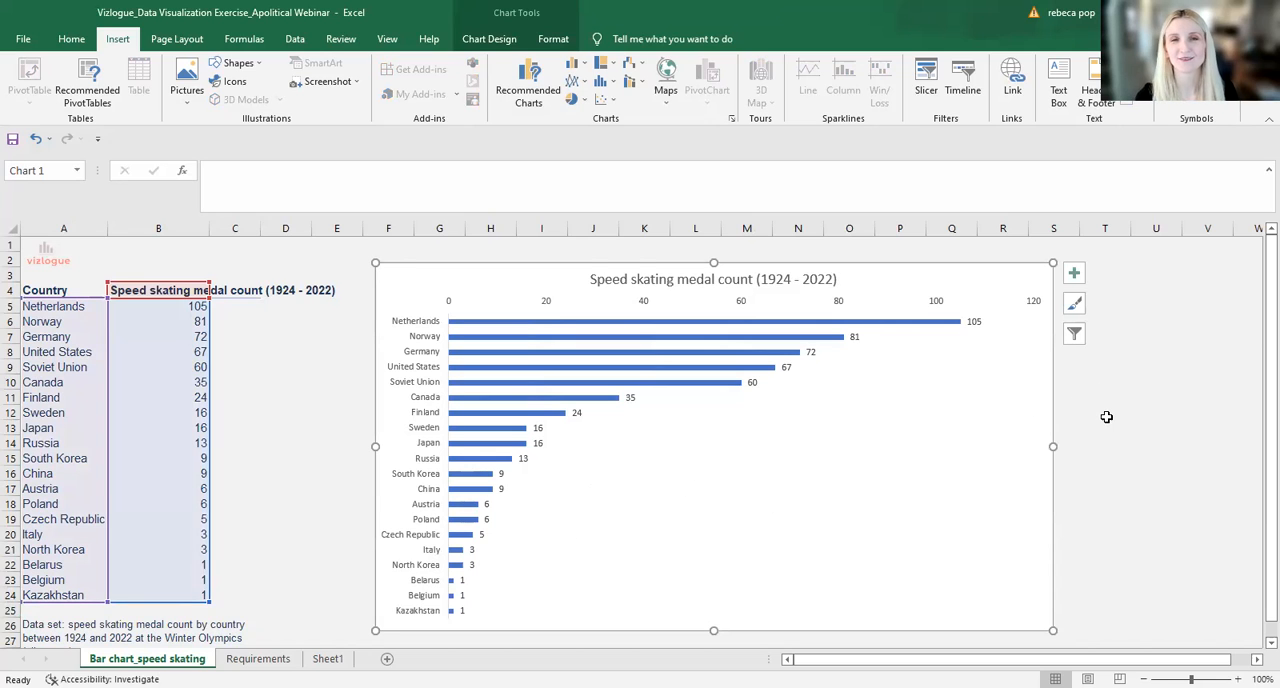
pyautogui.click(1105, 412)
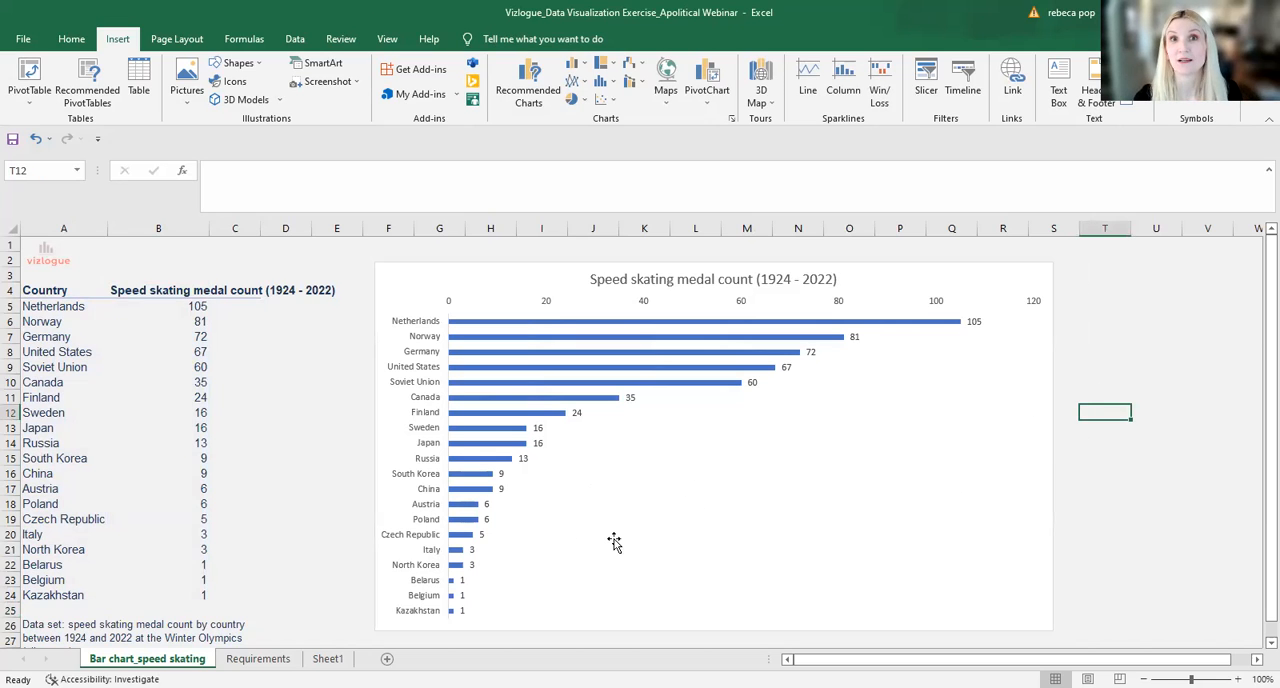
# Step: Flip between Requirements and the bar chart sheet, ending on Requirements to review
pyautogui.click(258, 658)
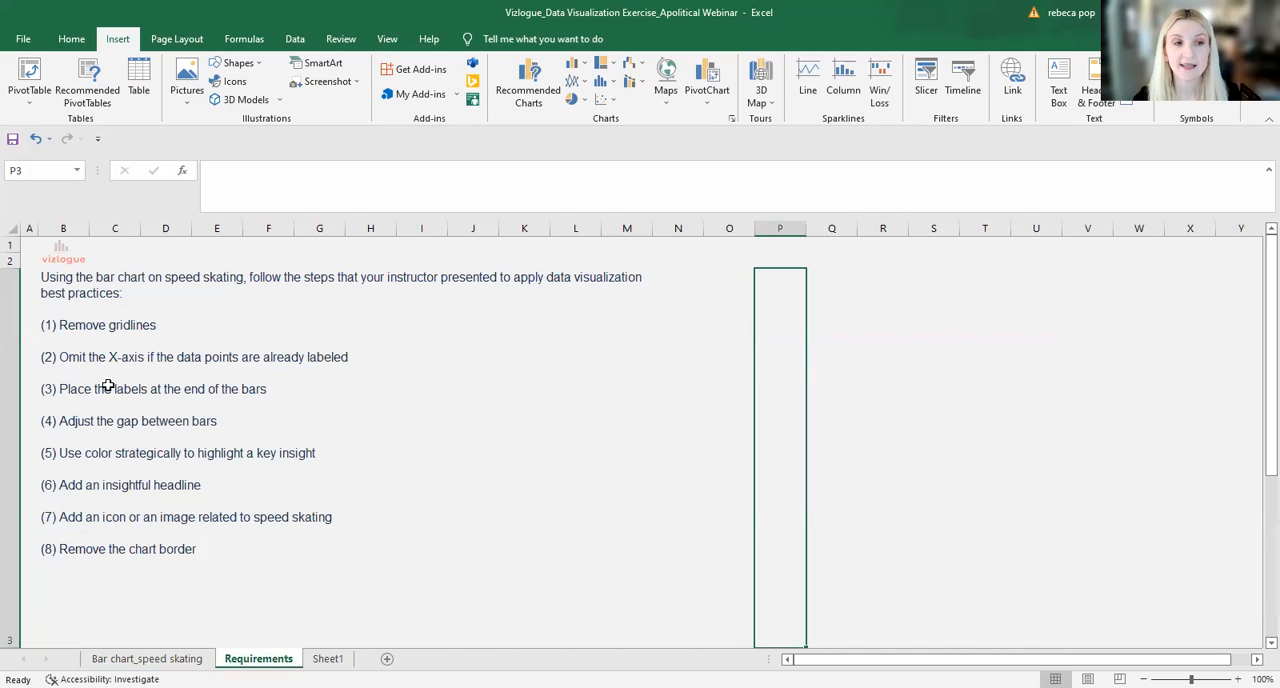
pyautogui.click(146, 658)
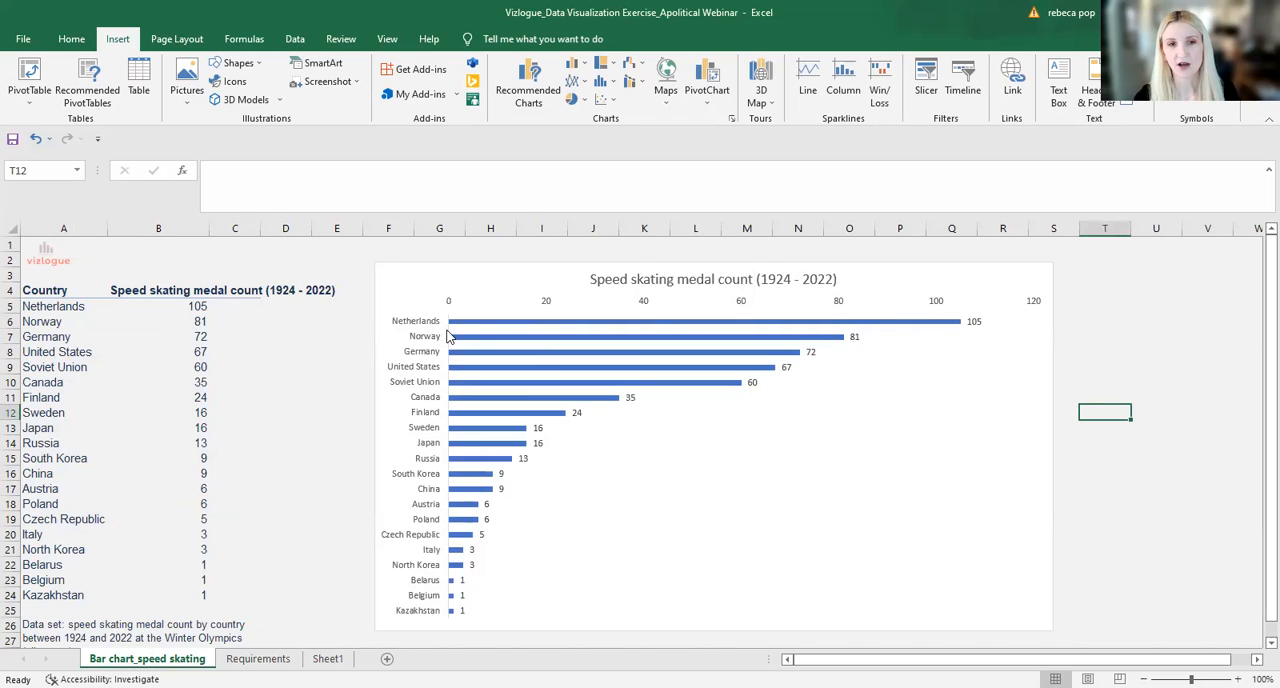
pyautogui.moveTo(838, 345)
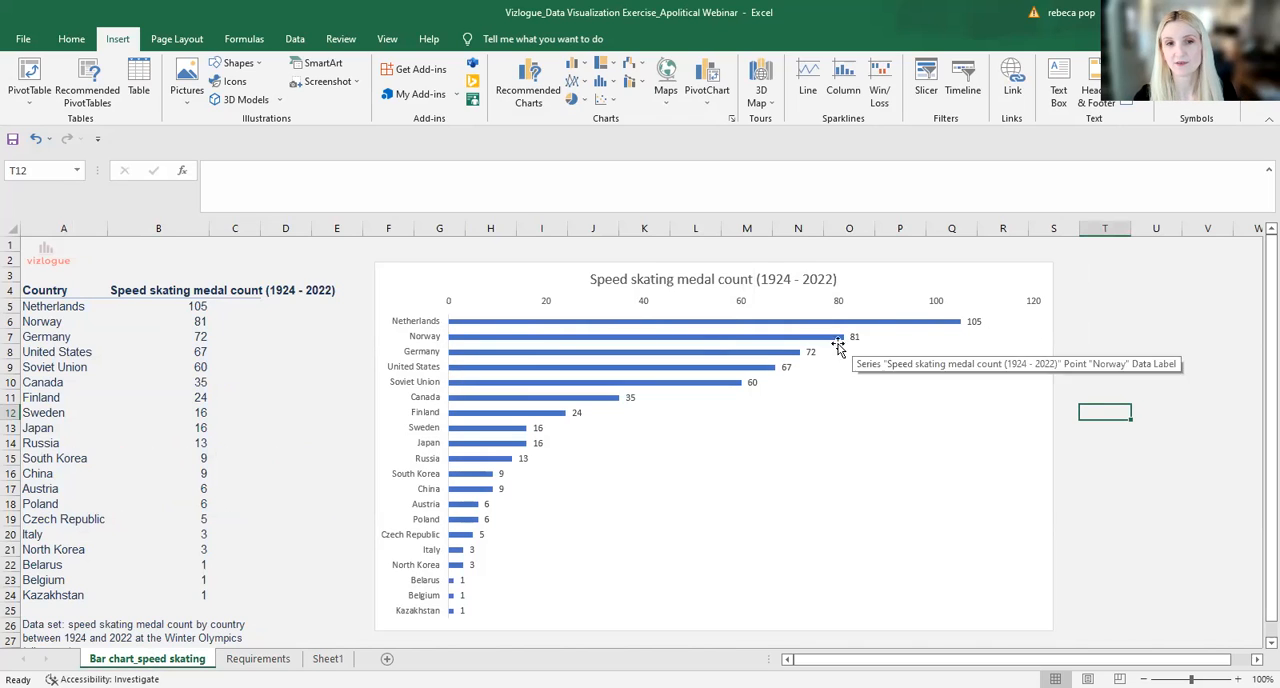
pyautogui.moveTo(855, 443)
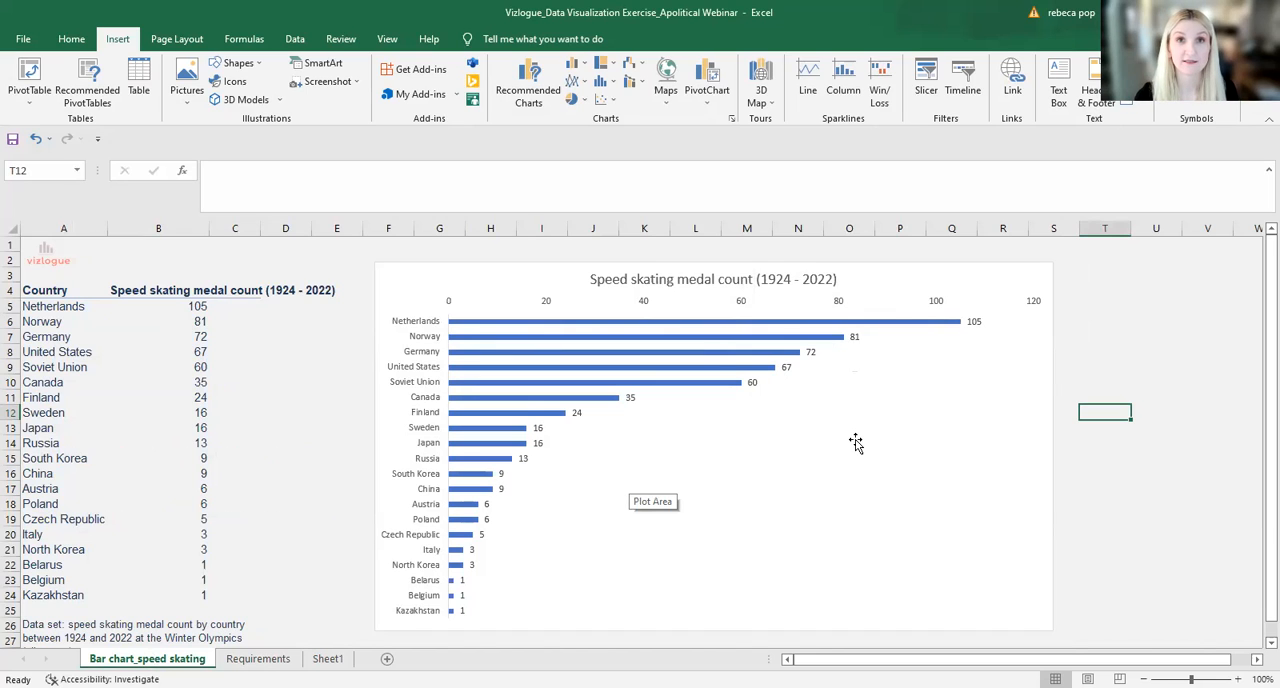
pyautogui.moveTo(783, 322)
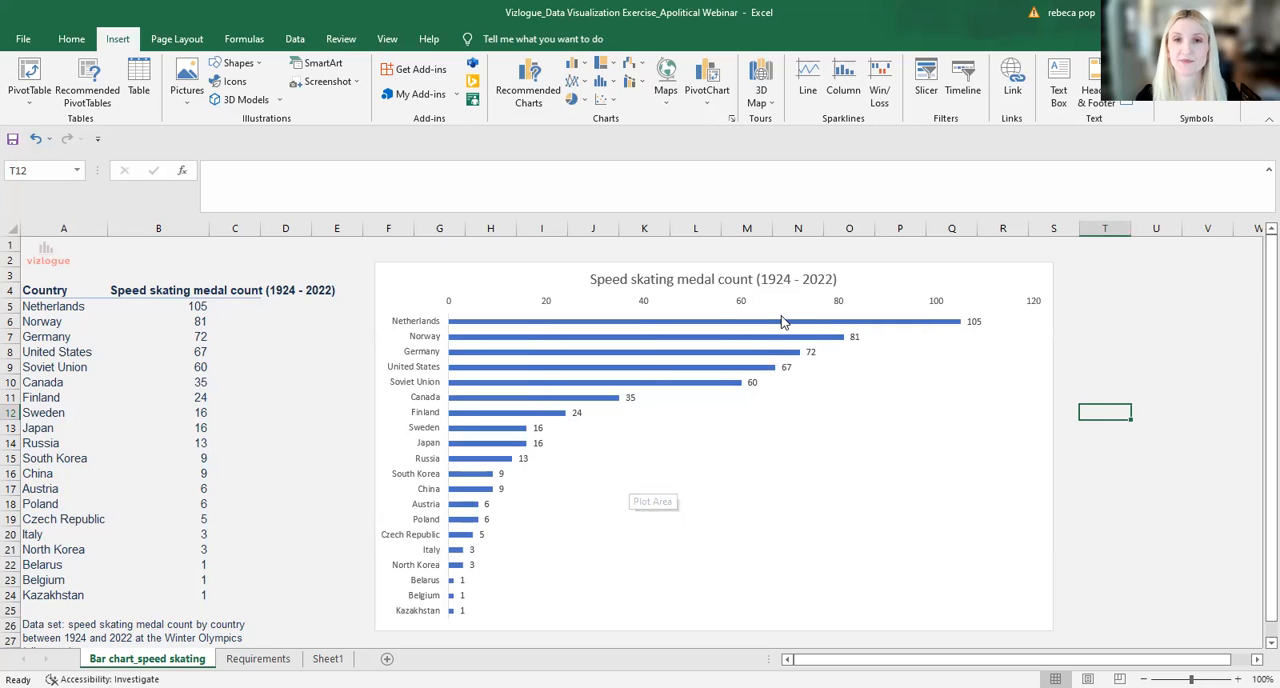
pyautogui.moveTo(744, 305)
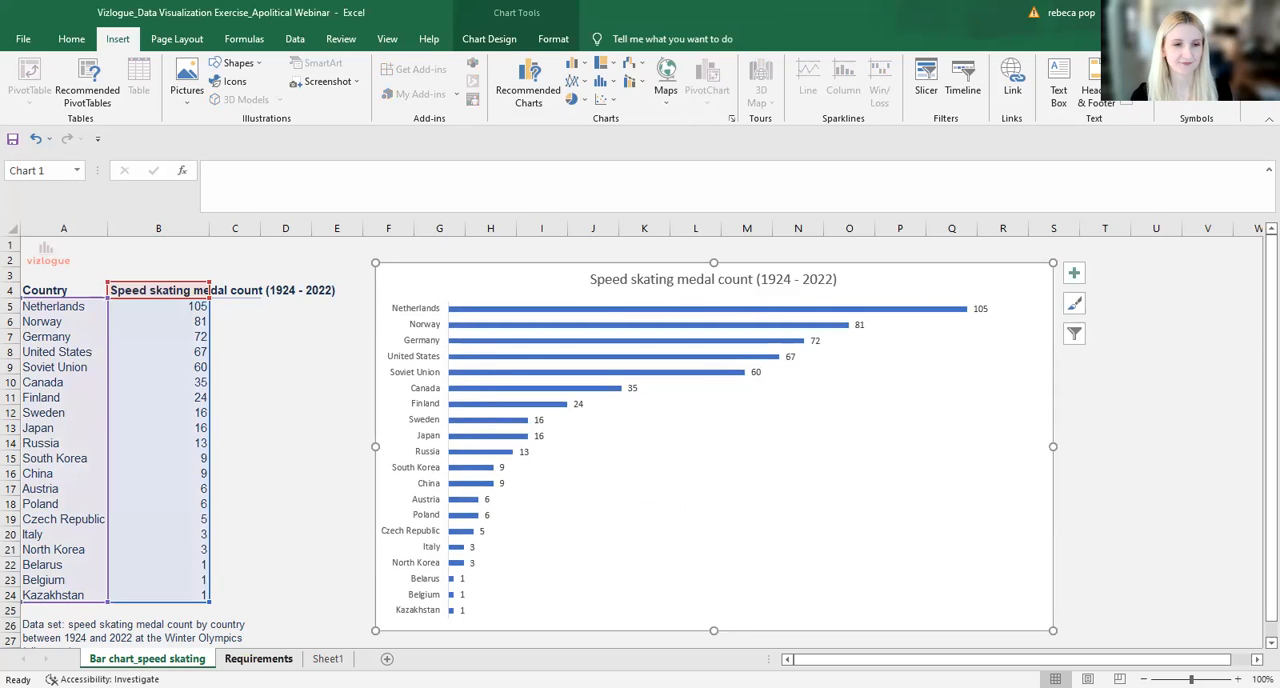
pyautogui.click(258, 658)
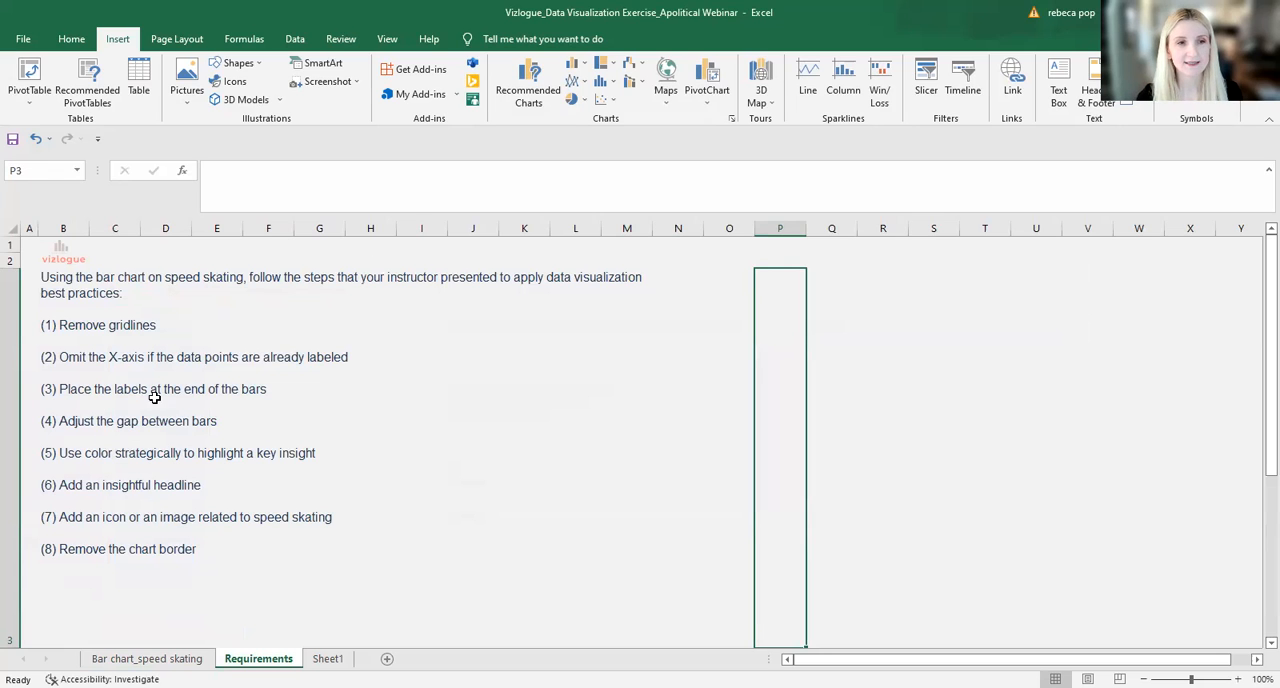
# Step: Set the bar chart's data label position to Inside End
pyautogui.click(146, 658)
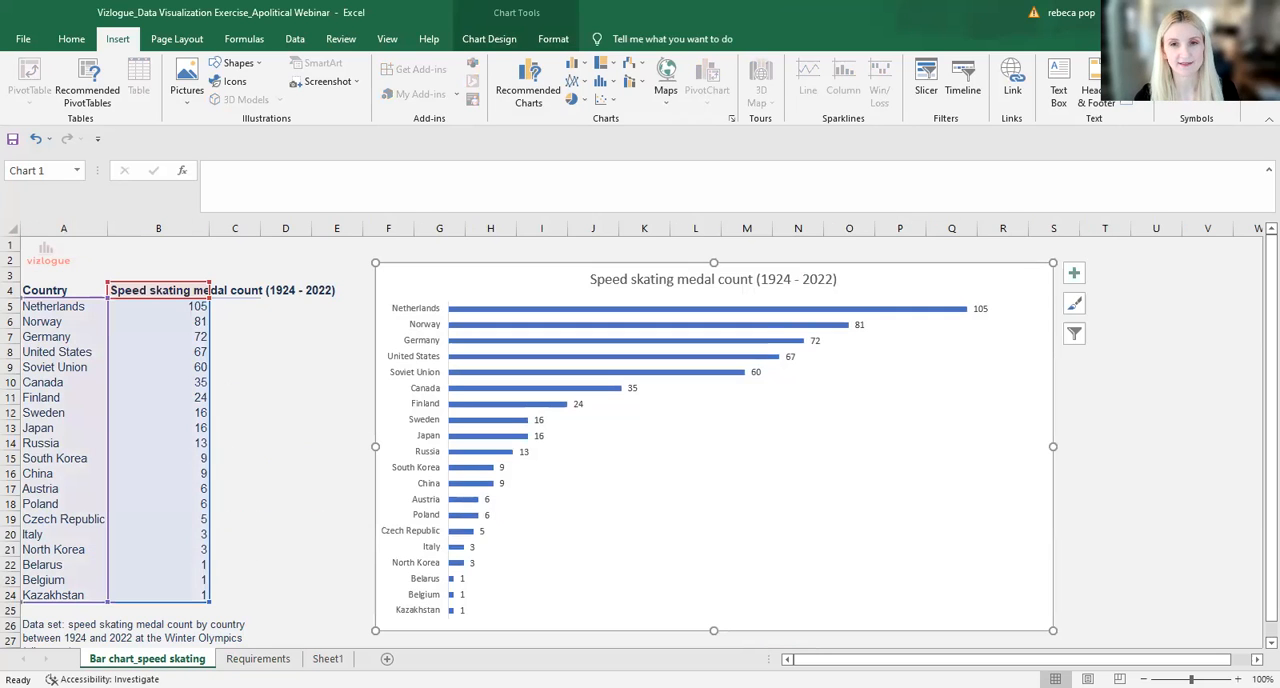
pyautogui.moveTo(860, 328)
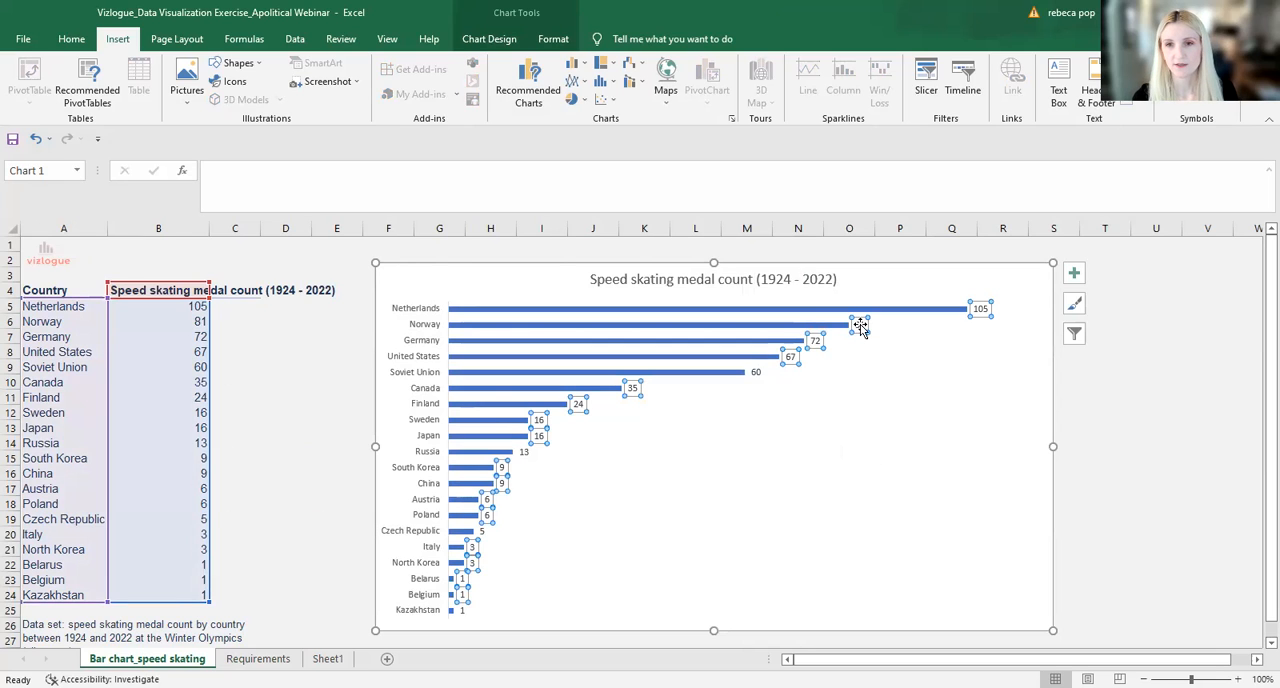
pyautogui.rightClick(858, 325)
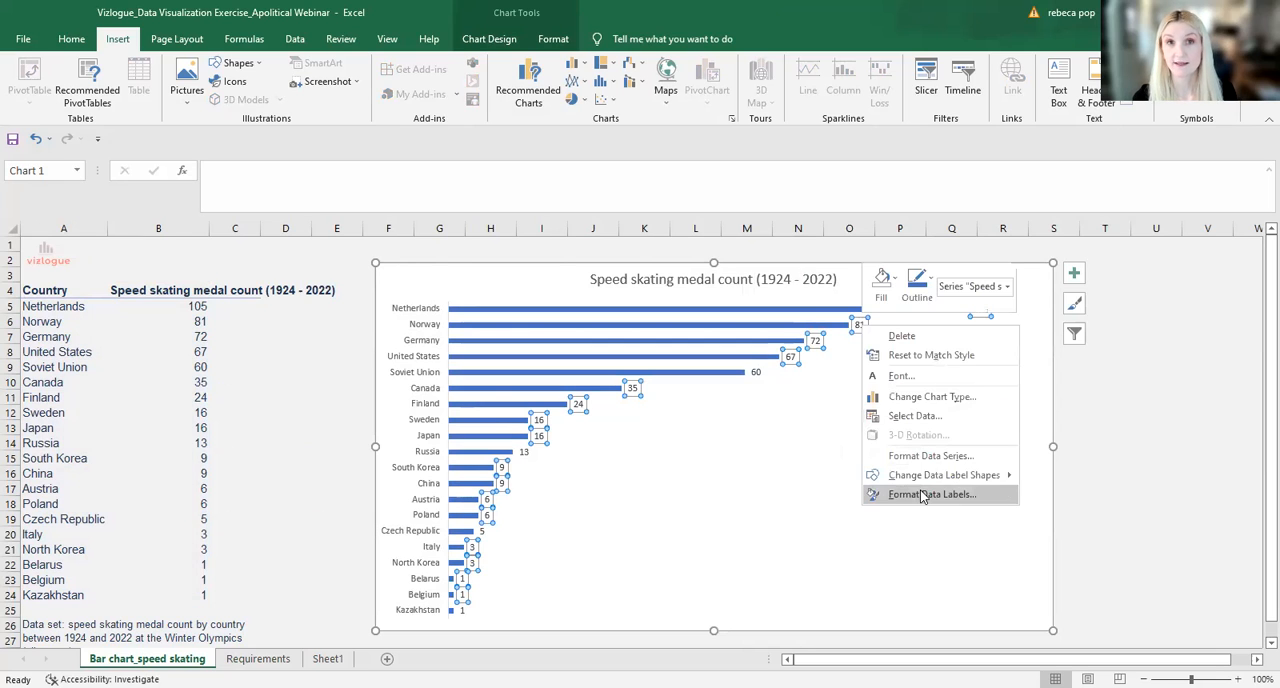
pyautogui.click(930, 494)
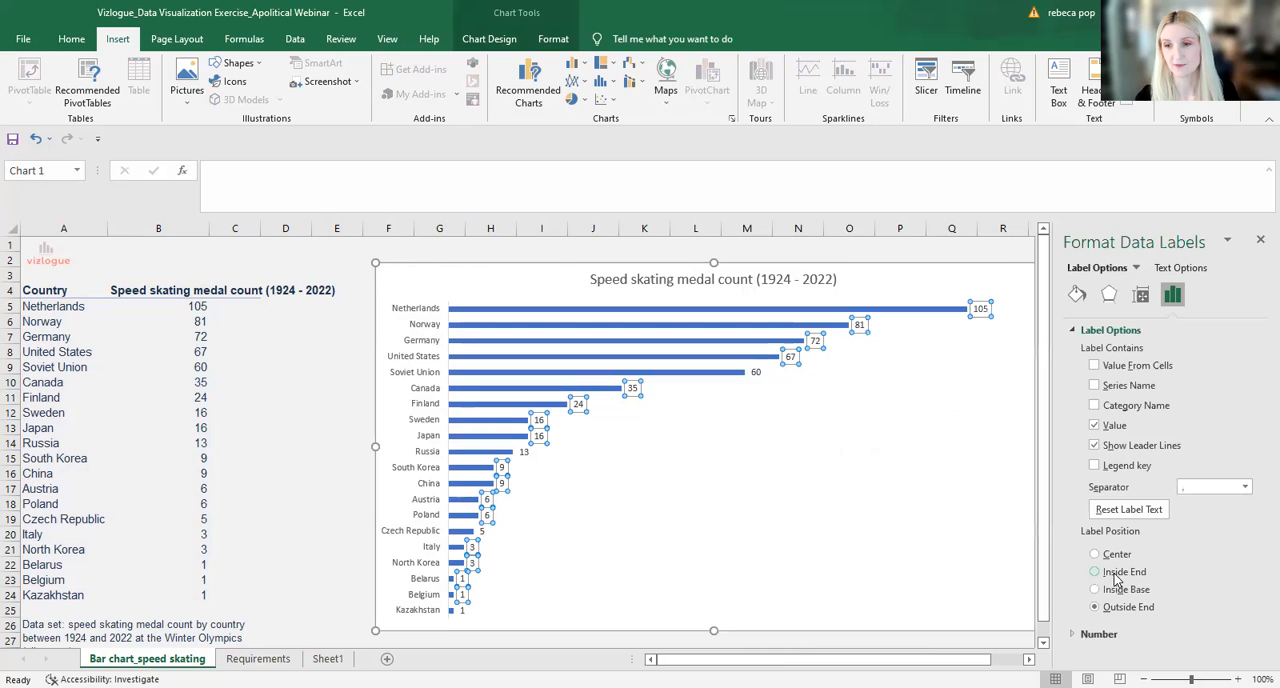
pyautogui.click(1094, 571)
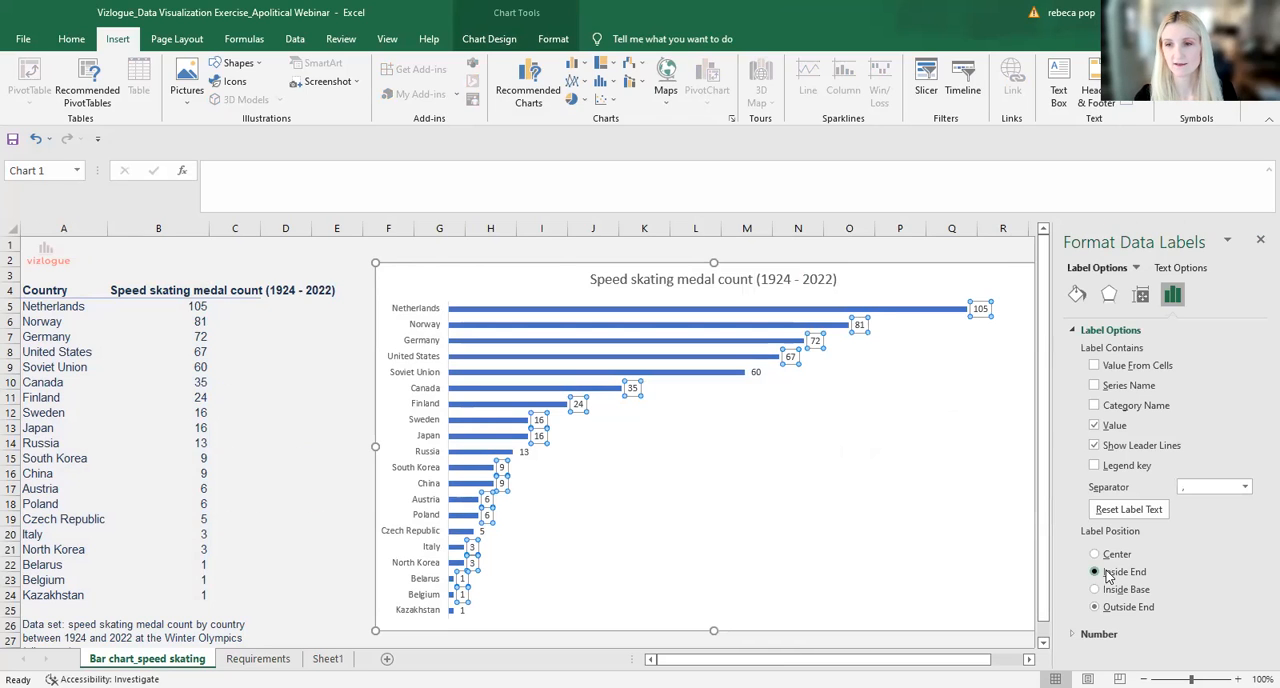
pyautogui.click(1094, 589)
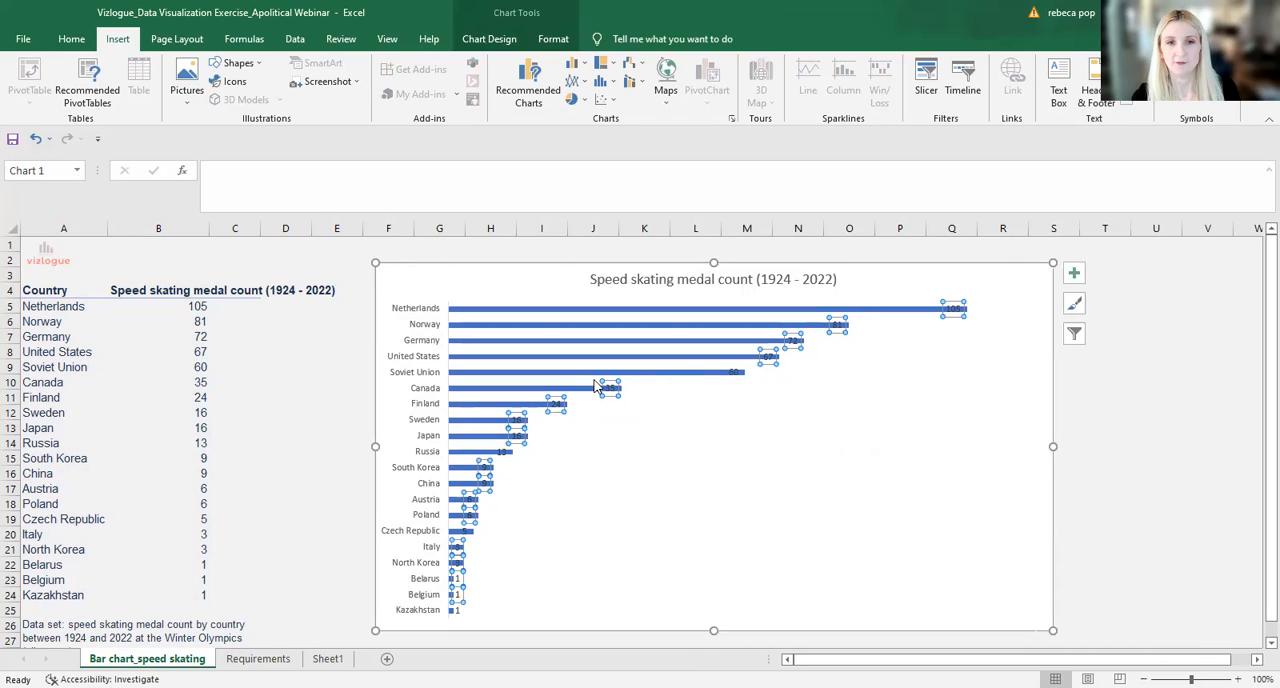
pyautogui.moveTo(565, 412)
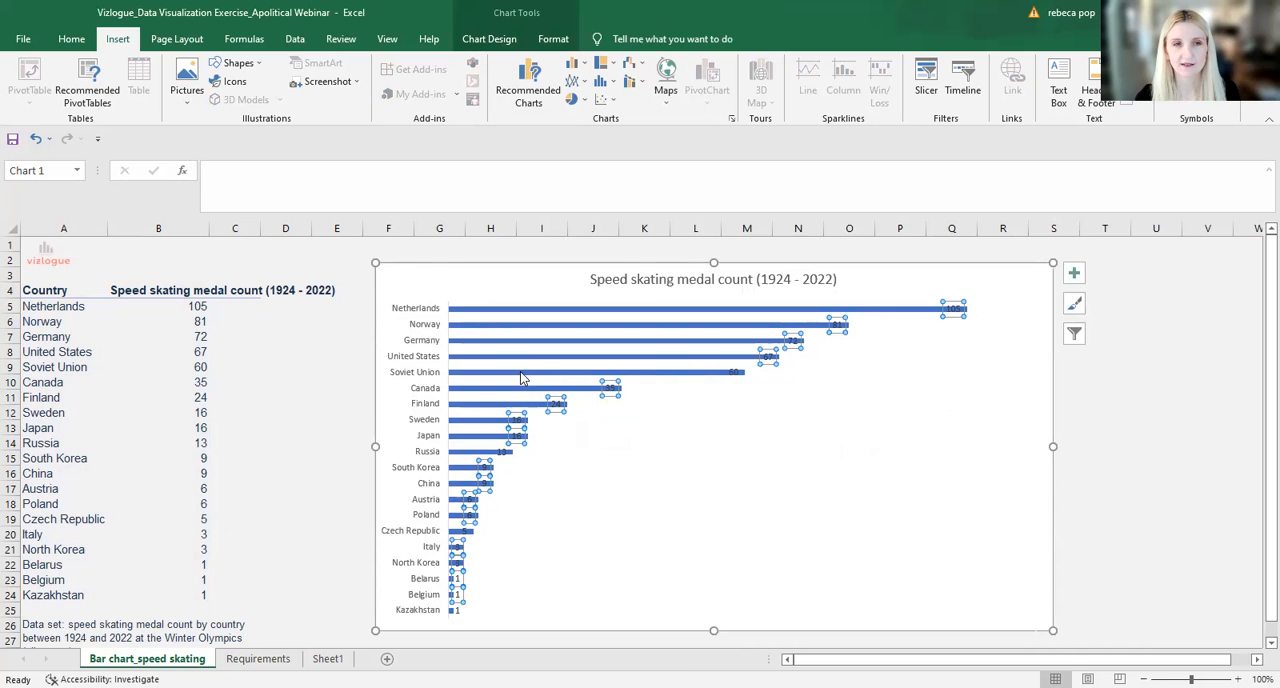
pyautogui.click(71, 38)
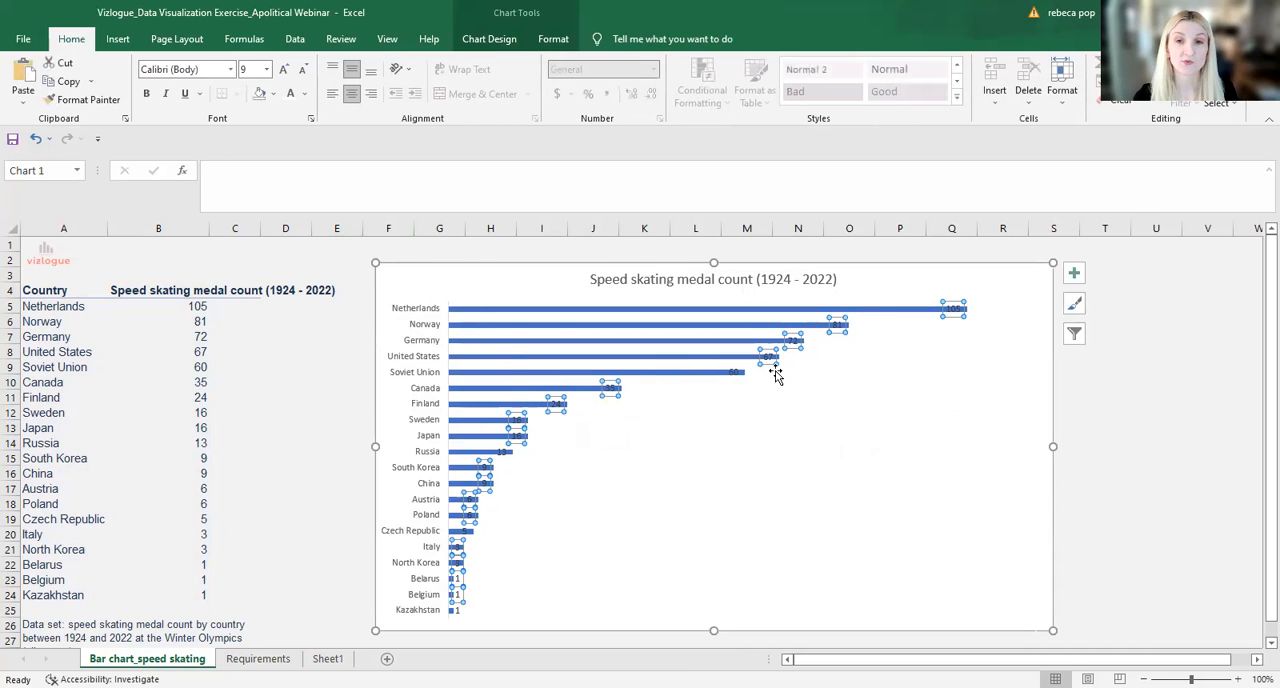
pyautogui.moveTo(799, 479)
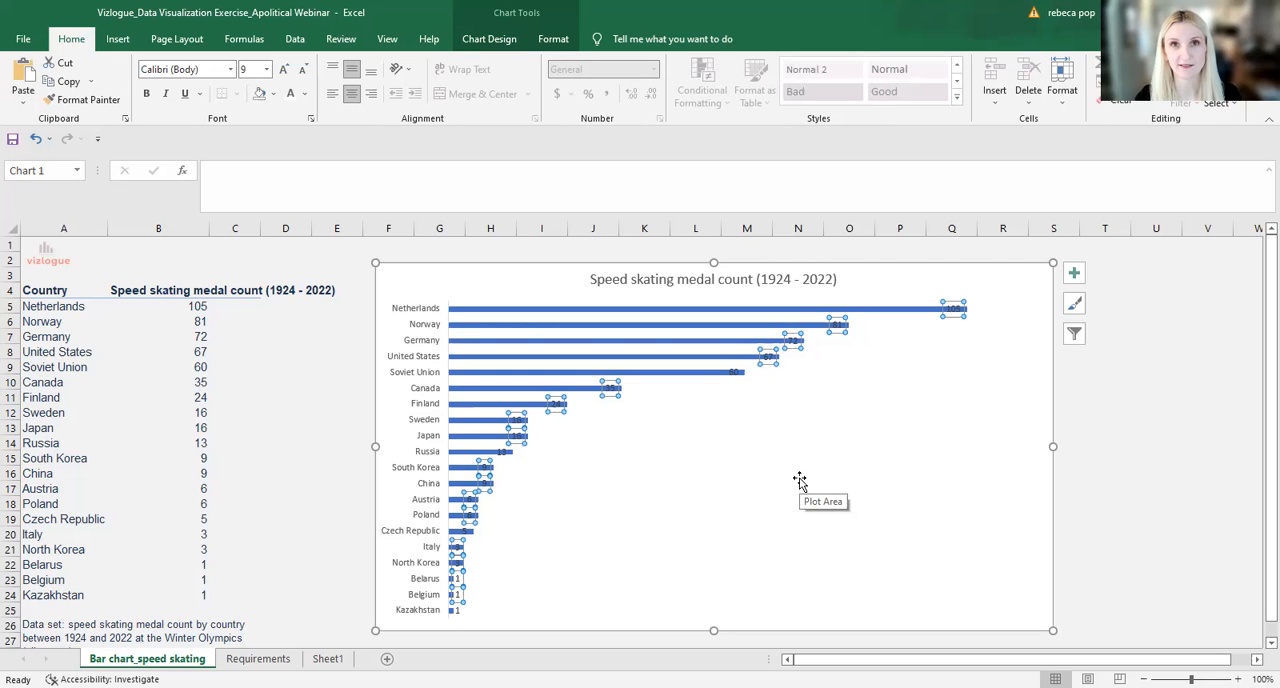
pyautogui.moveTo(934, 377)
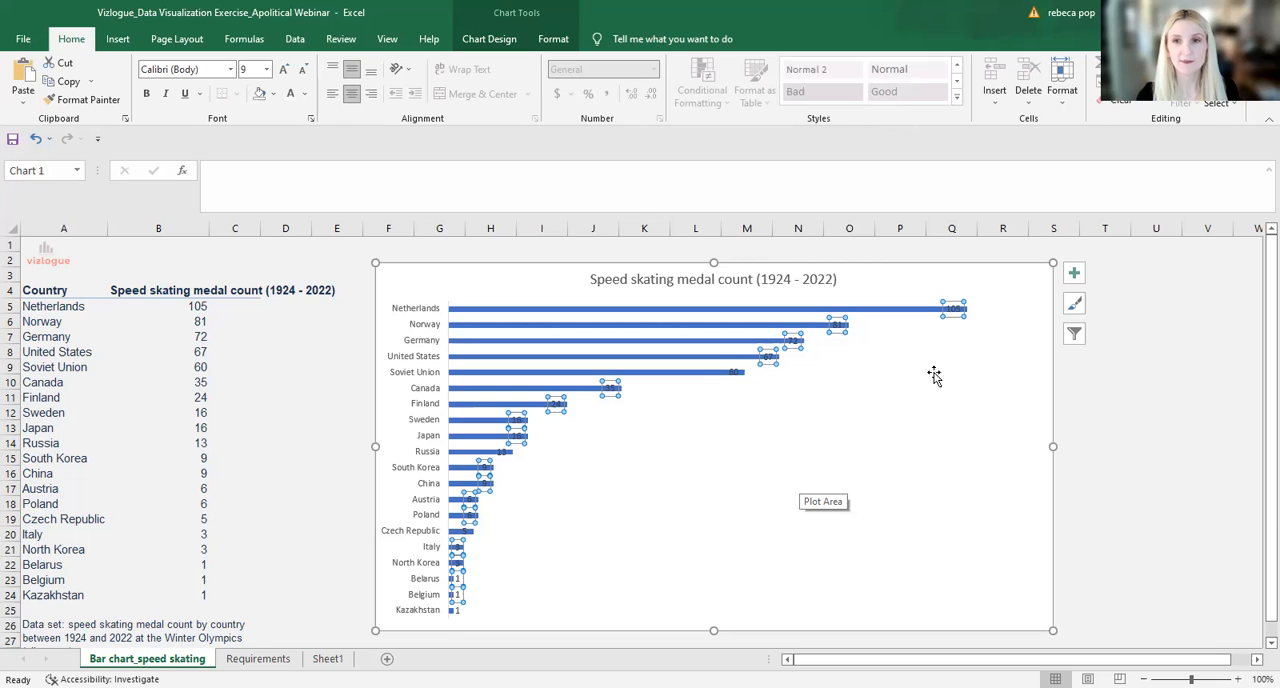
pyautogui.moveTo(517, 313)
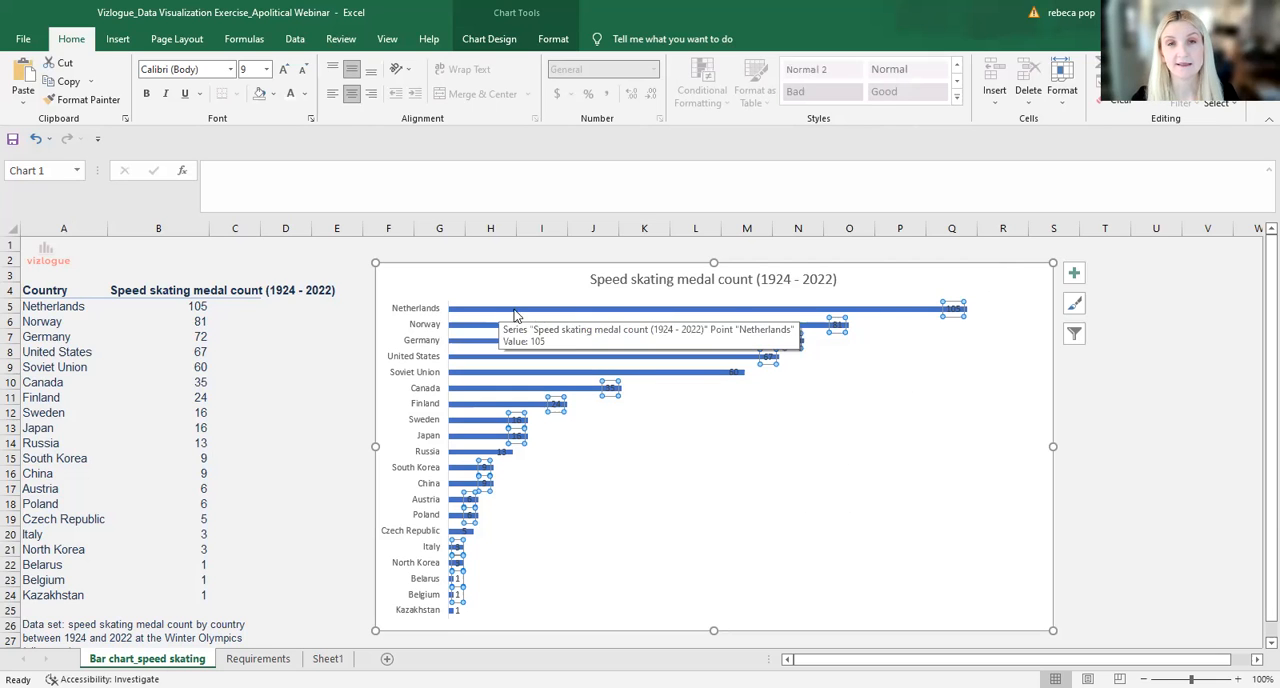
pyautogui.moveTo(785, 562)
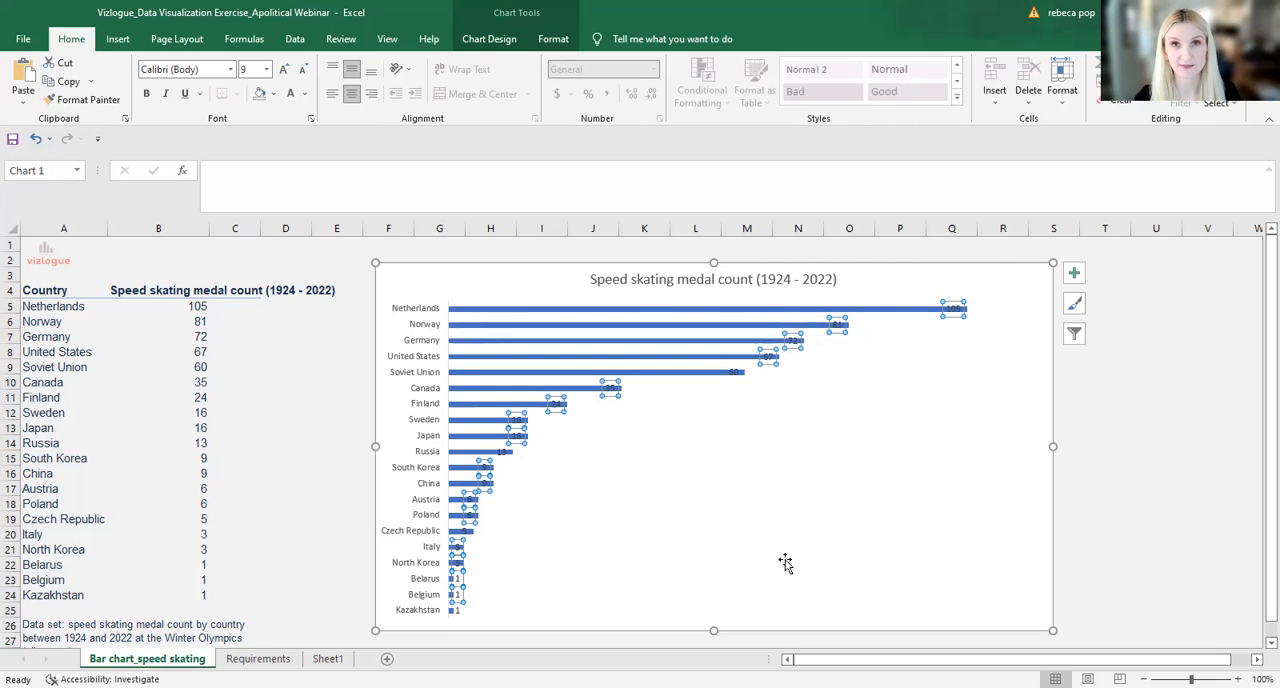
pyautogui.moveTo(788, 520)
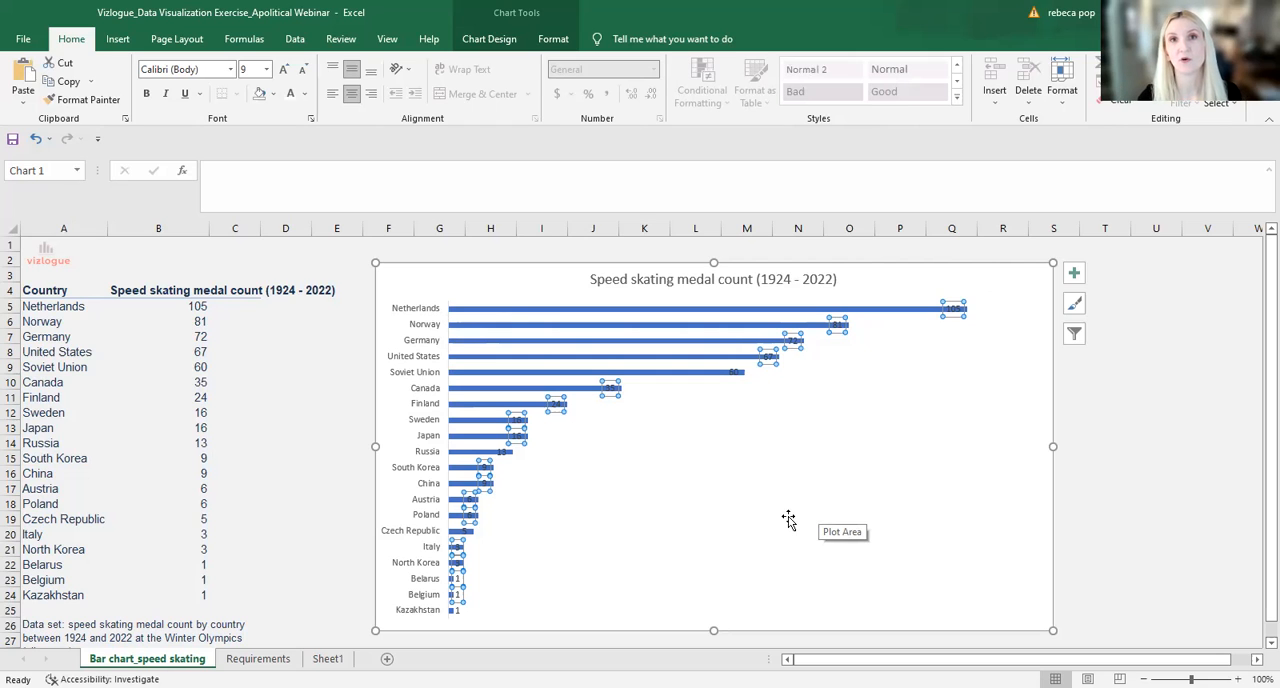
pyautogui.moveTo(577, 592)
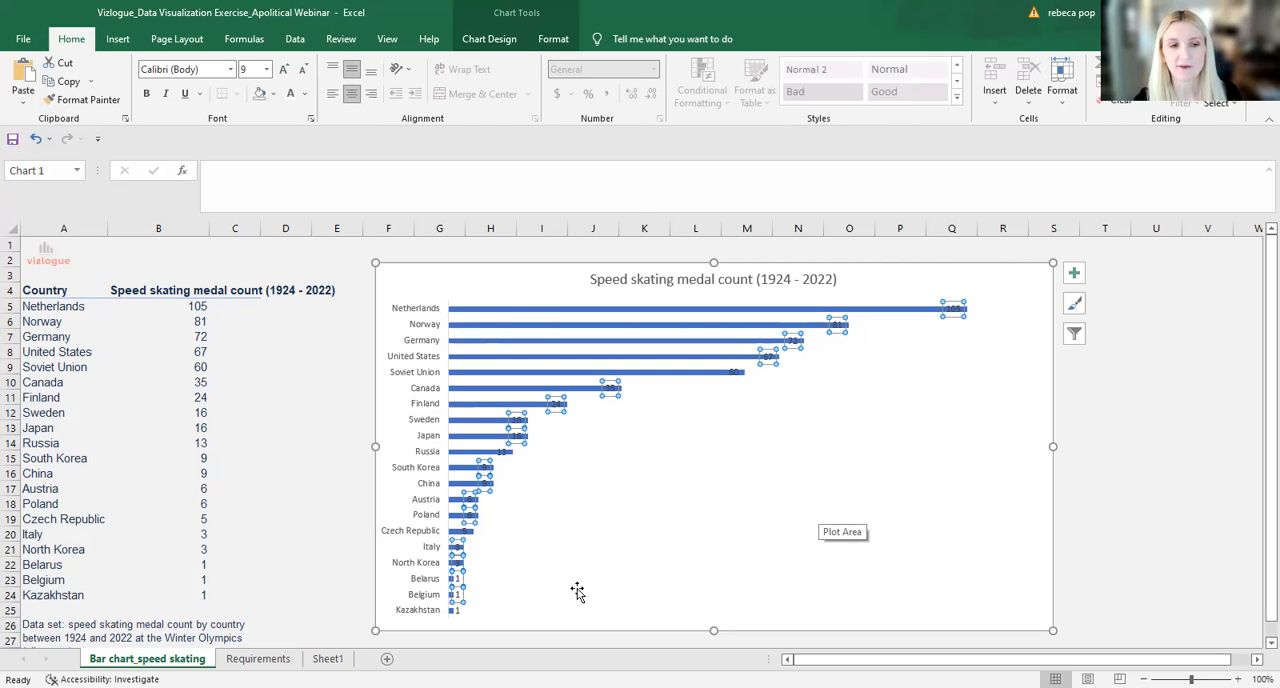
# Step: Set the bar series Gap Width to 55% in Format Data Series
pyautogui.click(258, 658)
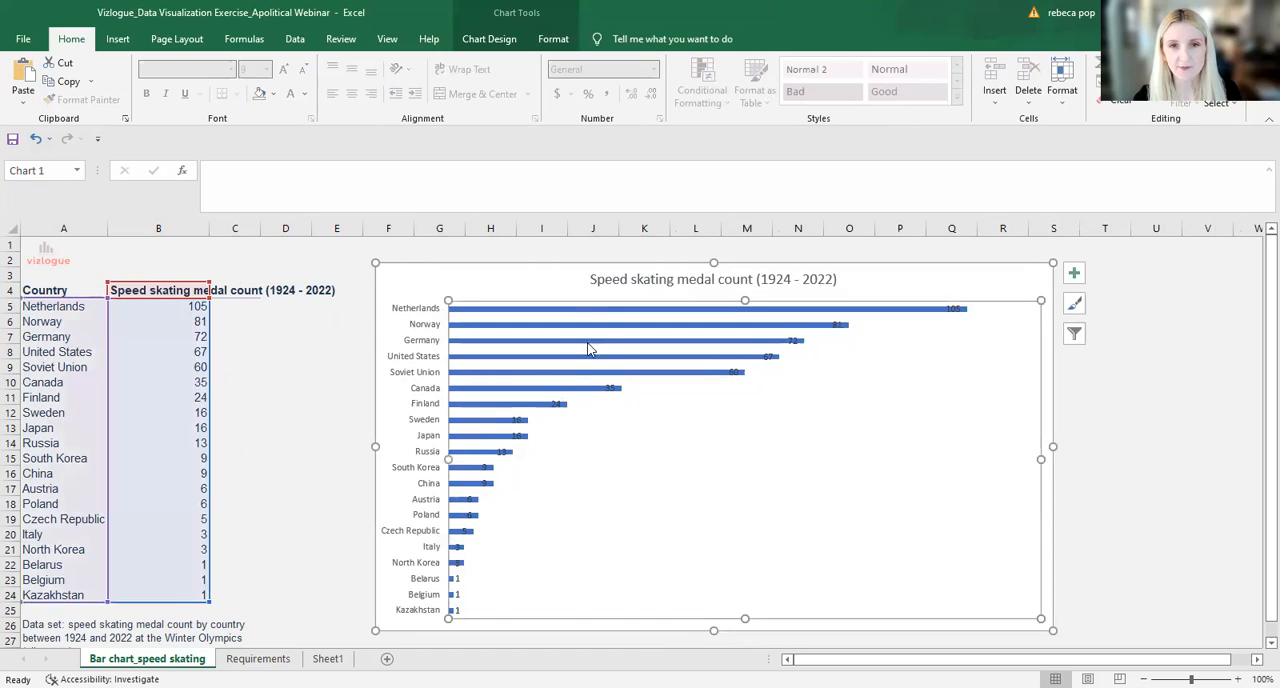
pyautogui.moveTo(649, 513)
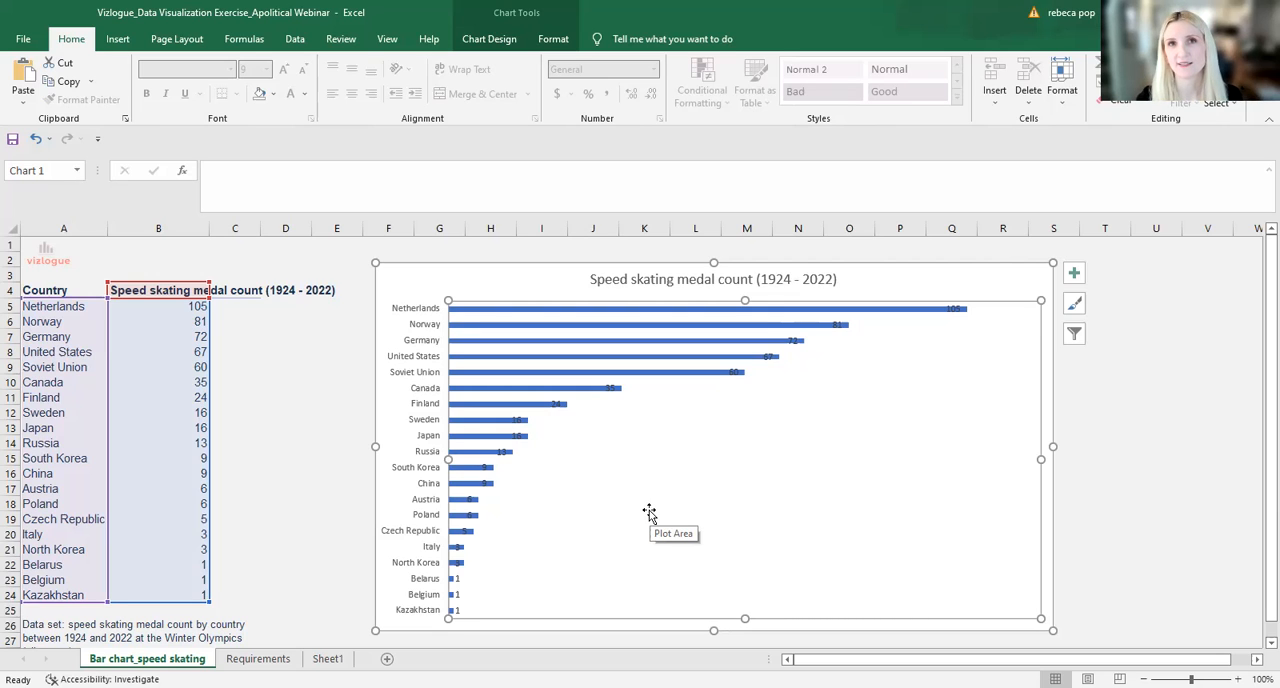
pyautogui.moveTo(611, 378)
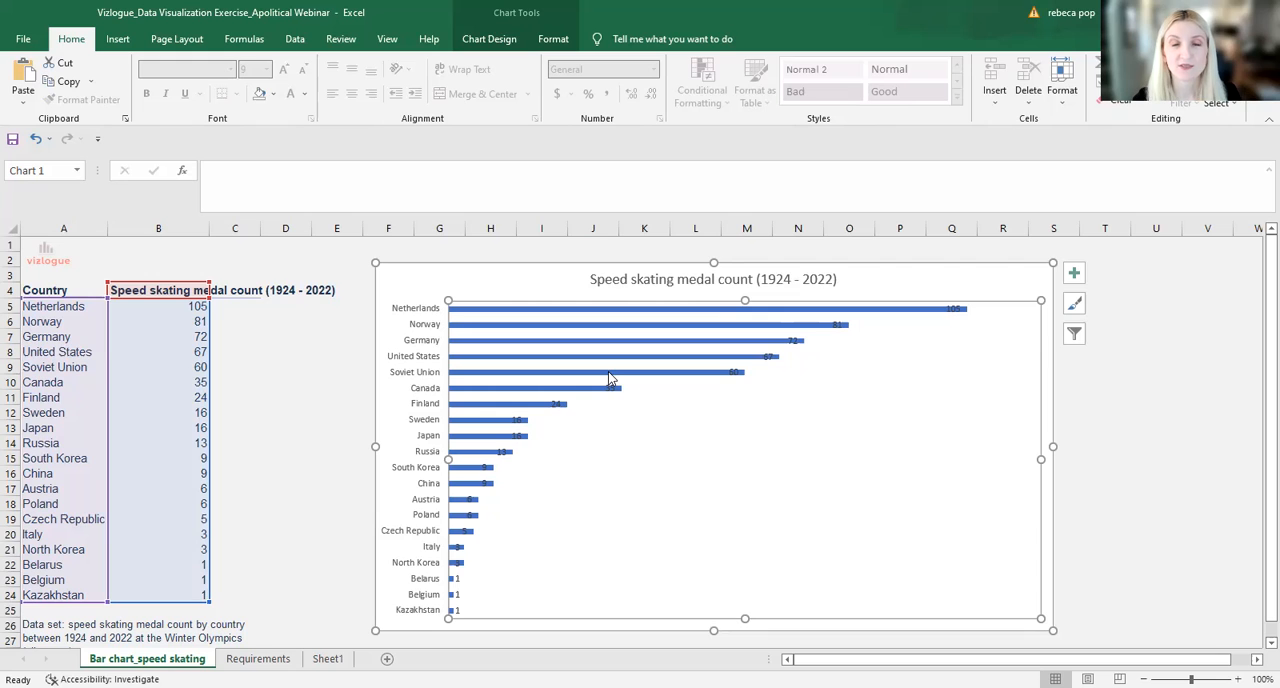
pyautogui.rightClick(610, 378)
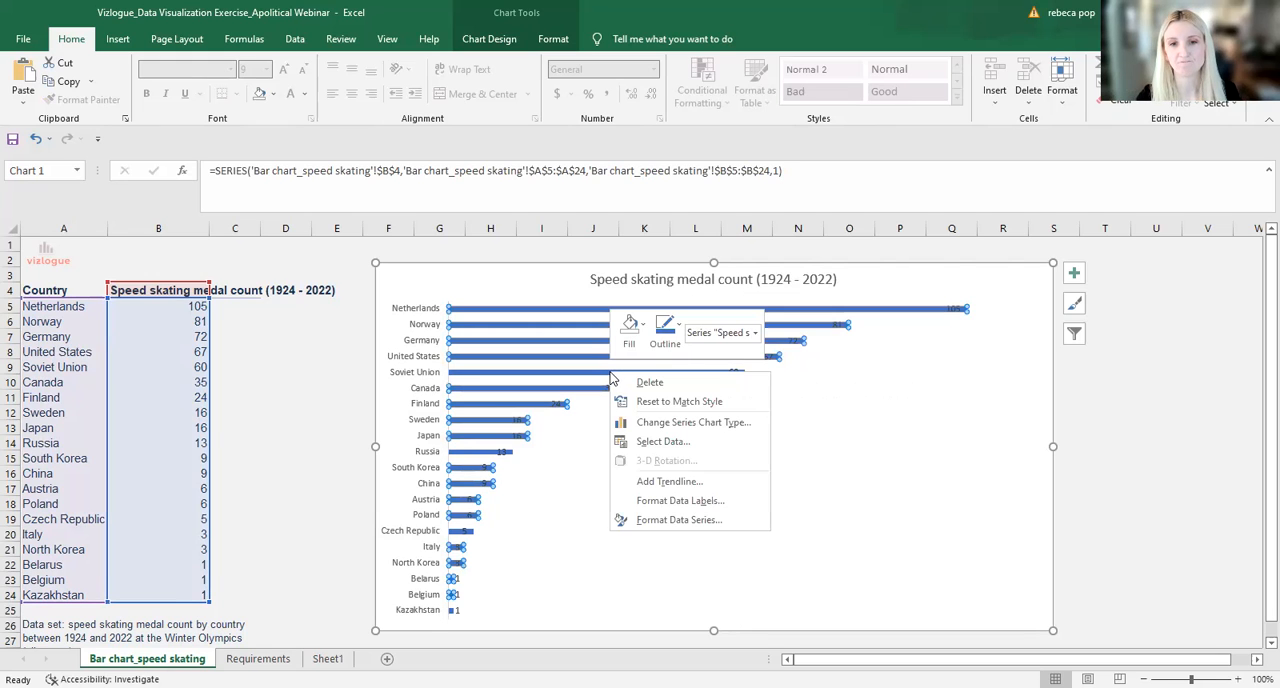
pyautogui.moveTo(678, 519)
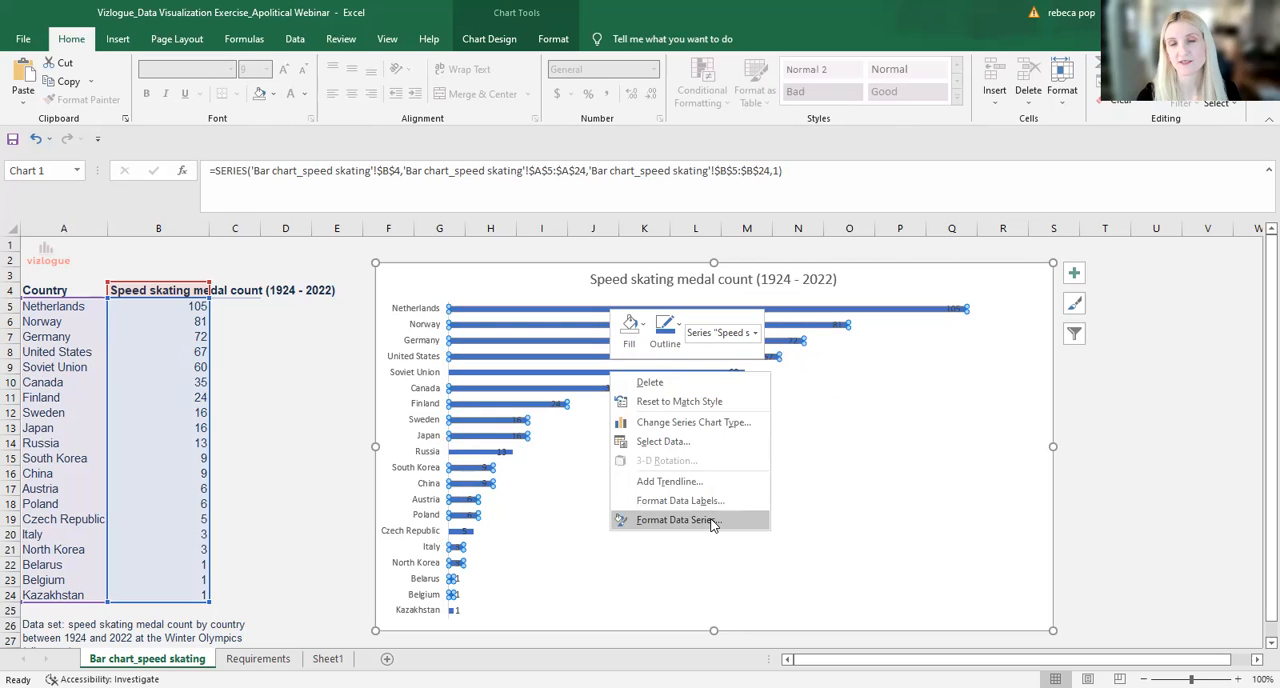
pyautogui.click(678, 520)
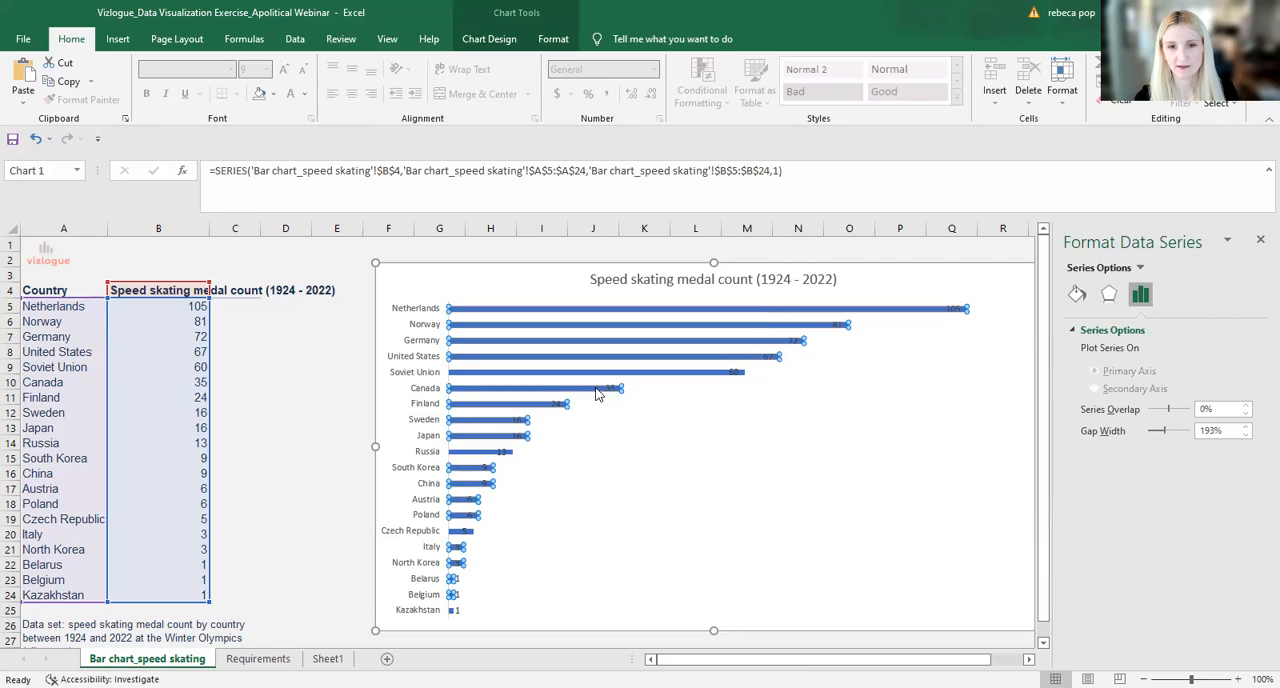
pyautogui.rightClick(600, 390)
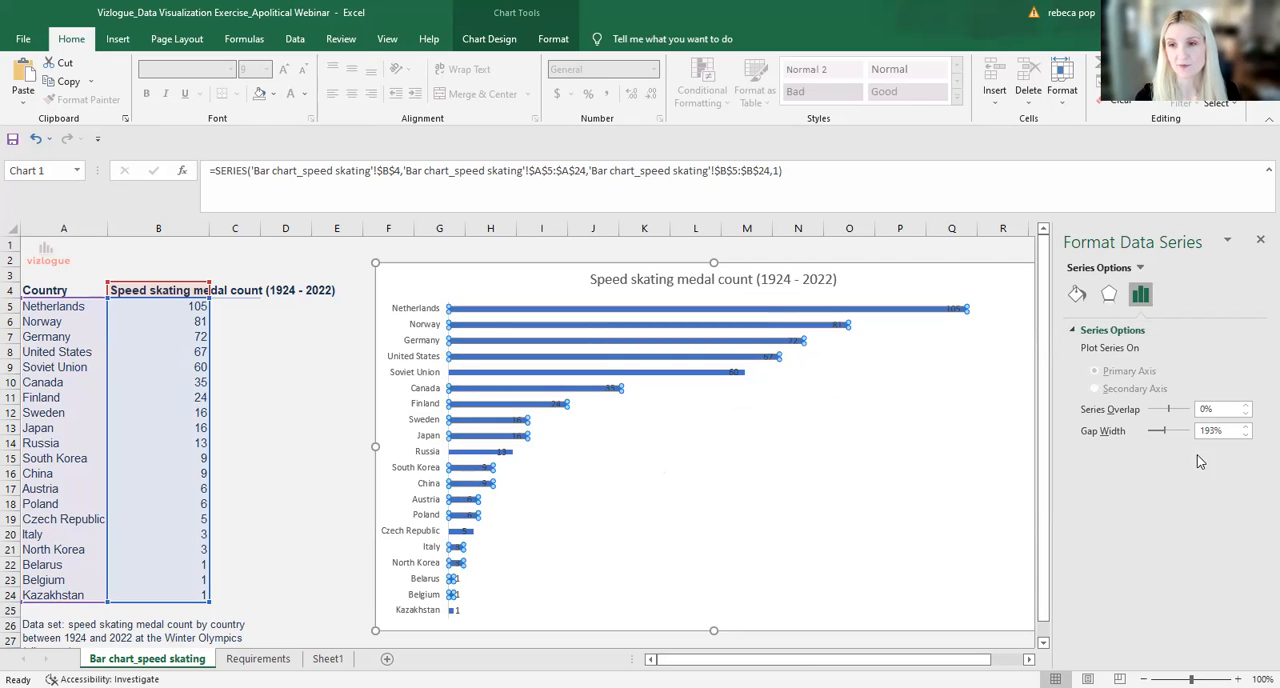
pyautogui.moveTo(1095, 447)
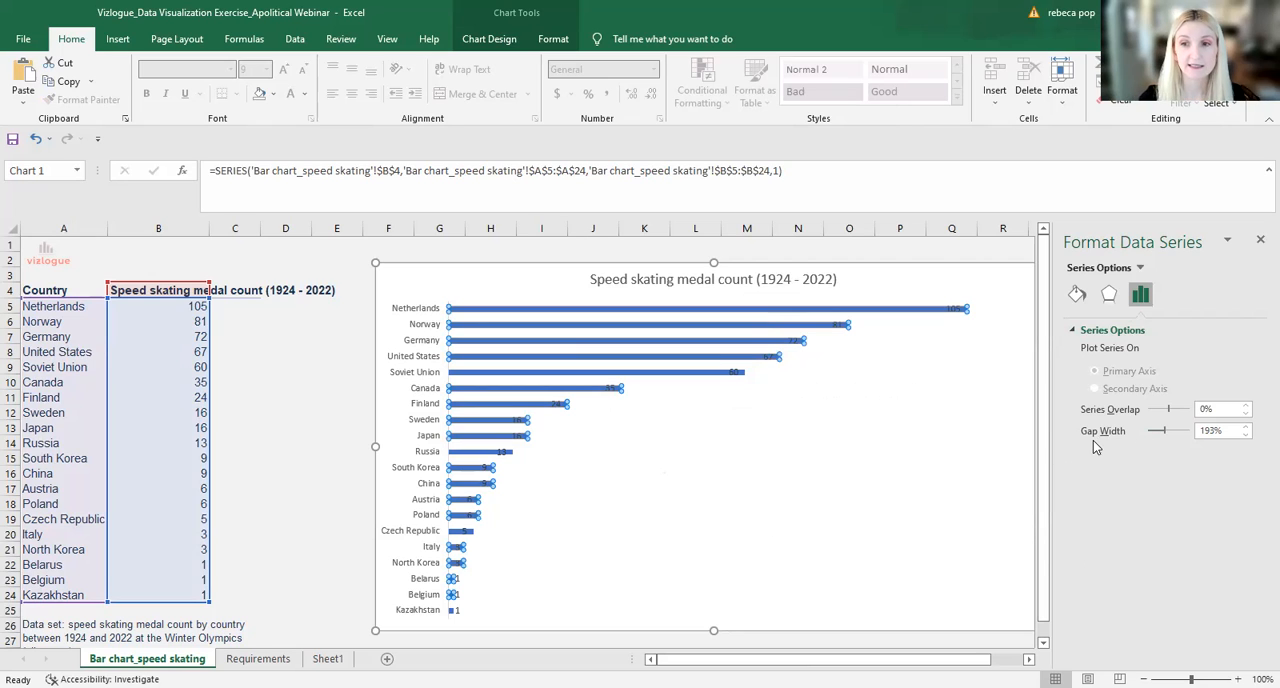
pyautogui.moveTo(1245, 453)
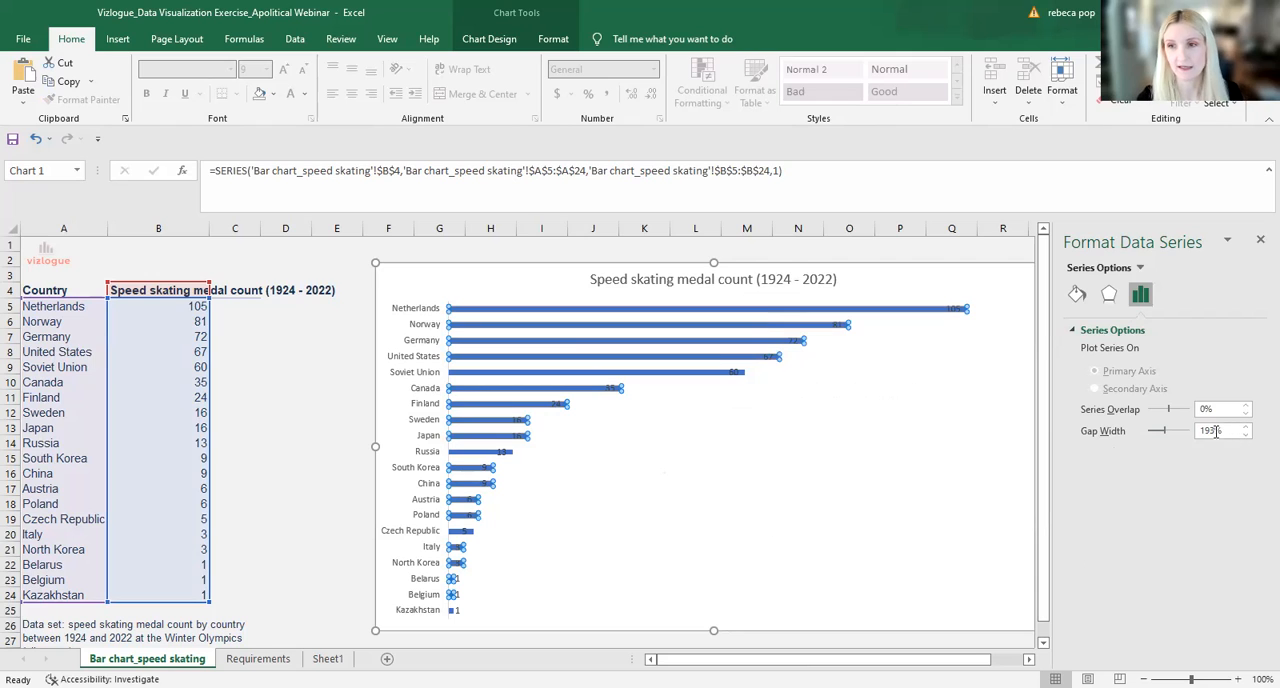
pyautogui.write('55')
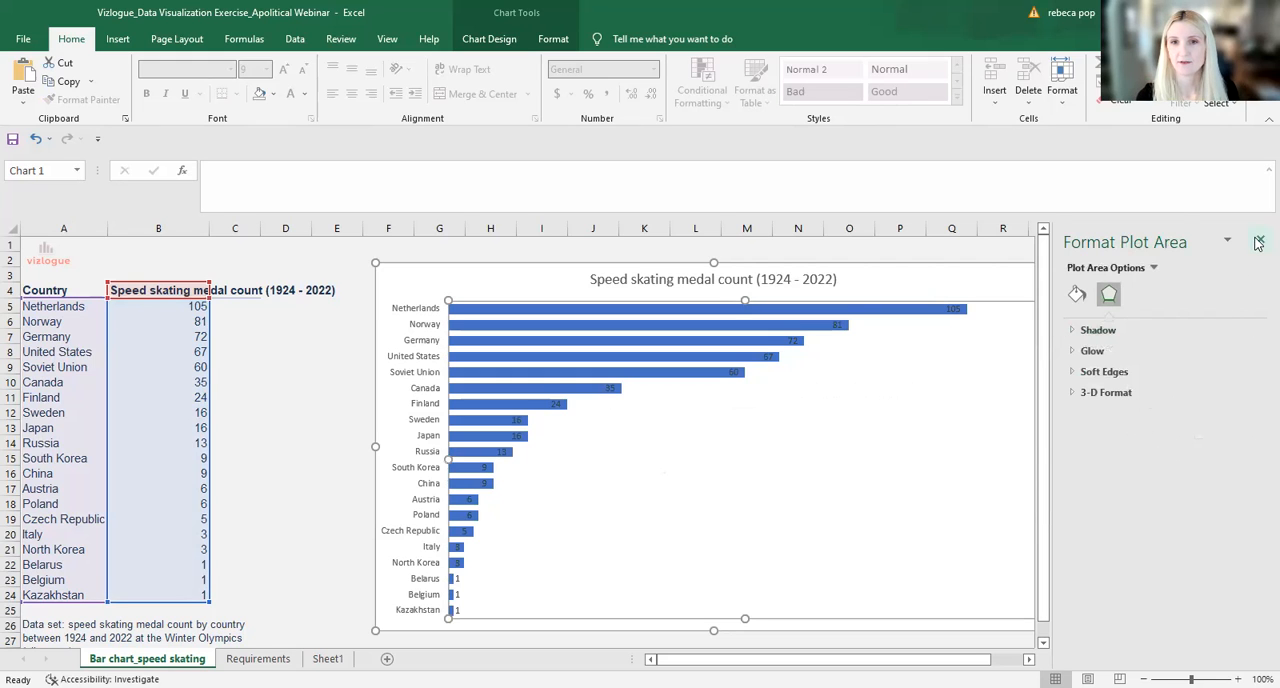
pyautogui.click(1258, 243)
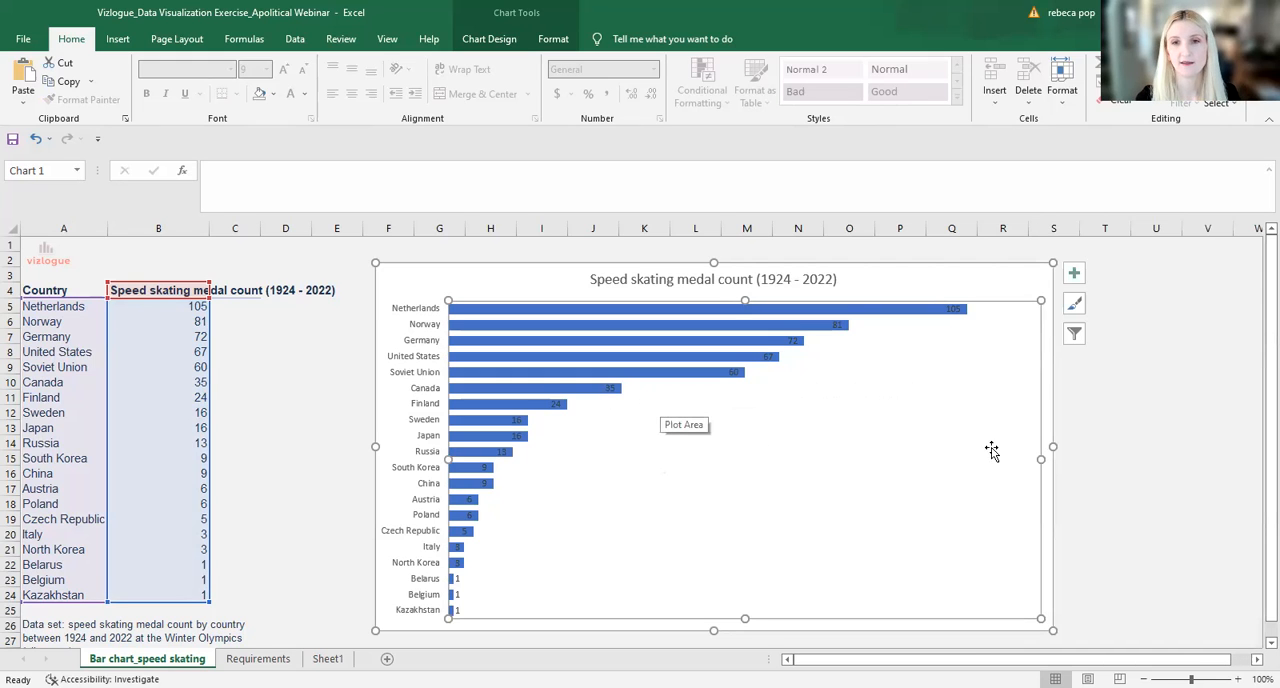
pyautogui.moveTo(893, 461)
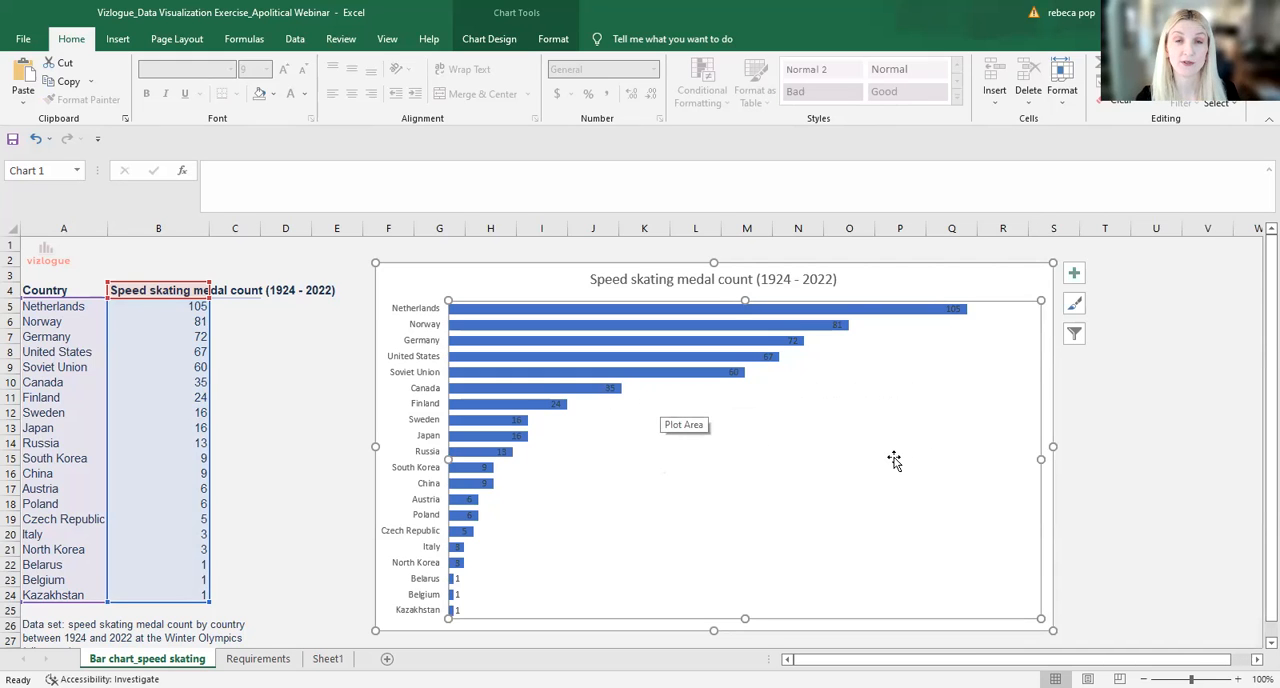
pyautogui.click(258, 658)
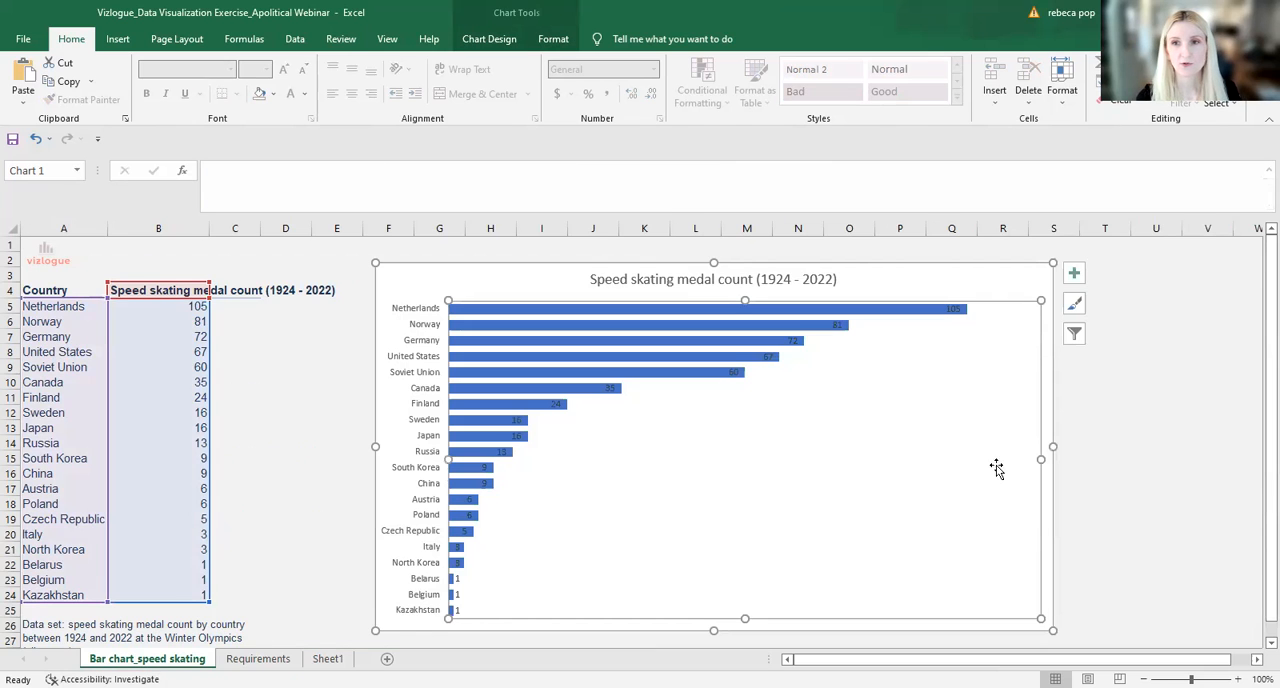
pyautogui.click(1156, 428)
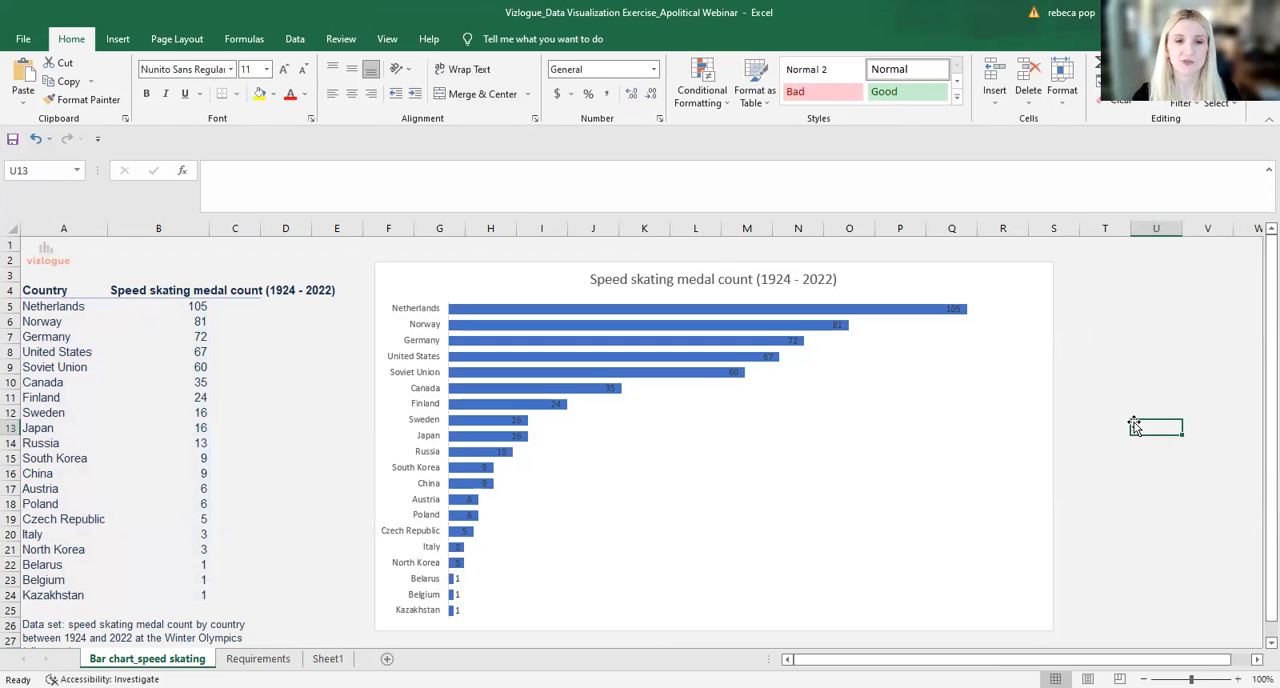
pyautogui.moveTo(846, 478)
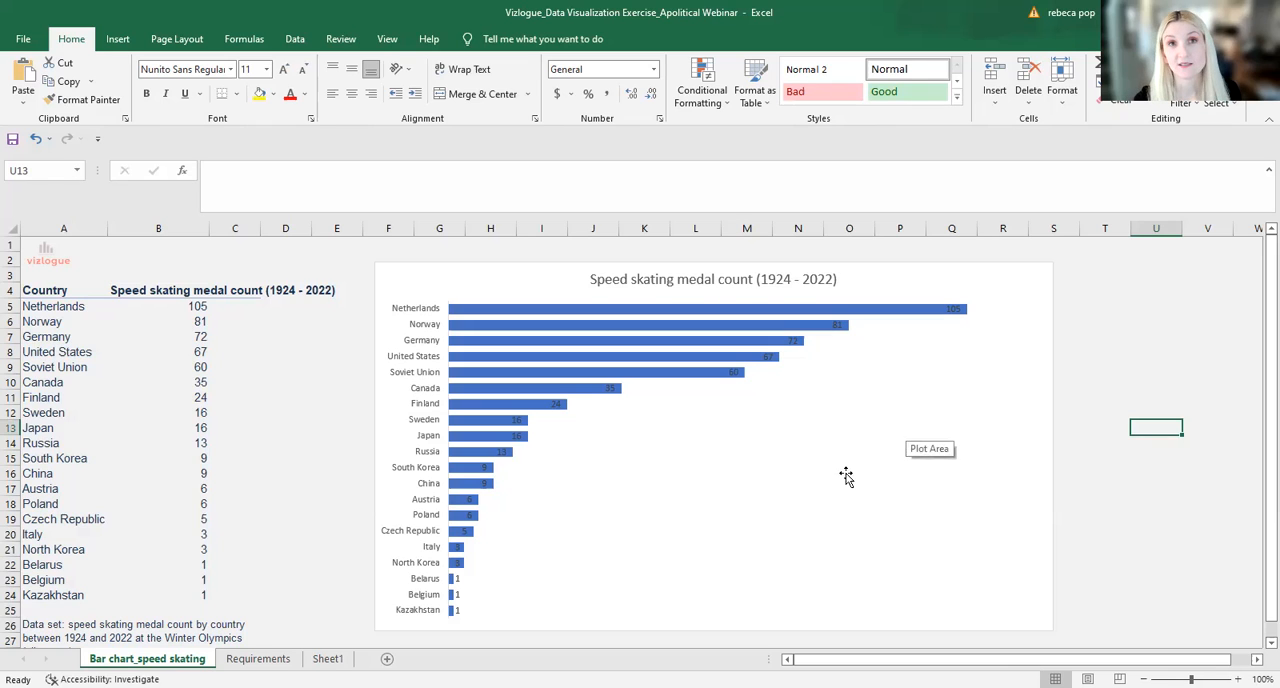
pyautogui.moveTo(533, 484)
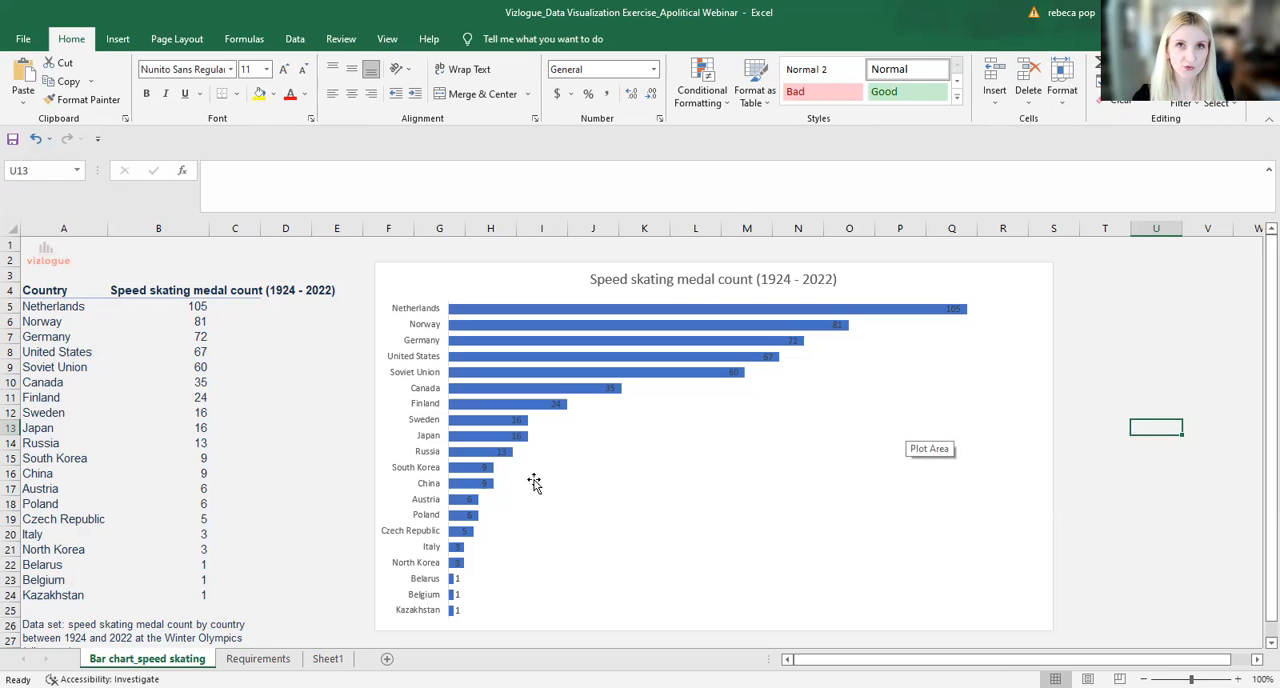
pyautogui.moveTo(686, 543)
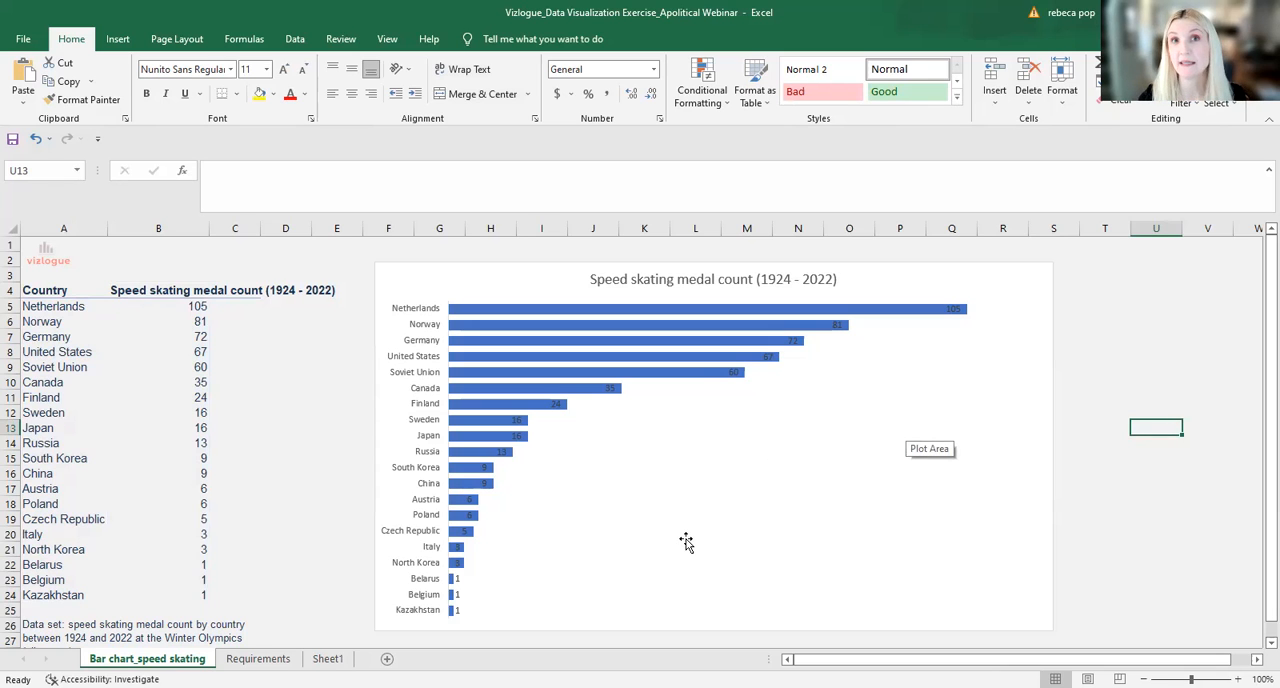
pyautogui.moveTo(570, 320)
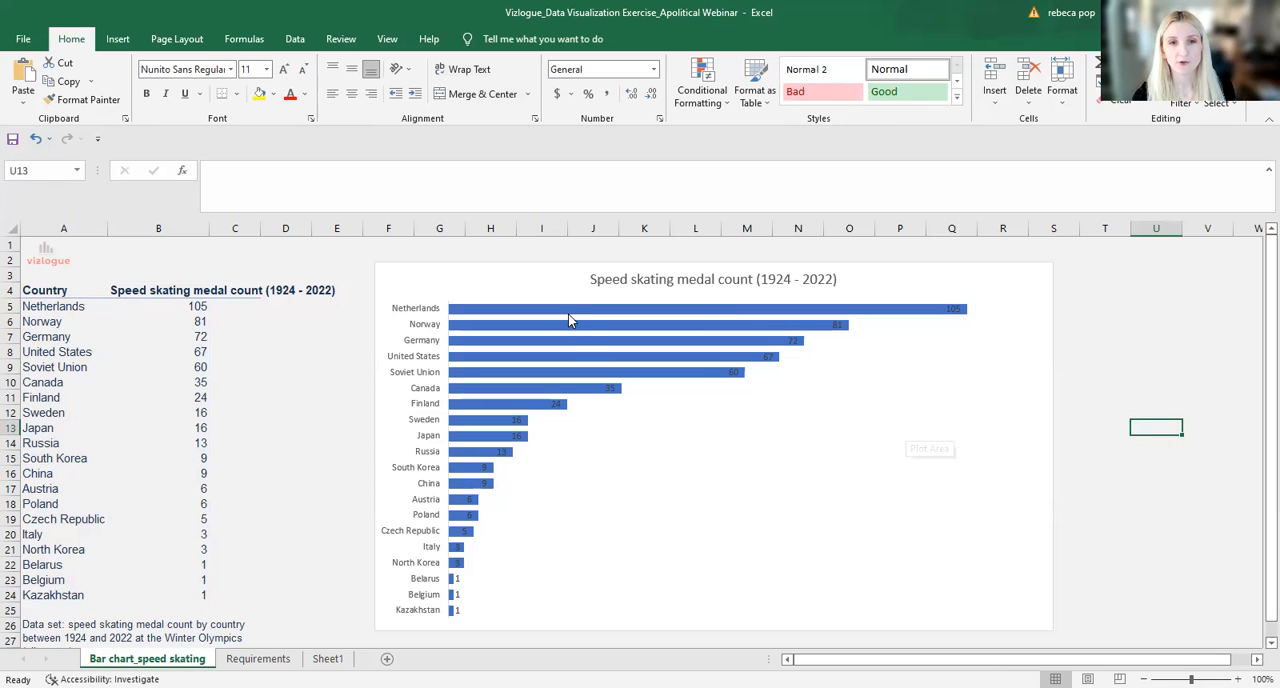
pyautogui.moveTo(530, 337)
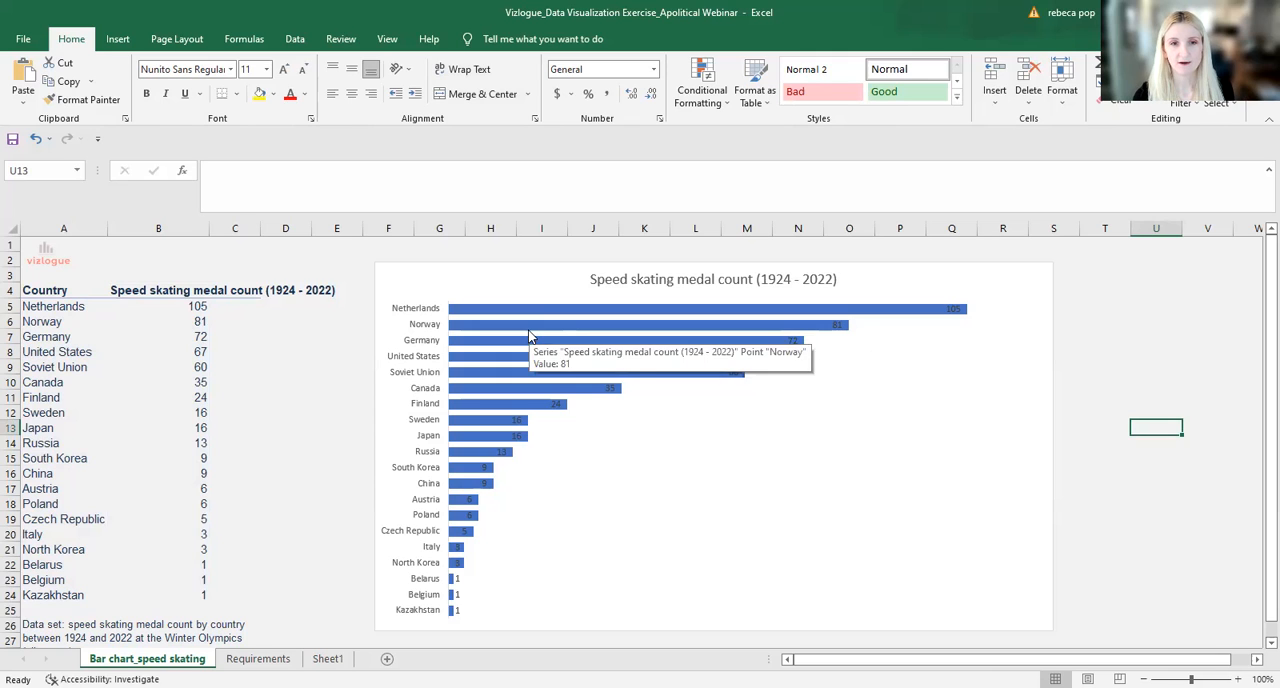
pyautogui.moveTo(458, 459)
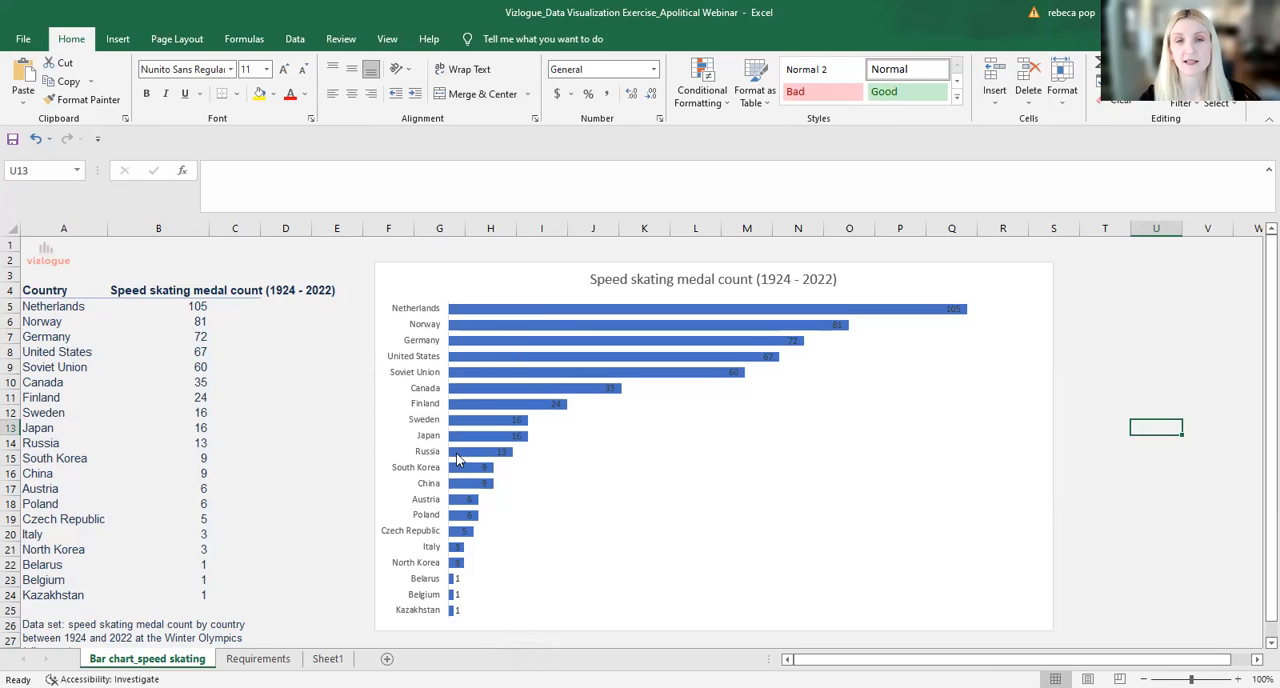
pyautogui.moveTo(640, 487)
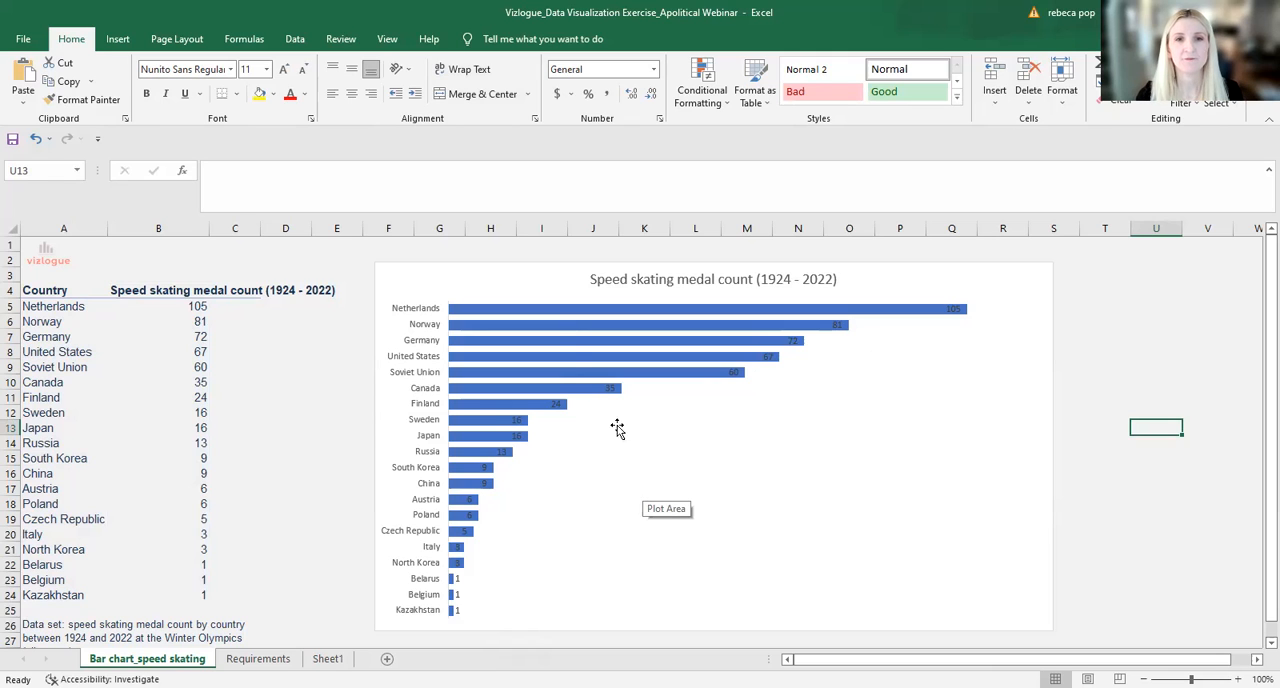
pyautogui.moveTo(547, 308)
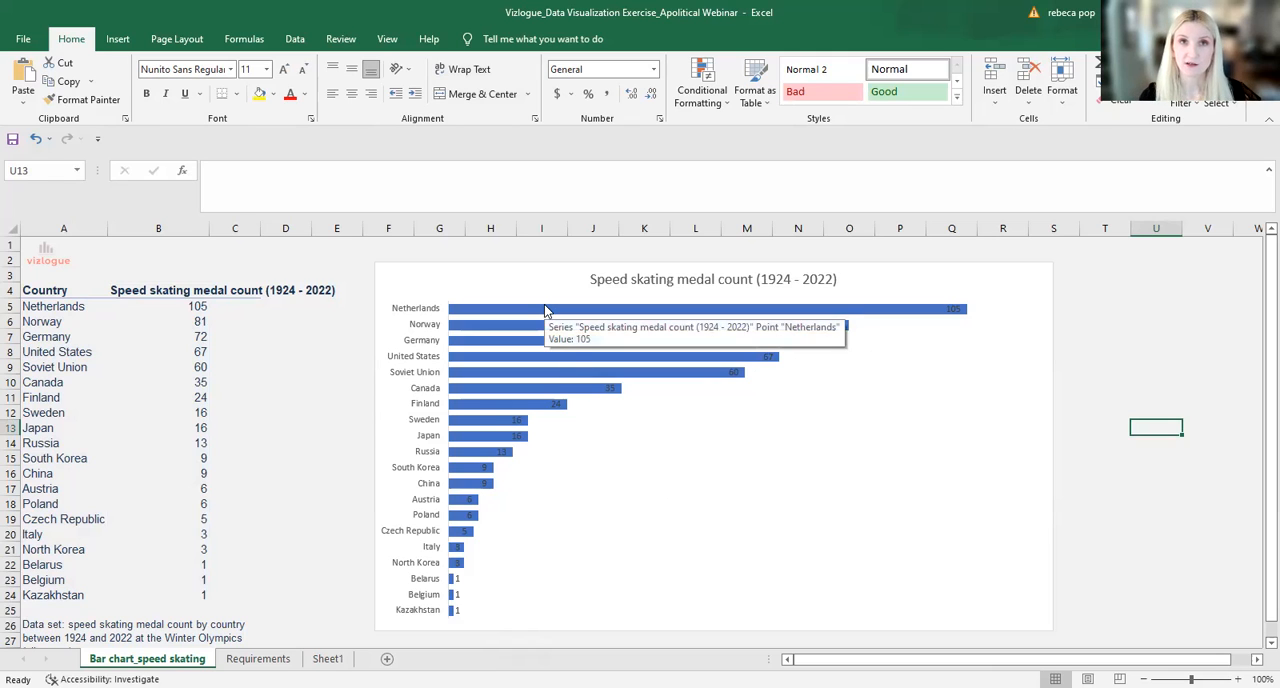
pyautogui.moveTo(1007, 308)
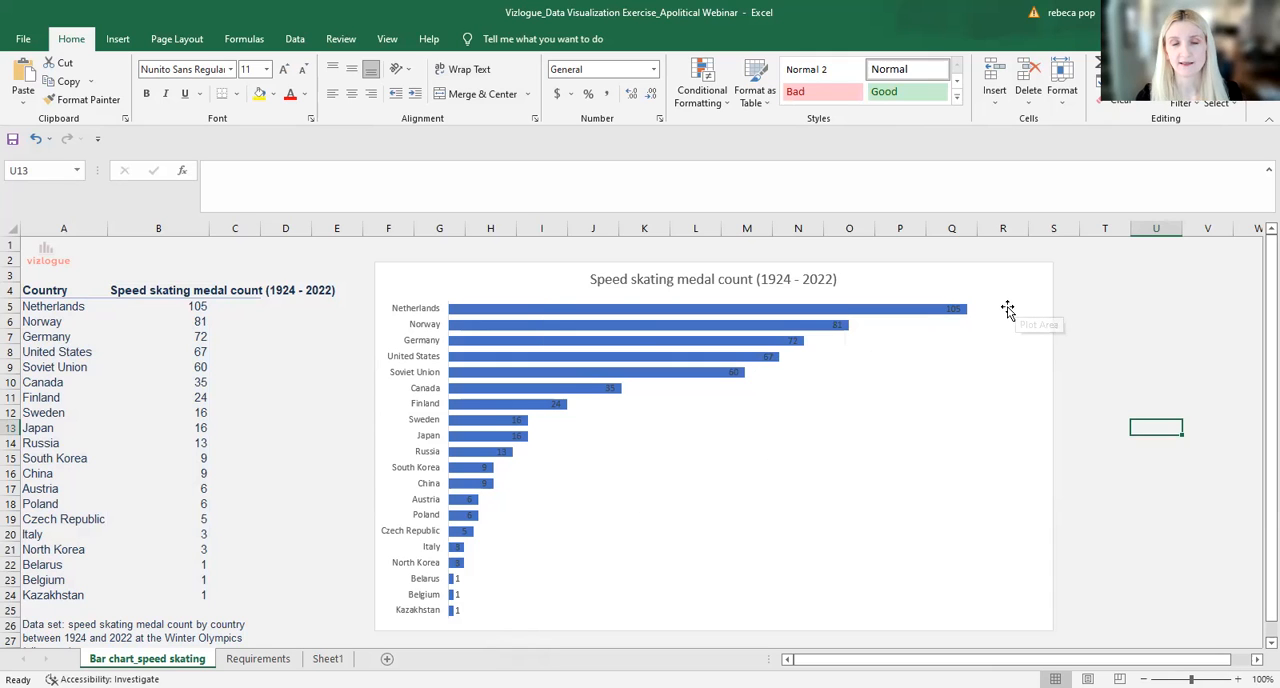
pyautogui.moveTo(590, 318)
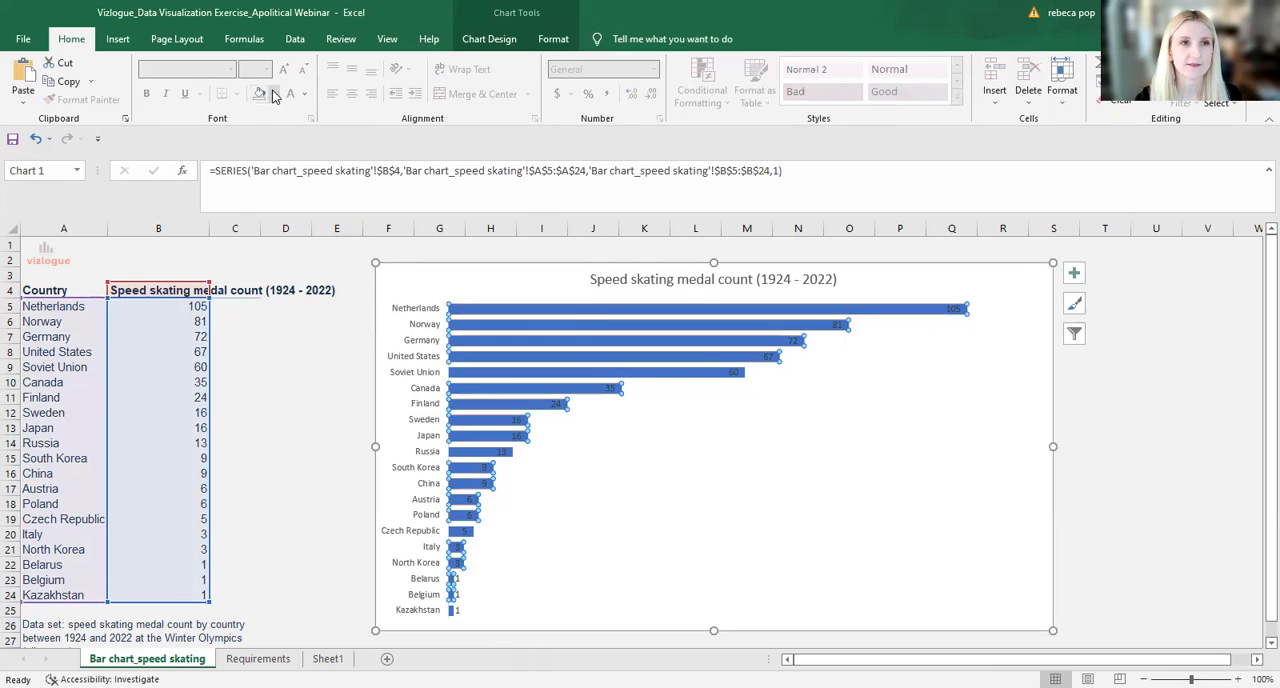
# Step: Fill all bars light grey, then select only the Netherlands bar
pyautogui.click(259, 94)
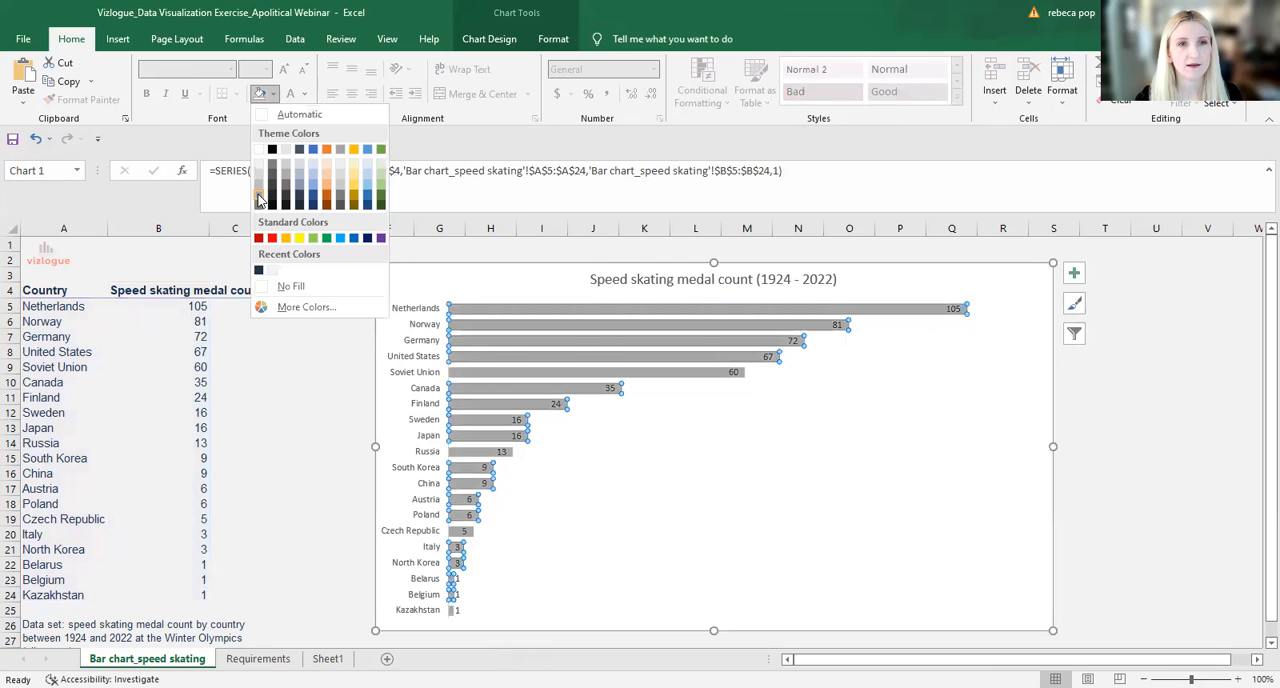
pyautogui.moveTo(259, 193)
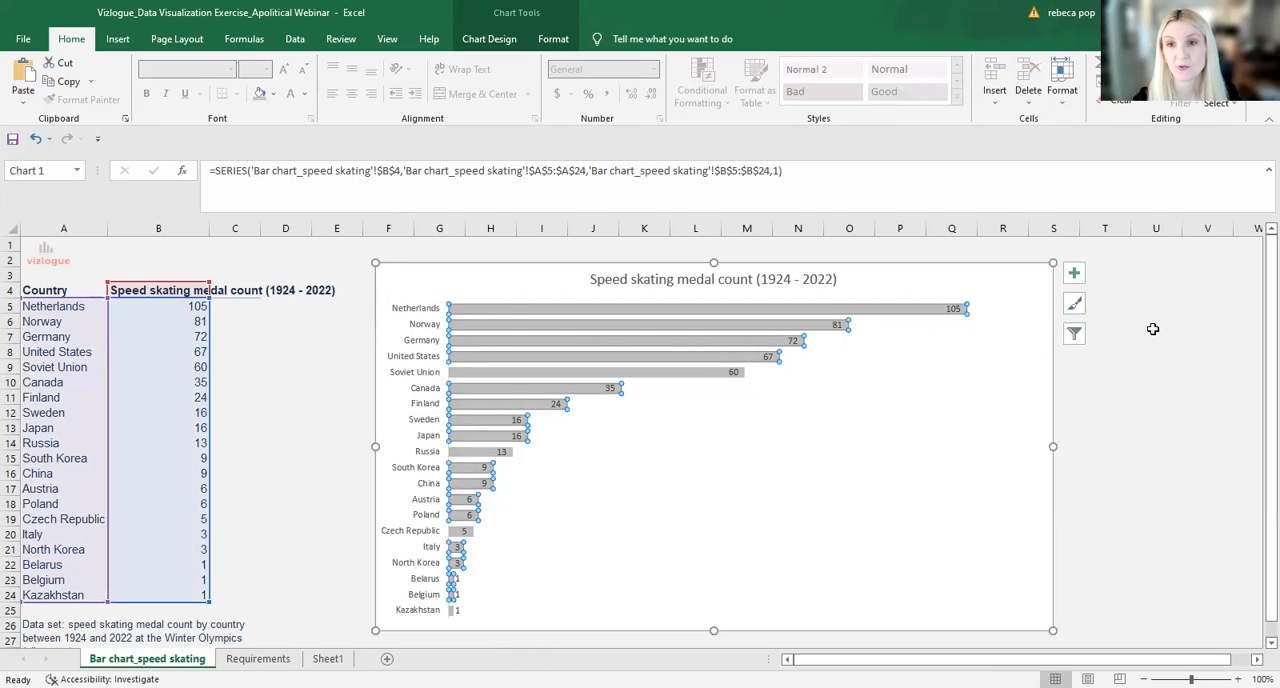
pyautogui.click(1156, 336)
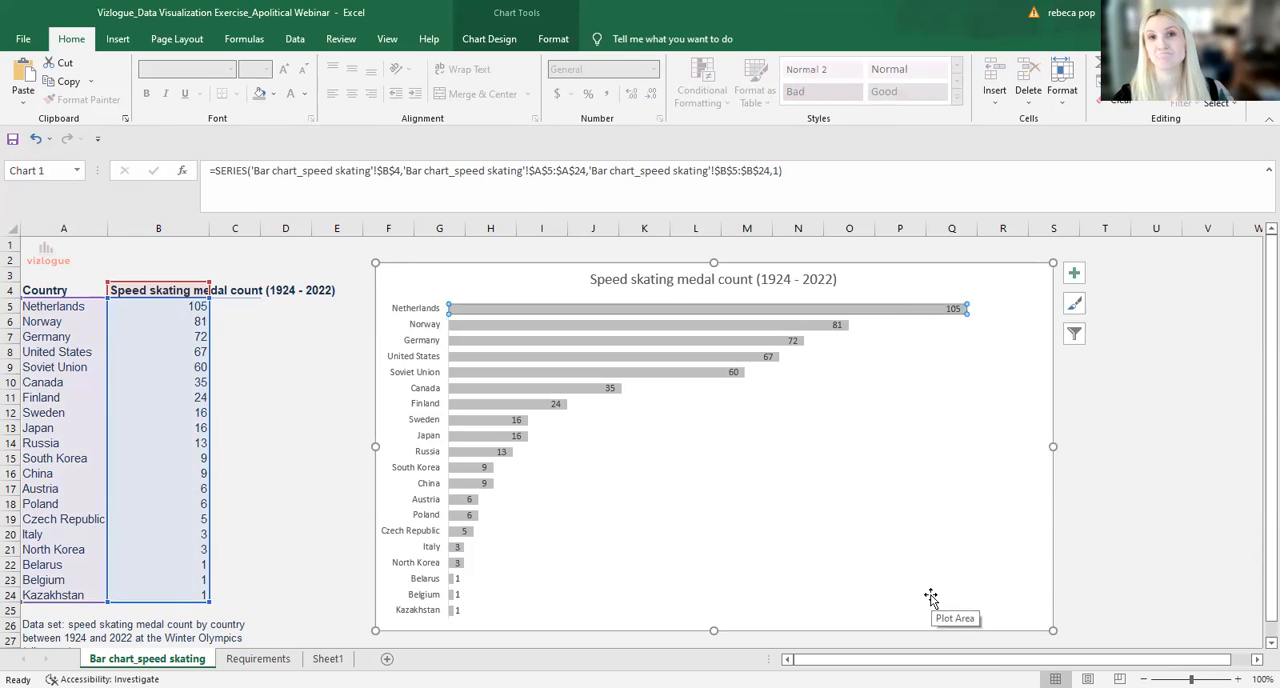
pyautogui.moveTo(780, 503)
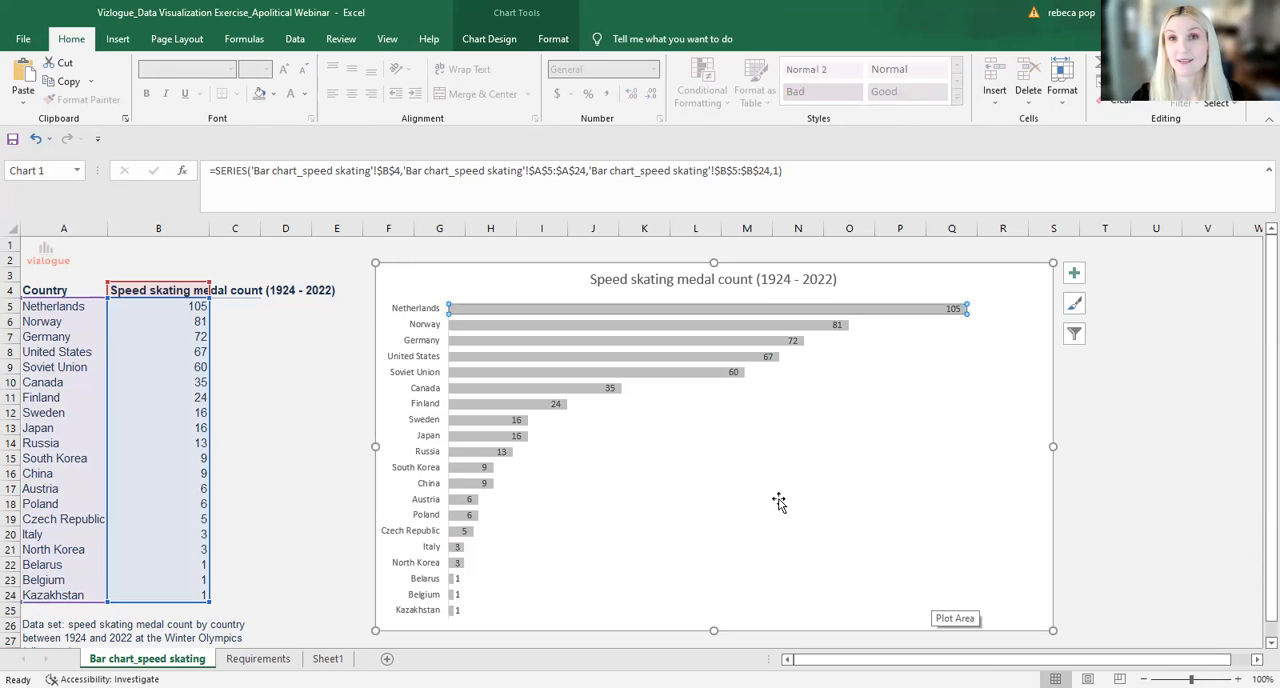
pyautogui.moveTo(862, 503)
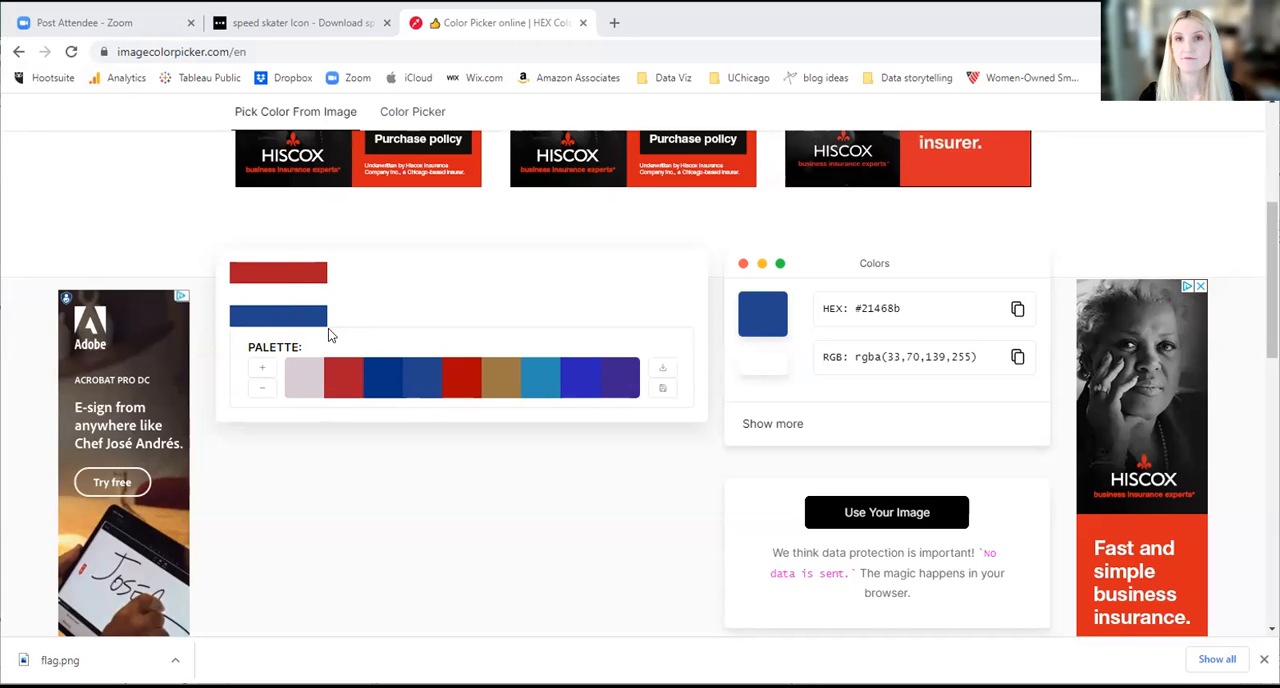
# Step: Sample the Dutch flag's blue and red stripes and copy red #ae1c28
pyautogui.click(283, 268)
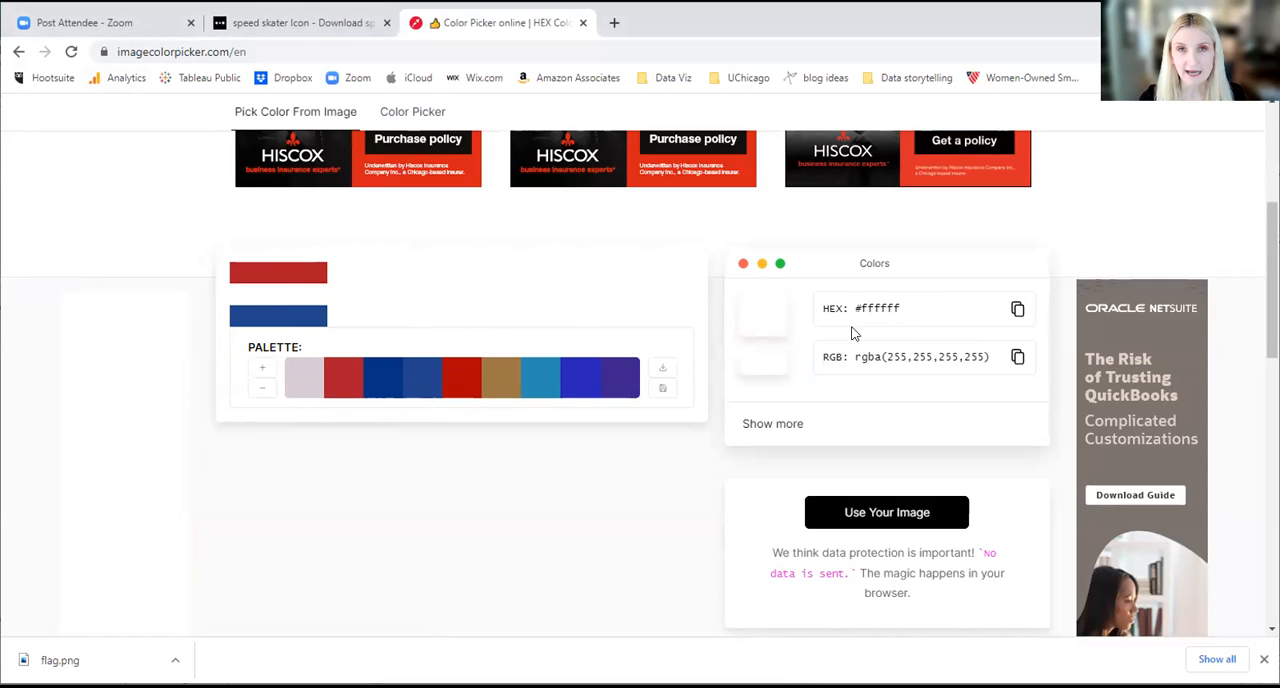
pyautogui.moveTo(747, 344)
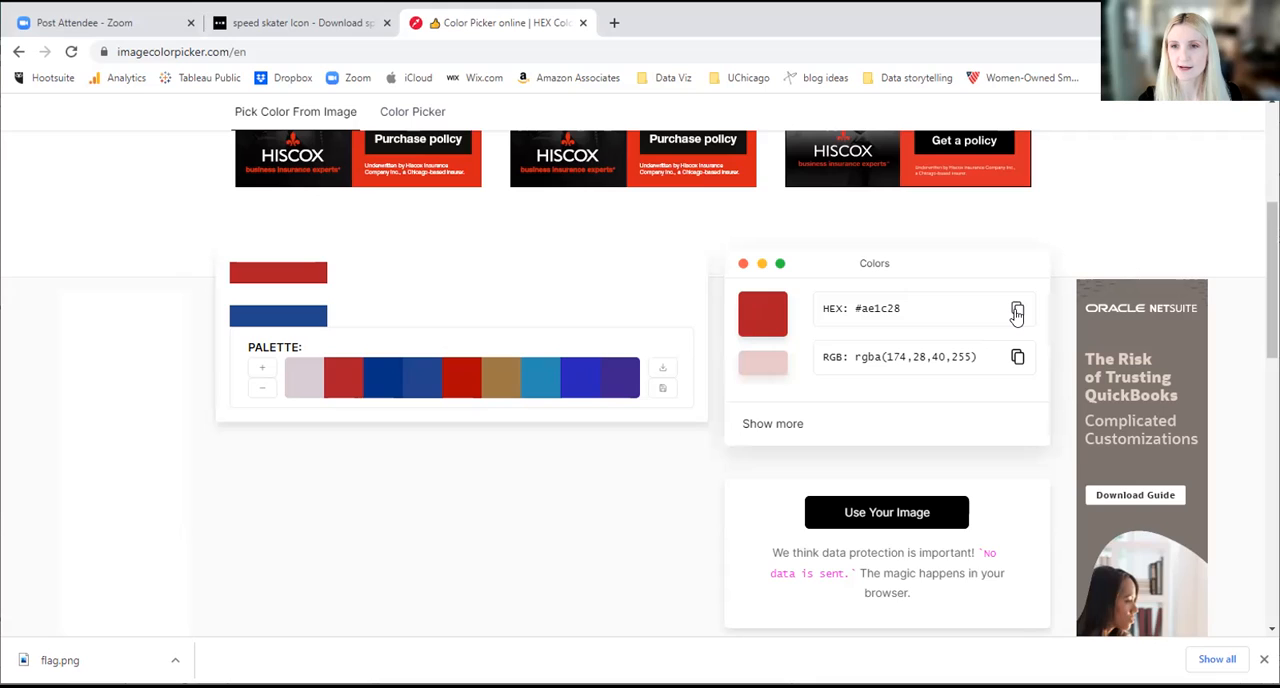
pyautogui.click(1017, 308)
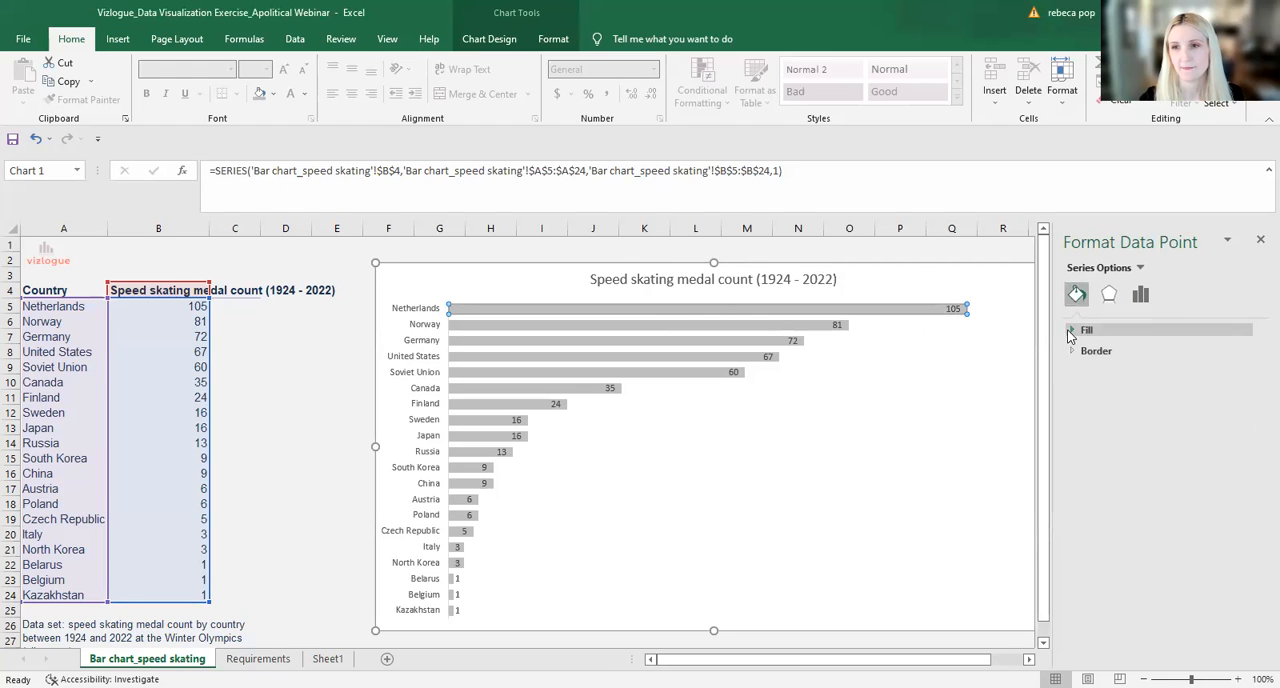
# Step: Apply a red-to-blue gradient fill with set direction to the Netherlands bar
pyautogui.click(1072, 330)
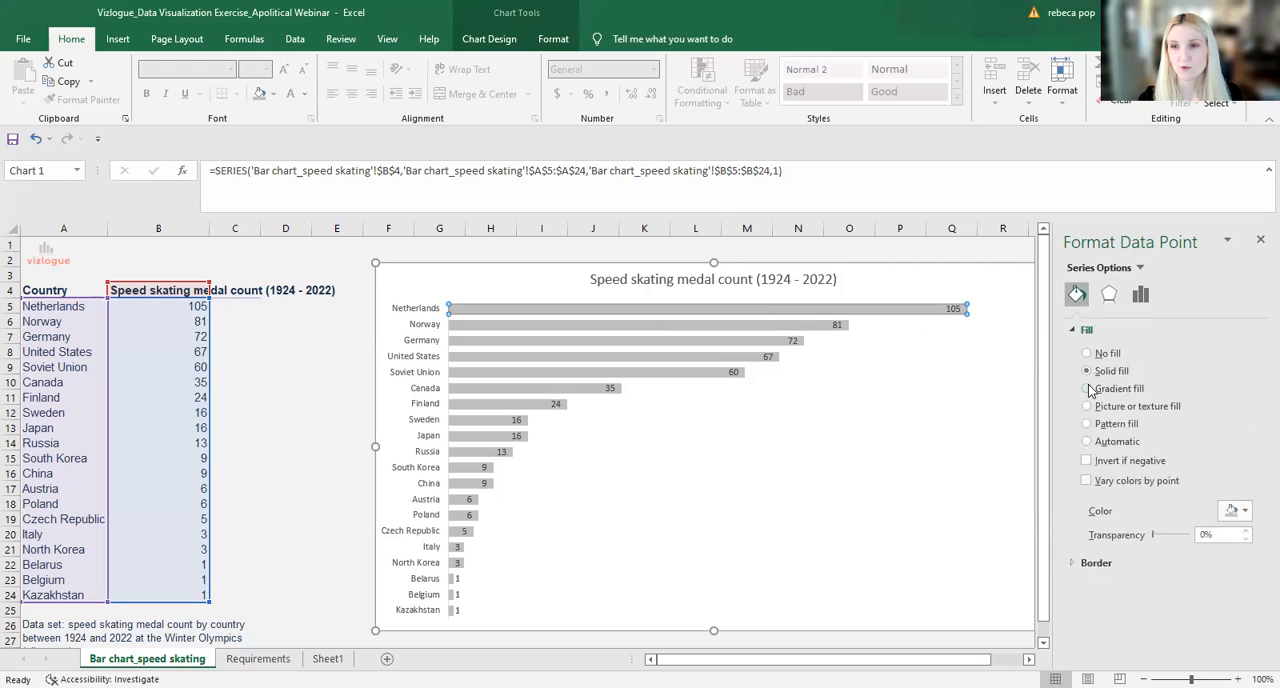
pyautogui.click(1087, 388)
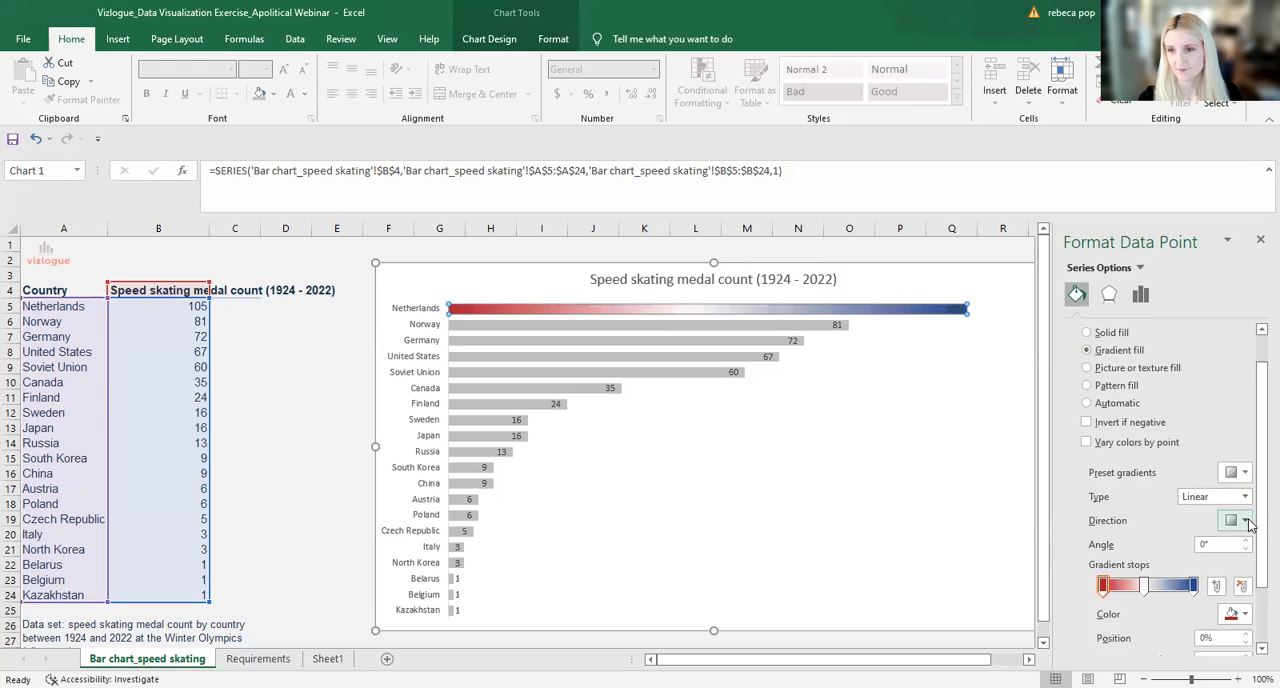
pyautogui.click(1243, 520)
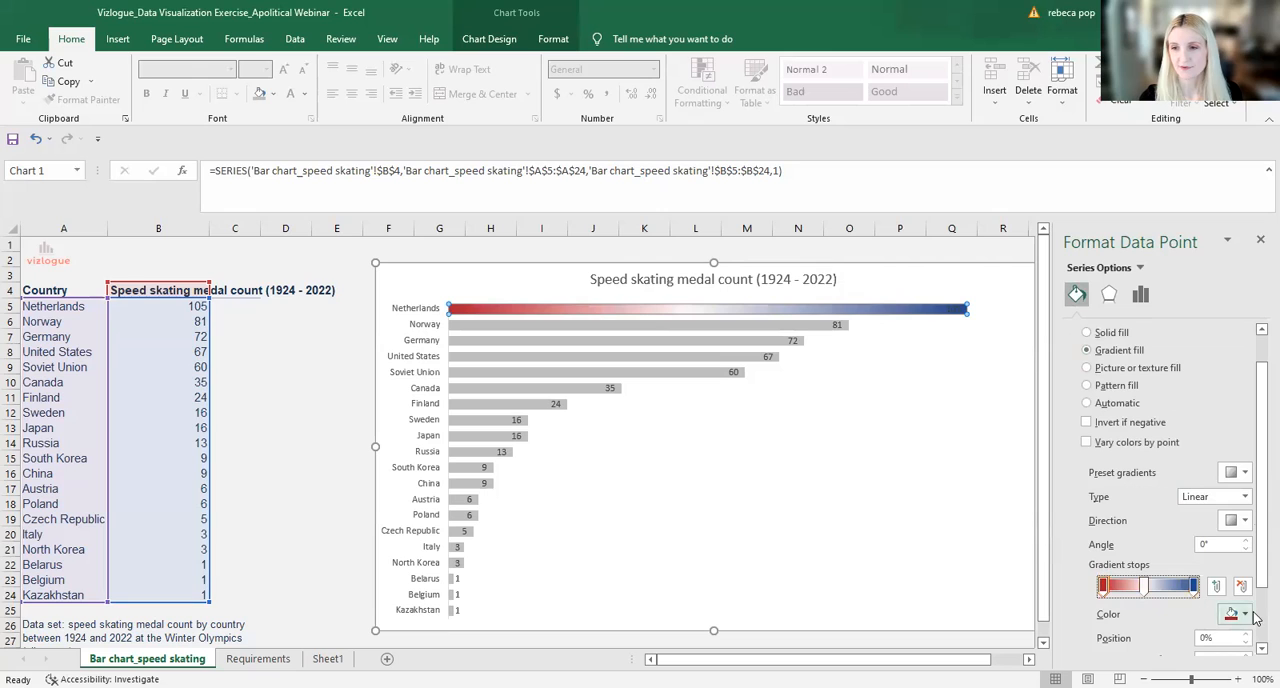
pyautogui.click(1247, 614)
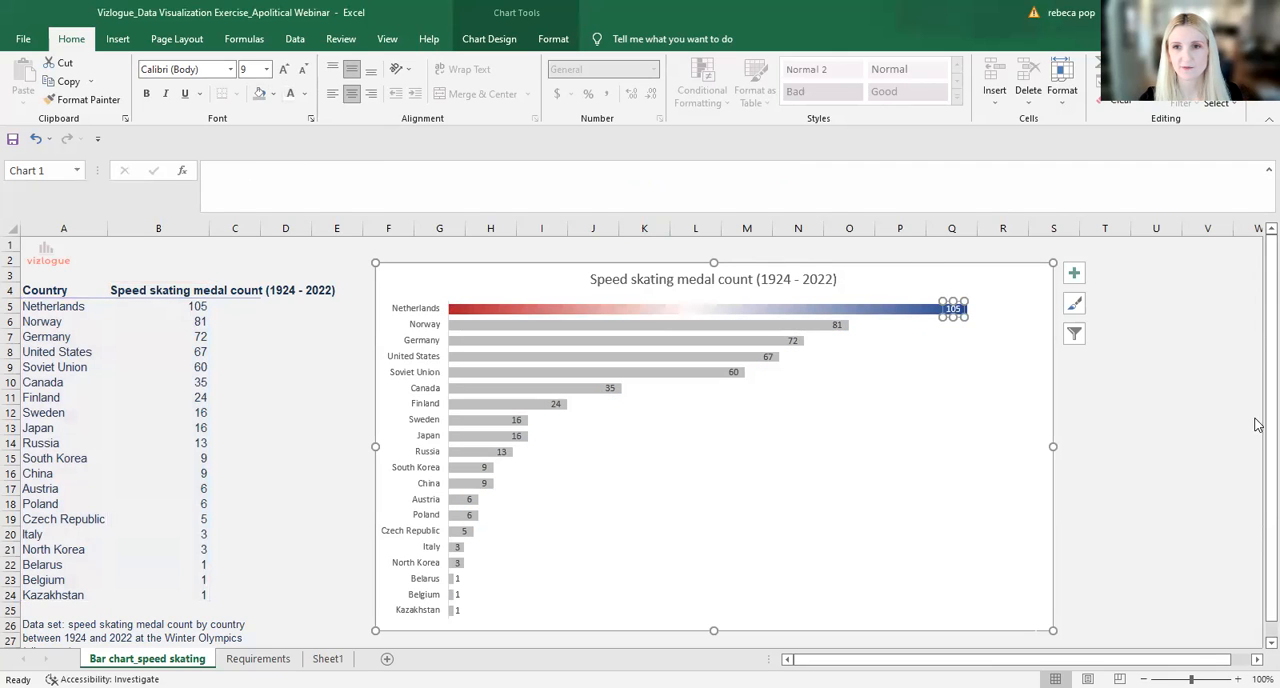
pyautogui.click(1207, 412)
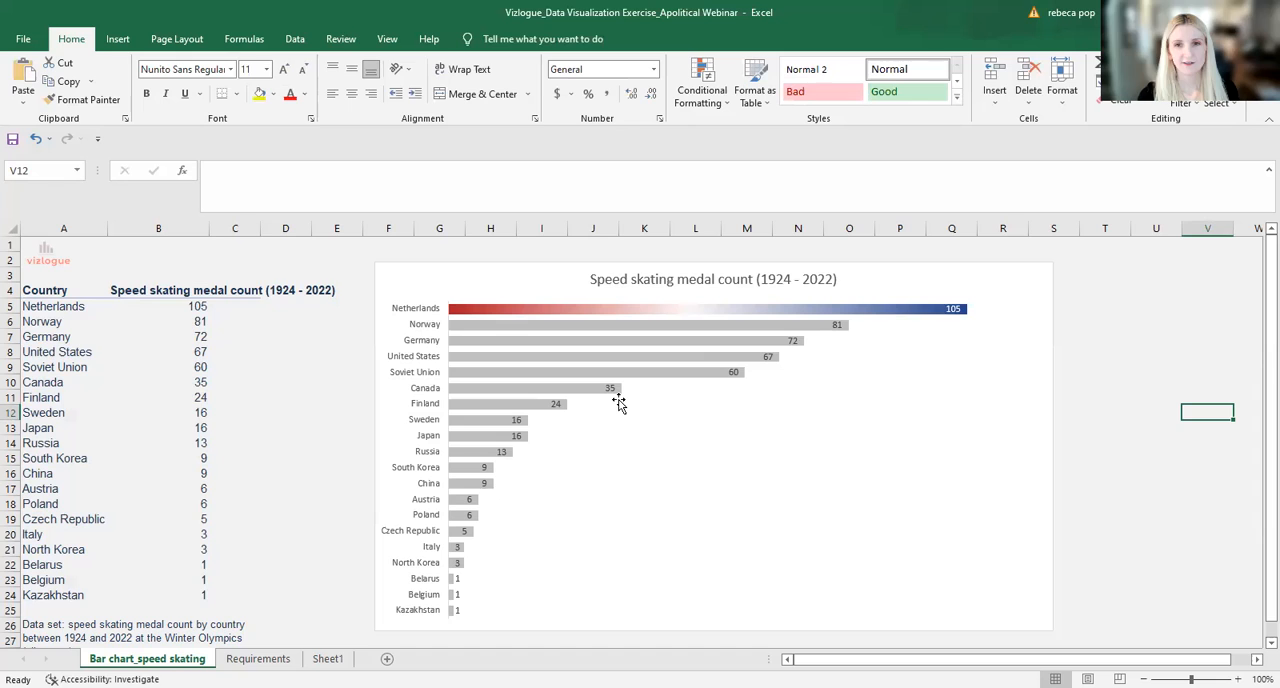
pyautogui.moveTo(495, 309)
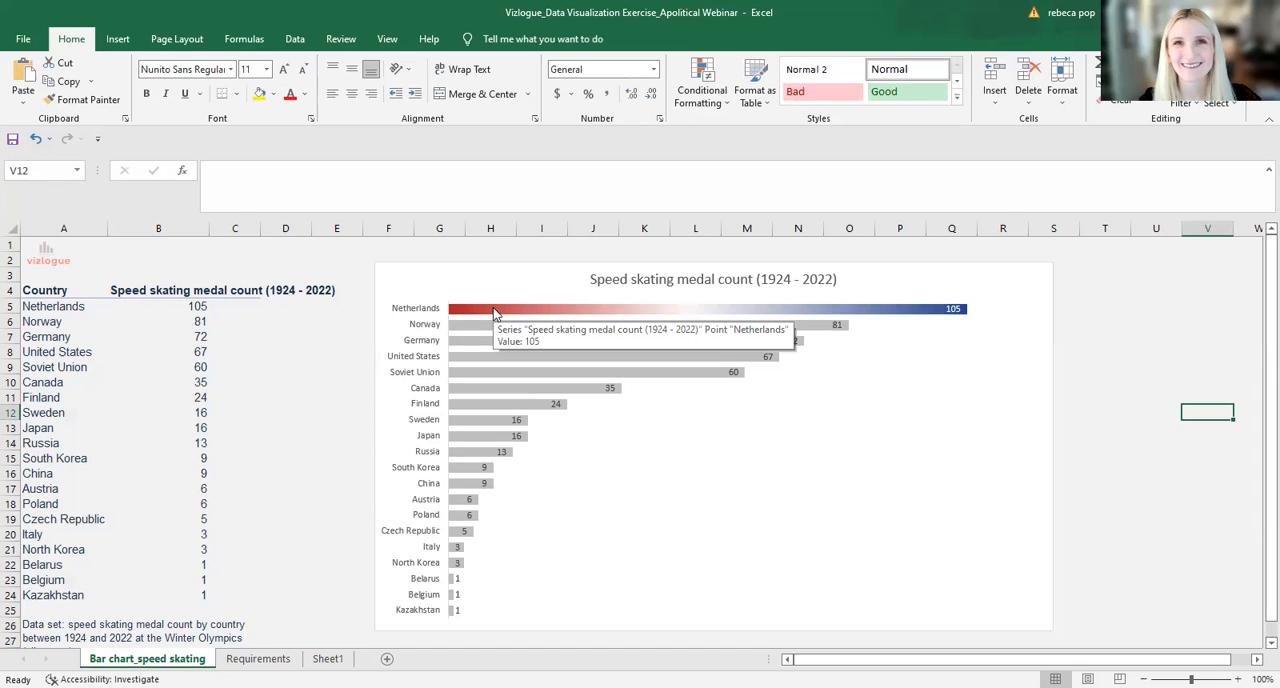
pyautogui.moveTo(1124, 316)
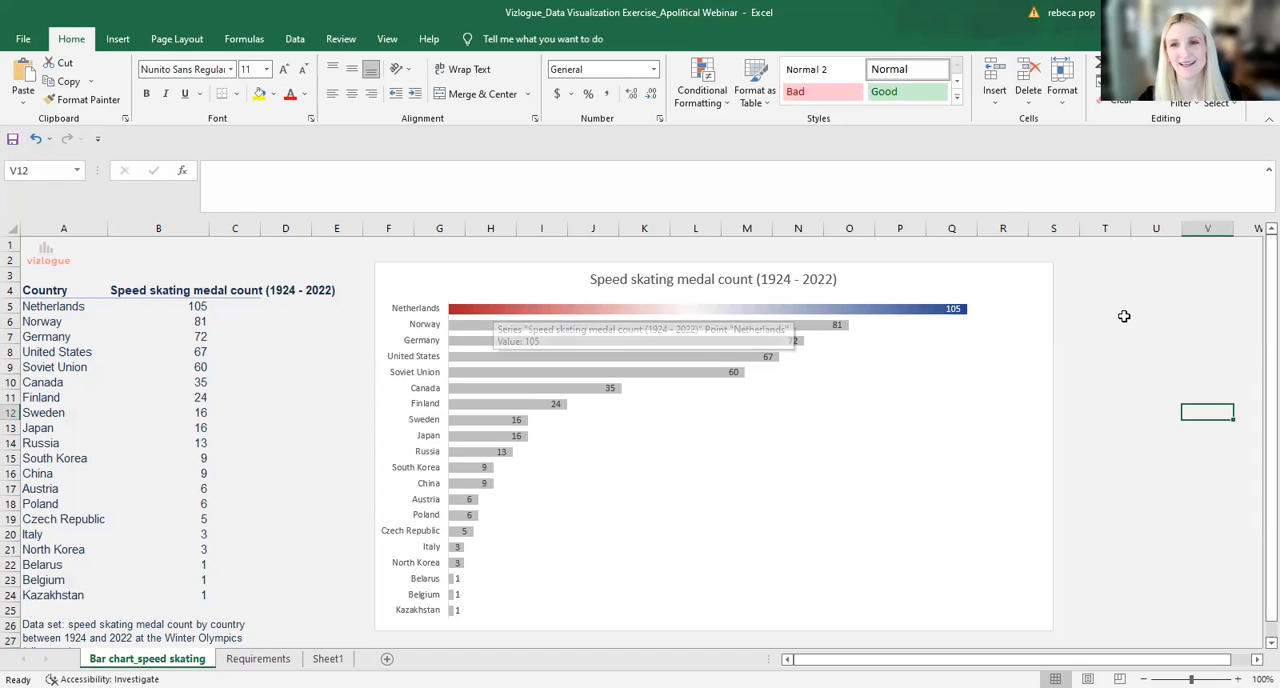
pyautogui.moveTo(1130, 350)
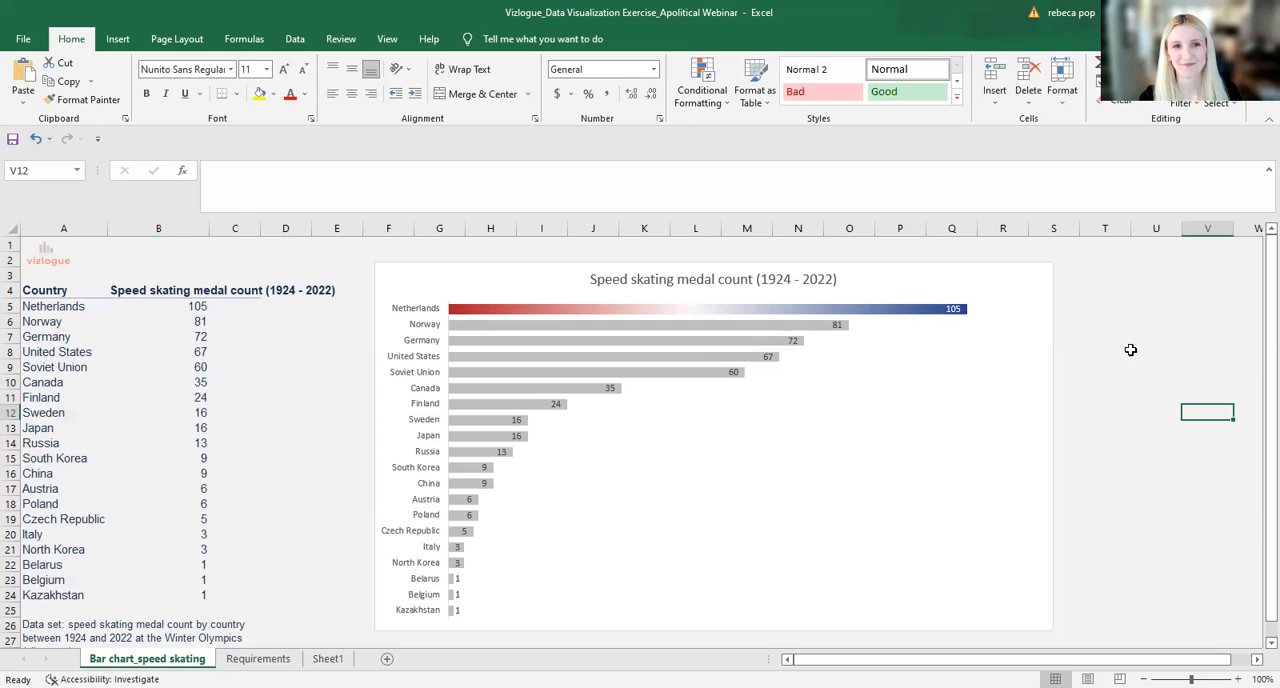
pyautogui.moveTo(557, 334)
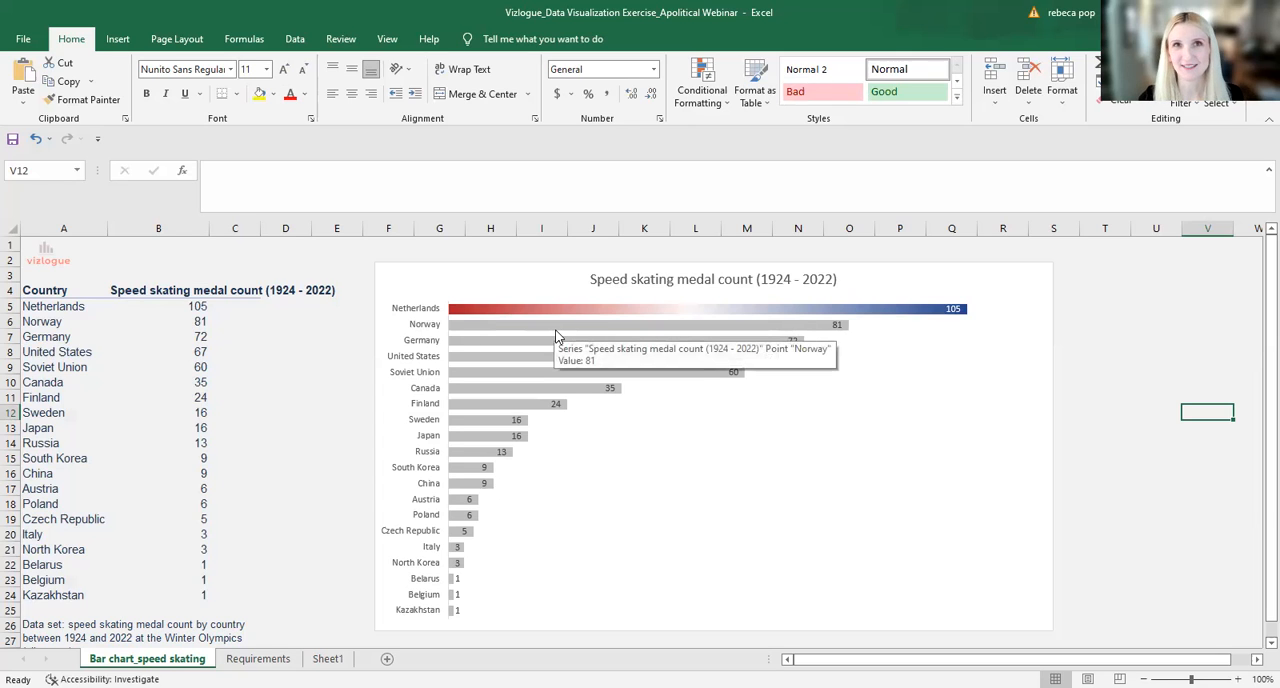
pyautogui.moveTo(1151, 390)
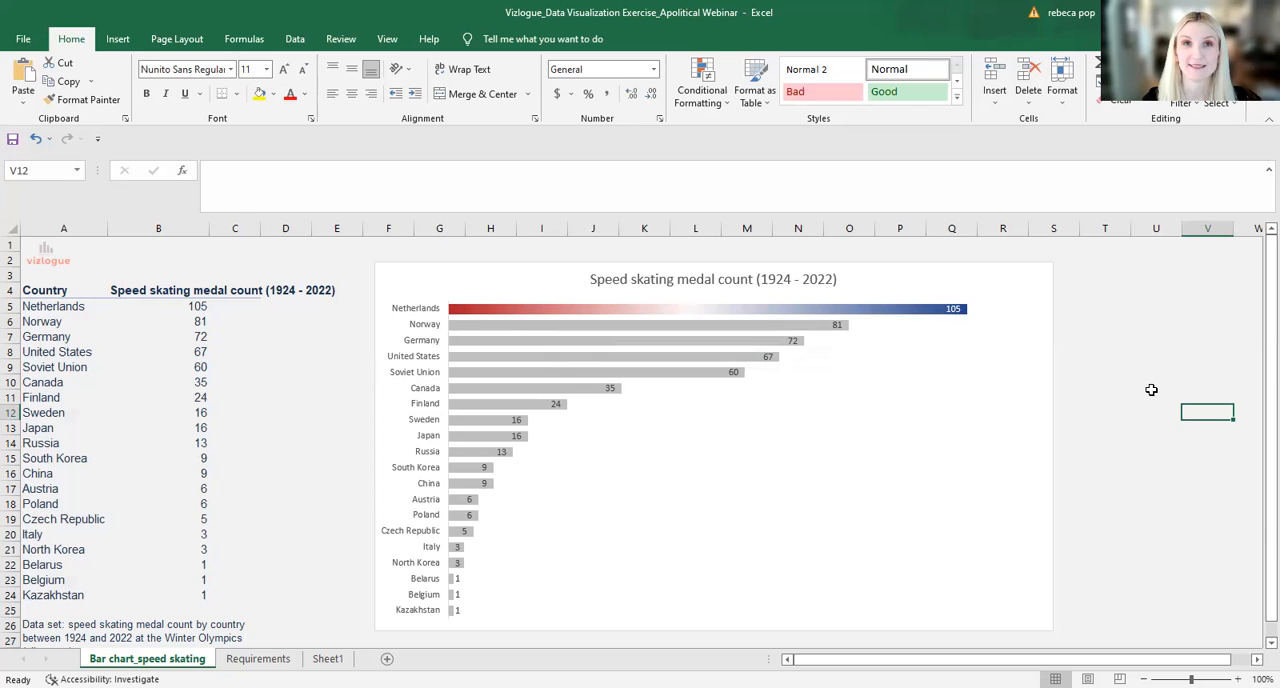
# Step: Return to the Requirements sheet listing the eight best-practice steps
pyautogui.click(258, 658)
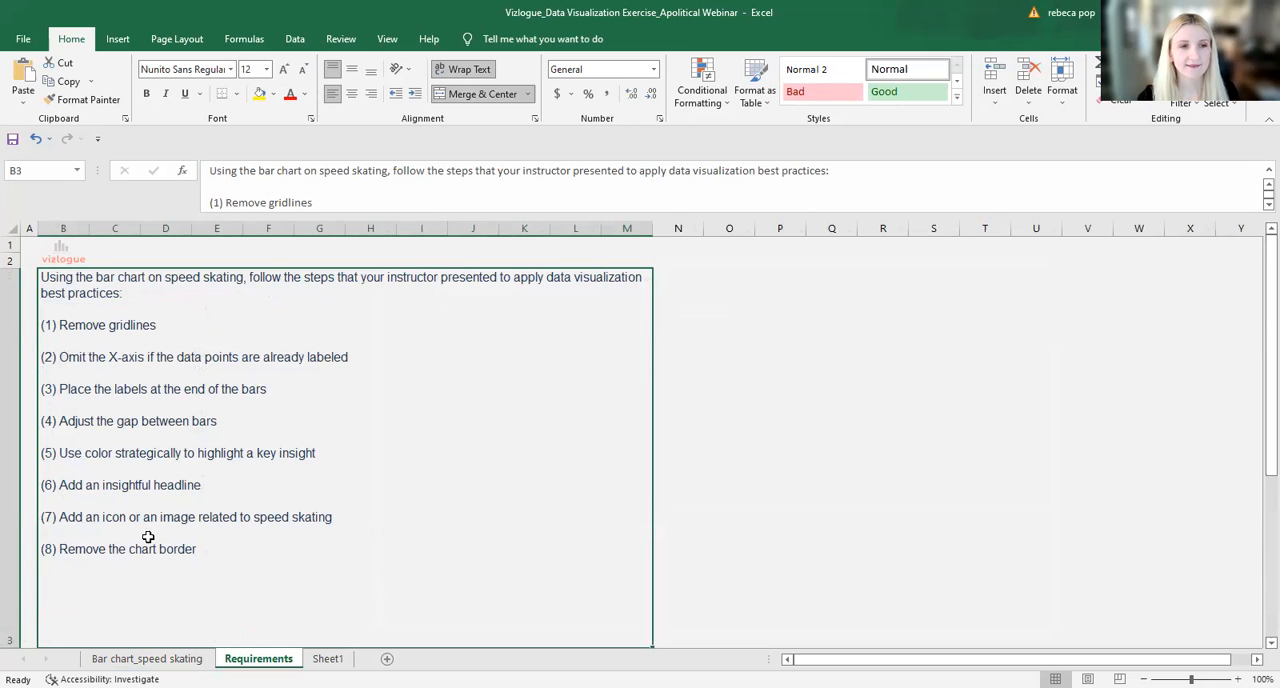
# Step: Return to the 'Bar chart_speed skating' sheet and select the chart title
pyautogui.click(146, 658)
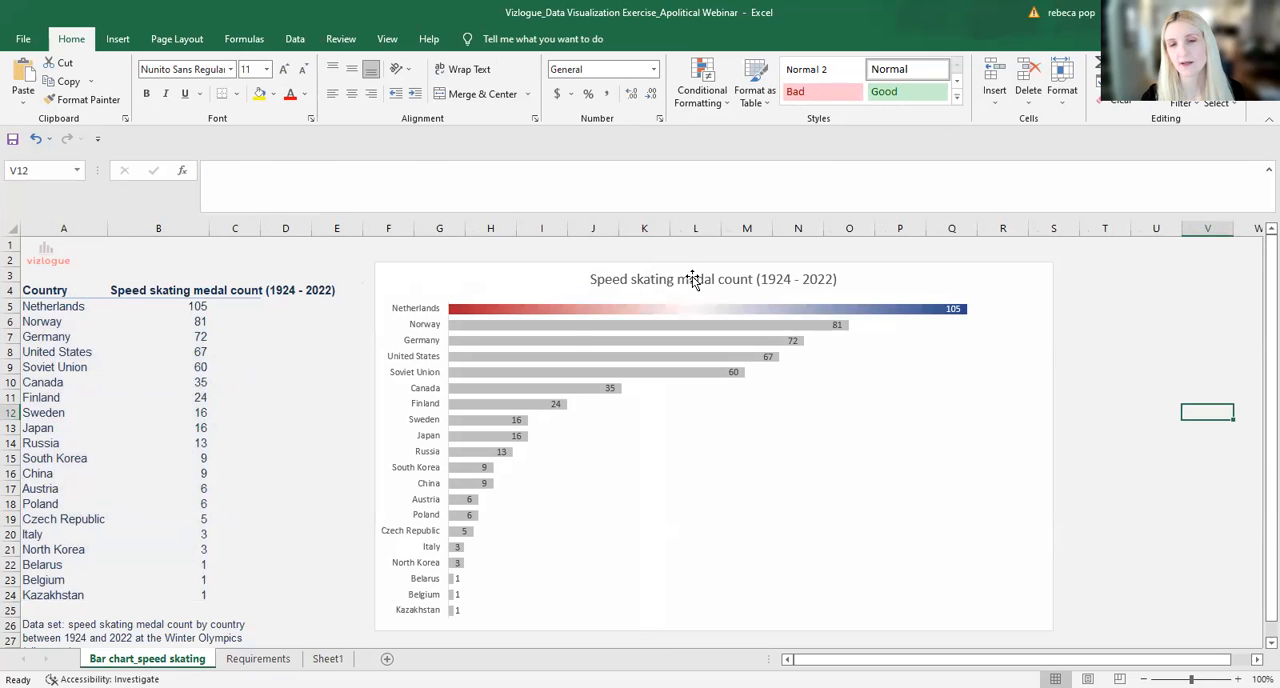
pyautogui.moveTo(911, 417)
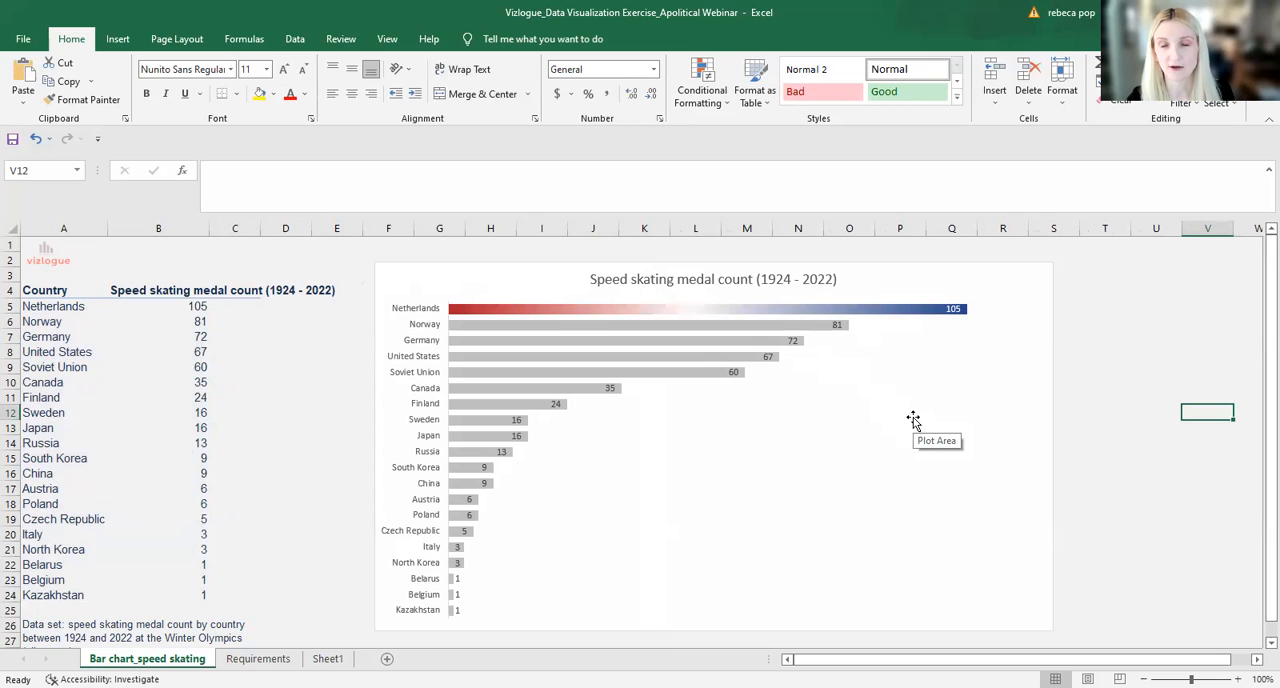
pyautogui.moveTo(608, 277)
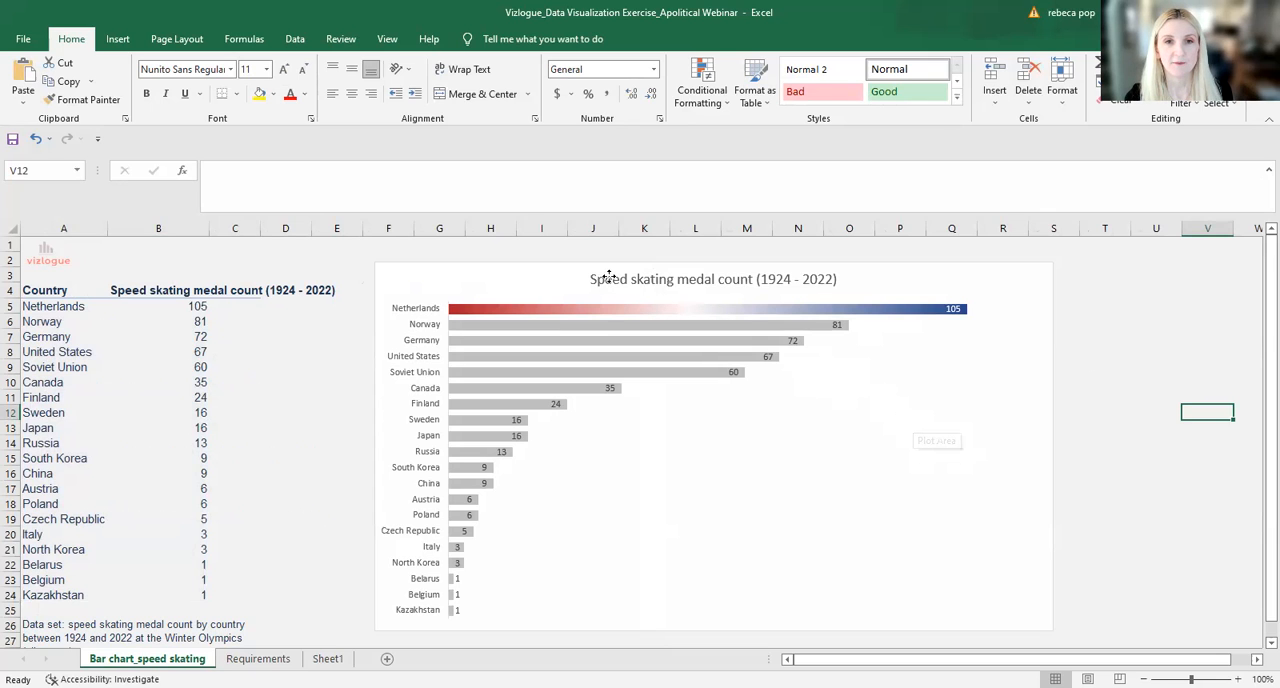
pyautogui.click(712, 279)
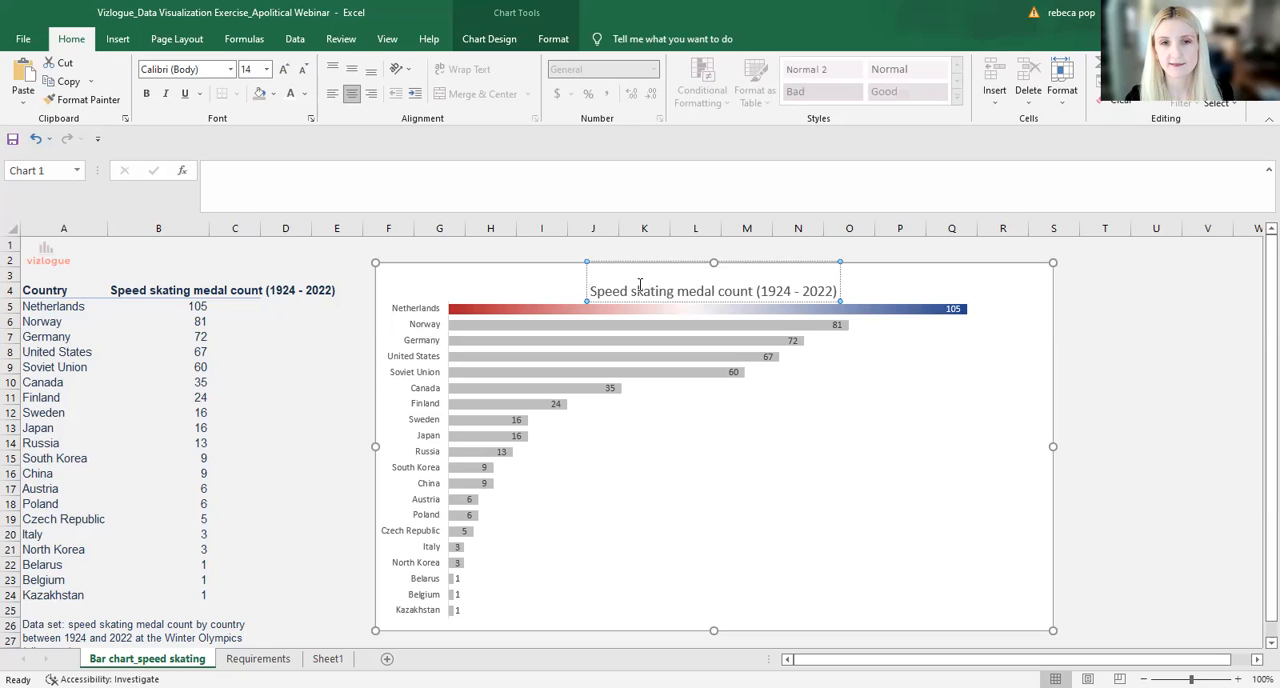
# Step: Type the bold headline 'The Netherlands is the Leader at Speed Skating' above the original title, left-aligned
pyautogui.doubleClick(712, 291)
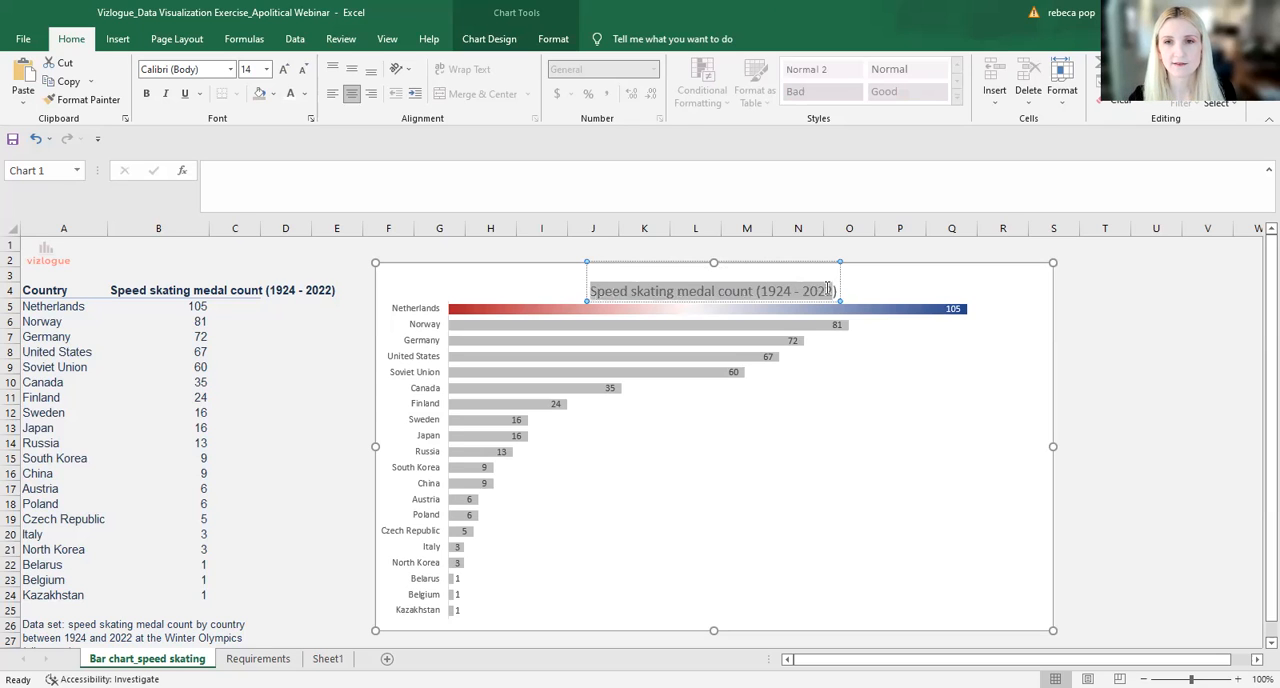
pyautogui.click(304, 69)
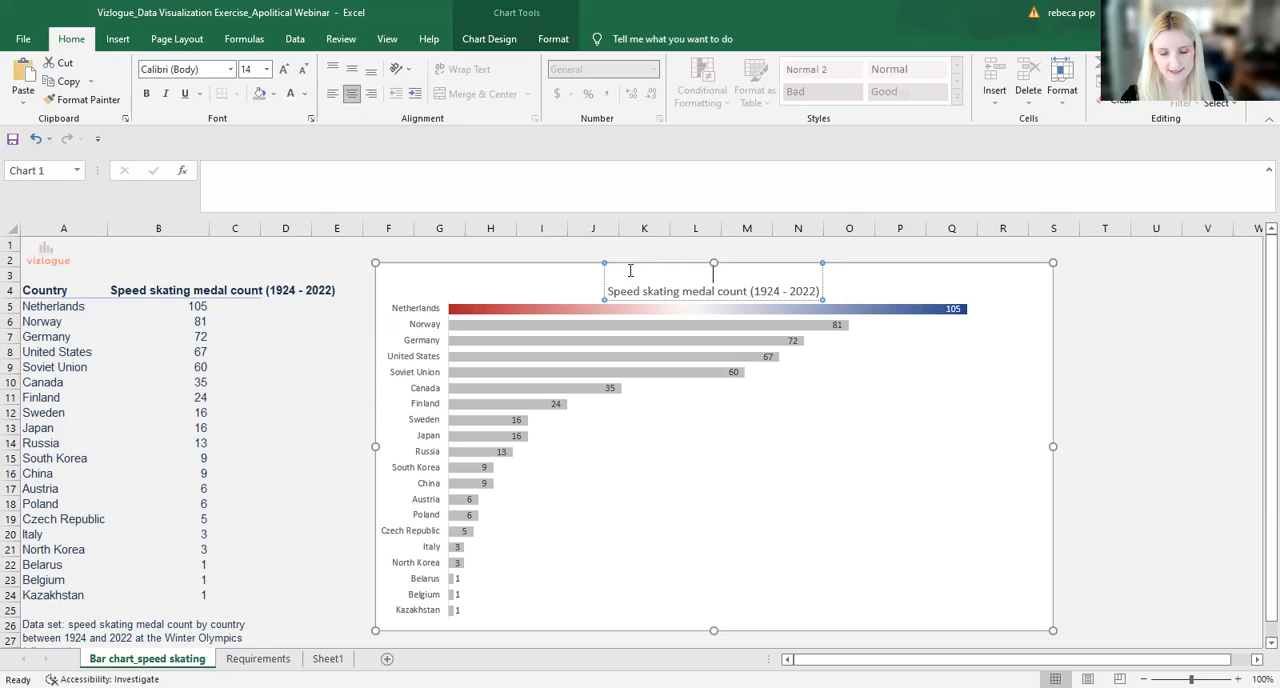
pyautogui.write('The')
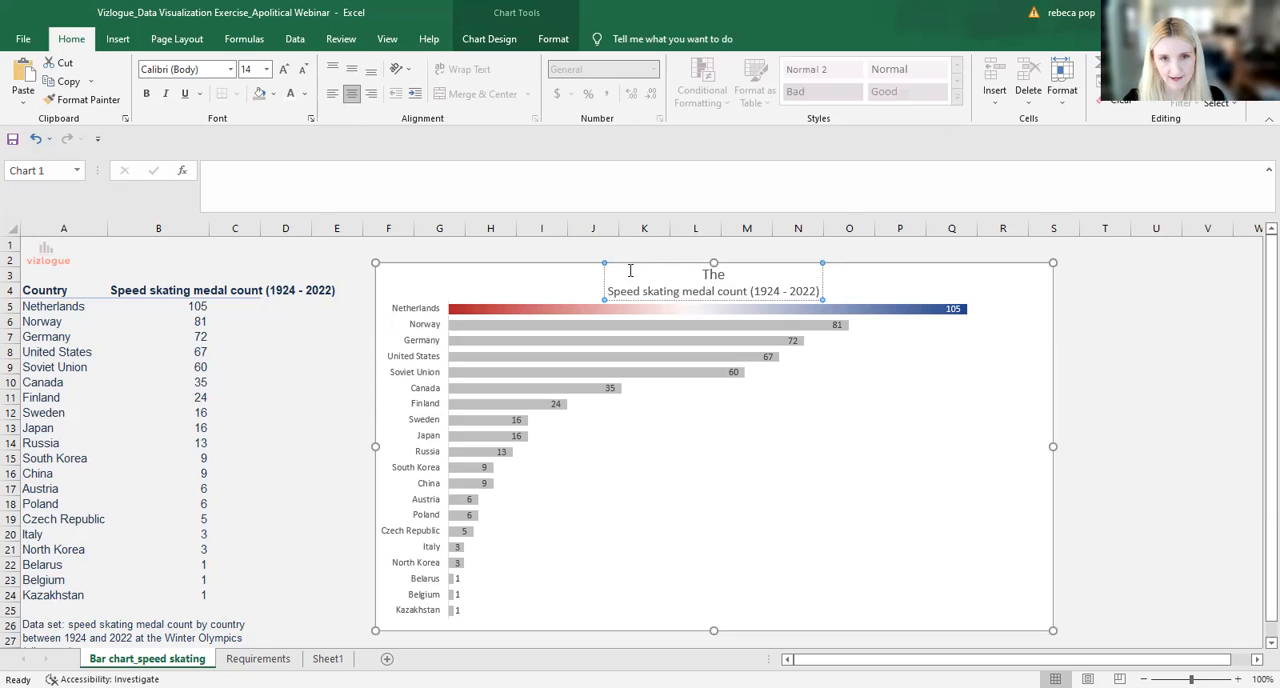
pyautogui.write('Netherlands')
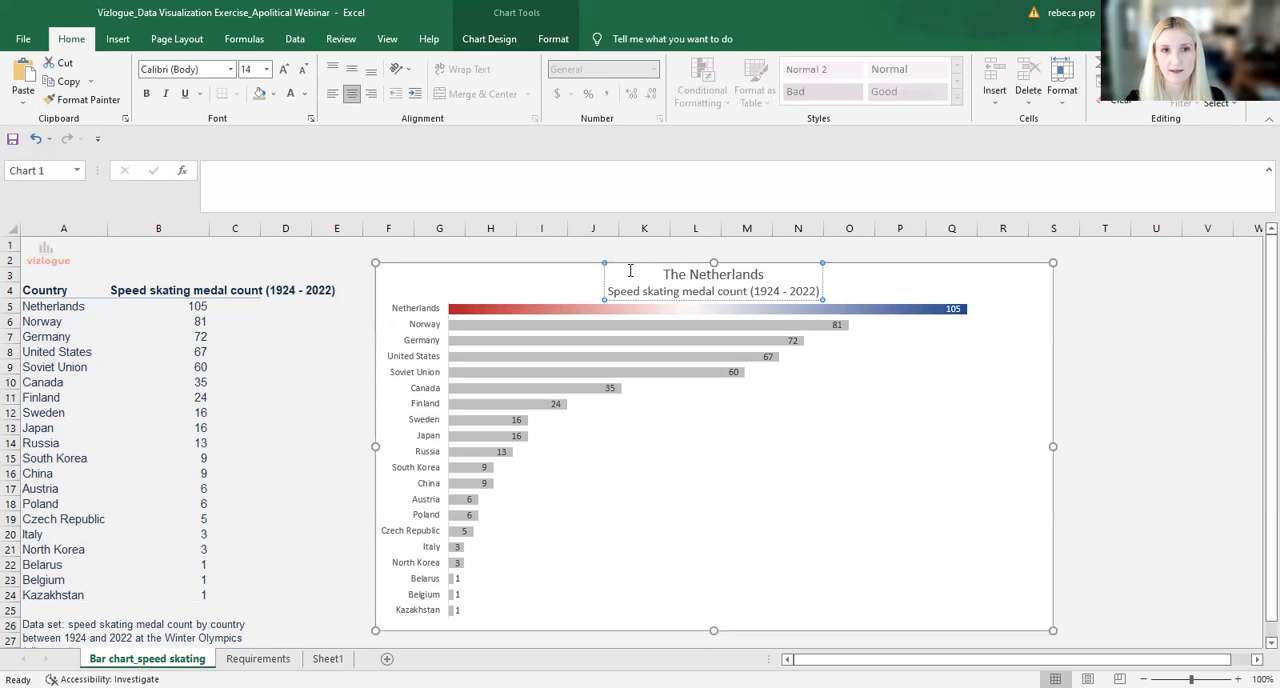
pyautogui.doubleClick(712, 274)
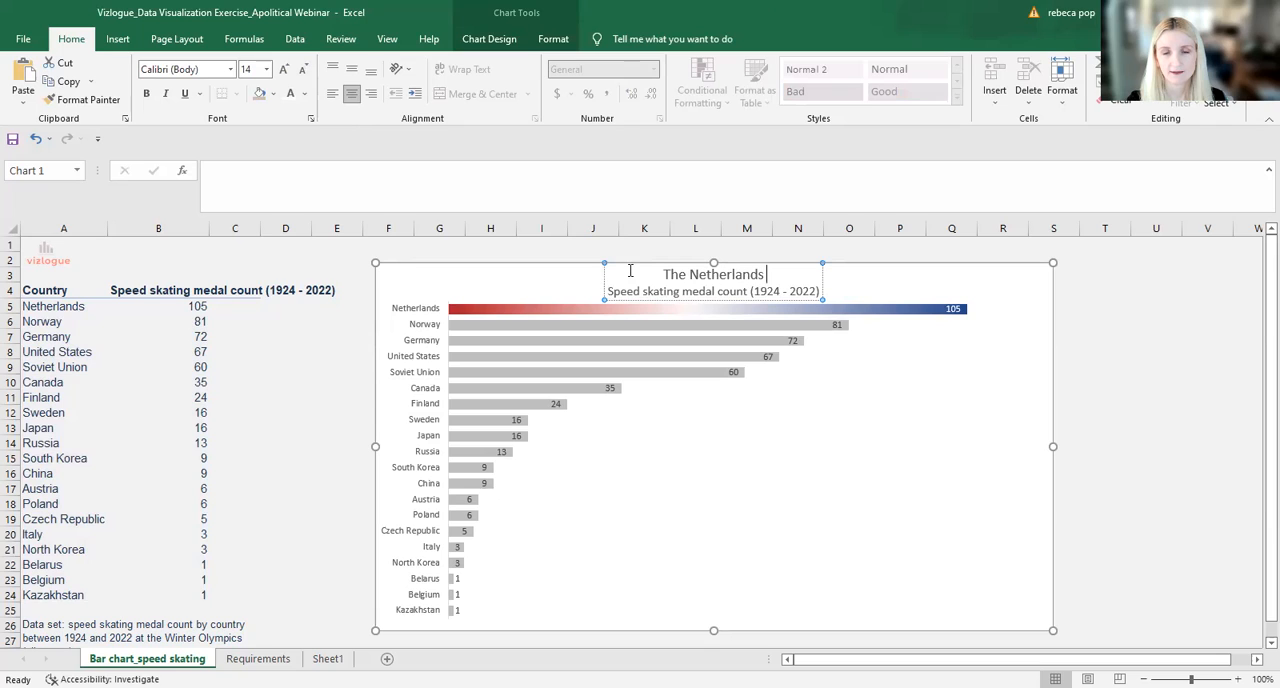
pyautogui.write('is i')
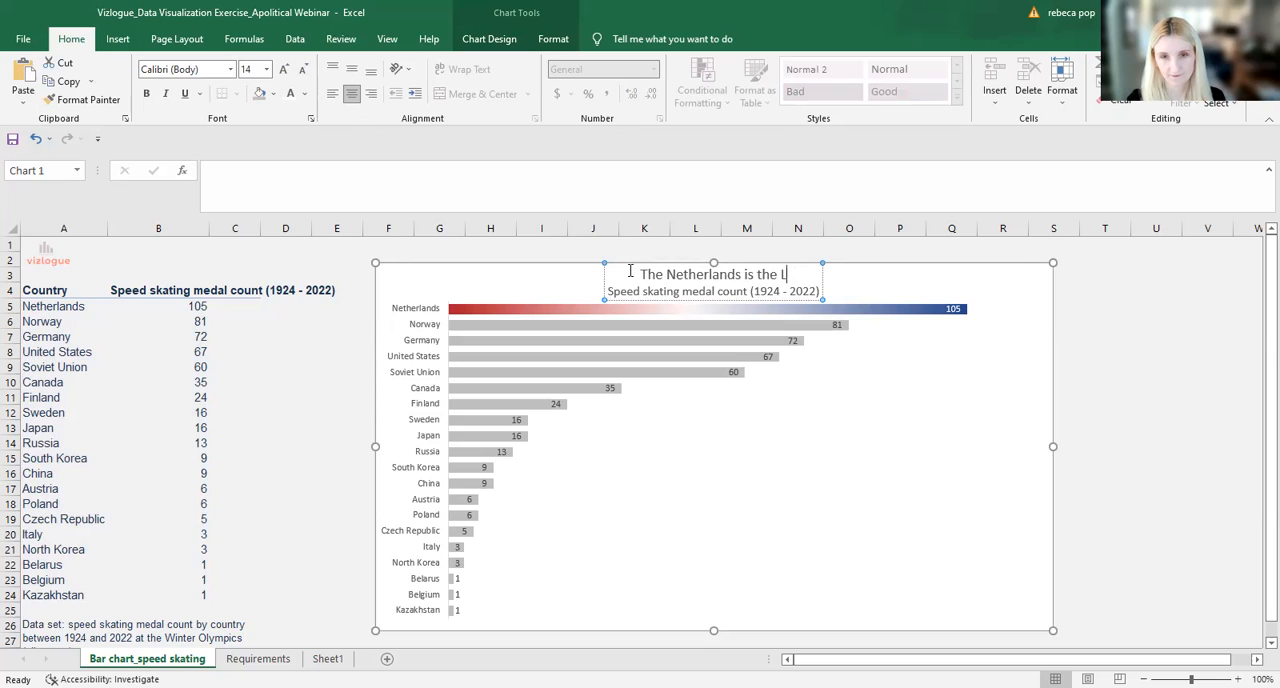
pyautogui.write('eader')
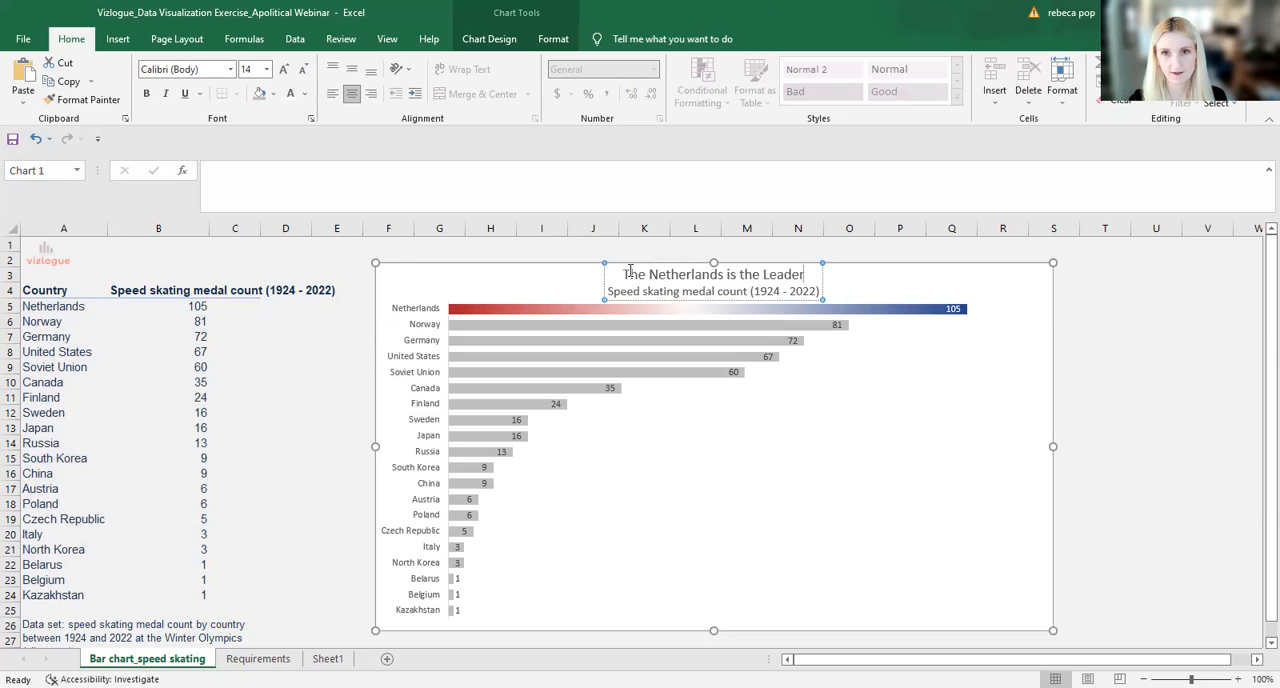
pyautogui.write('at Speed Skating')
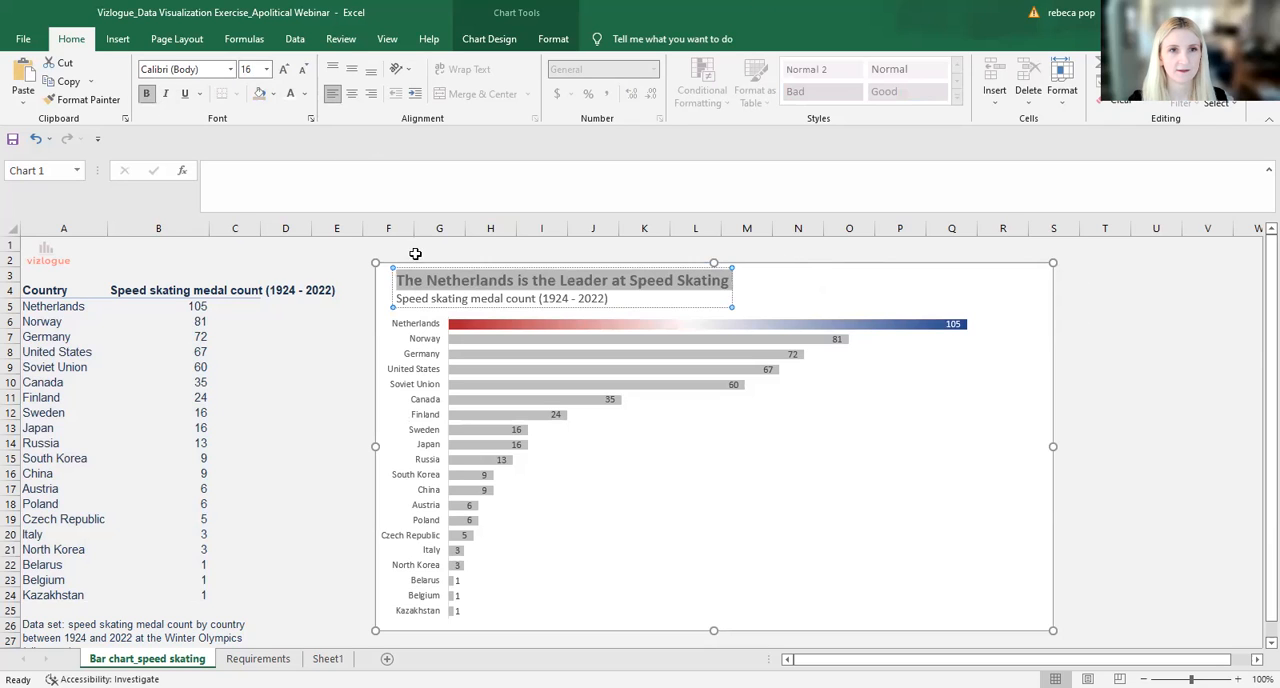
# Step: Colour 'The Netherlands' in the chart headline red
pyautogui.click(302, 69)
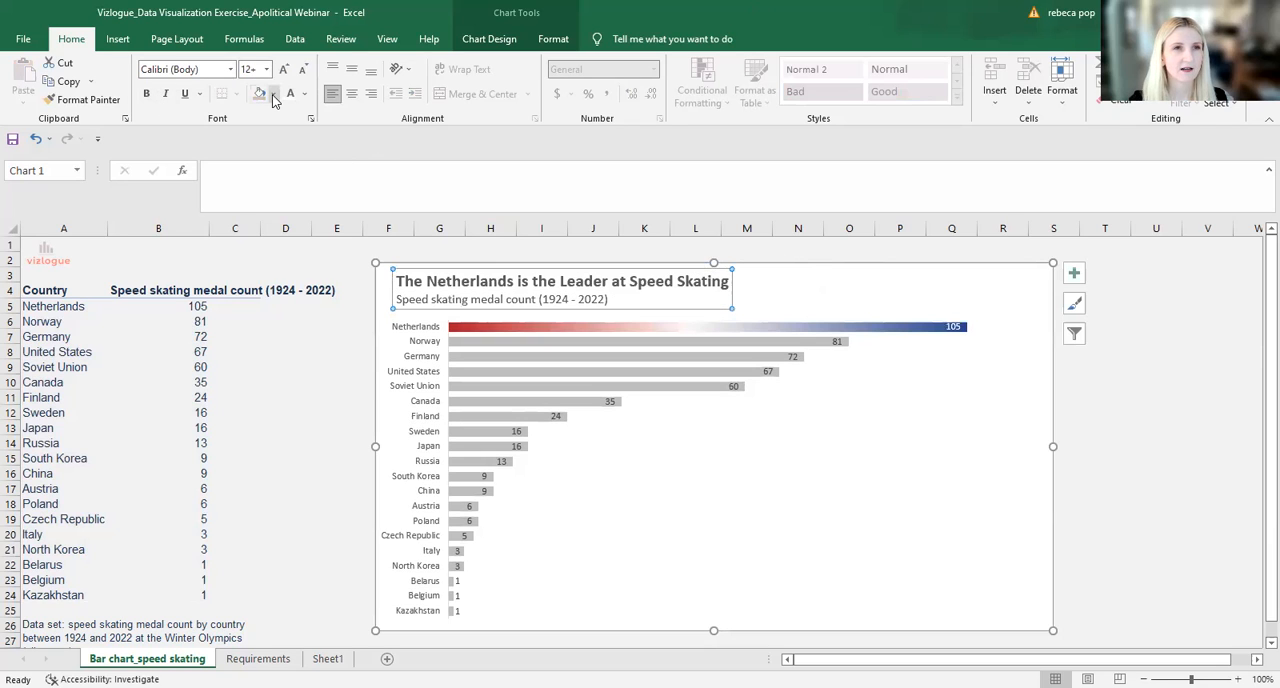
pyautogui.click(304, 94)
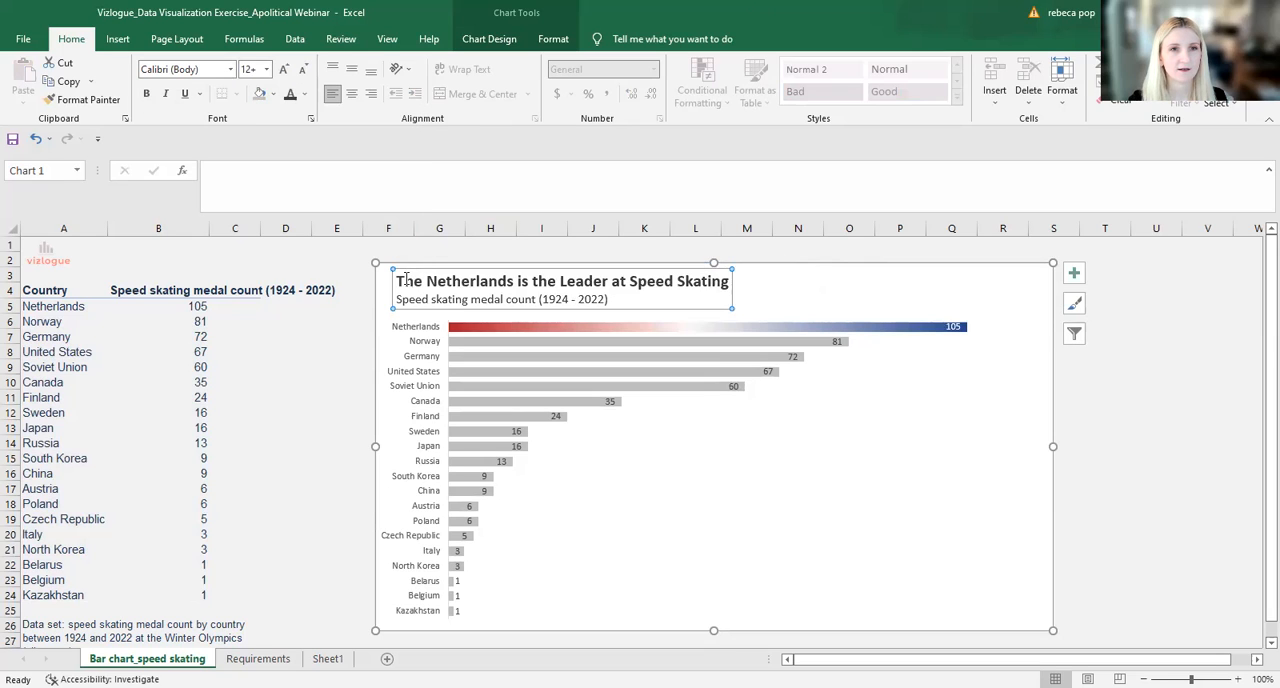
pyautogui.click(284, 69)
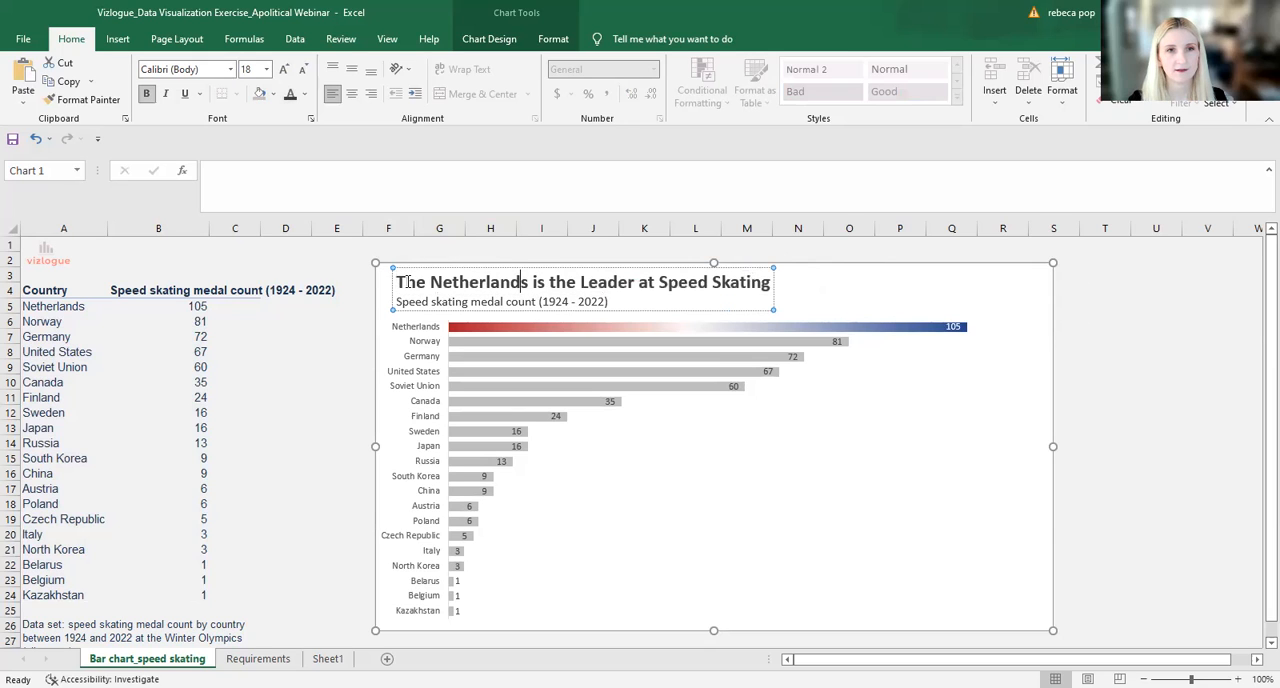
pyautogui.doubleClick(462, 282)
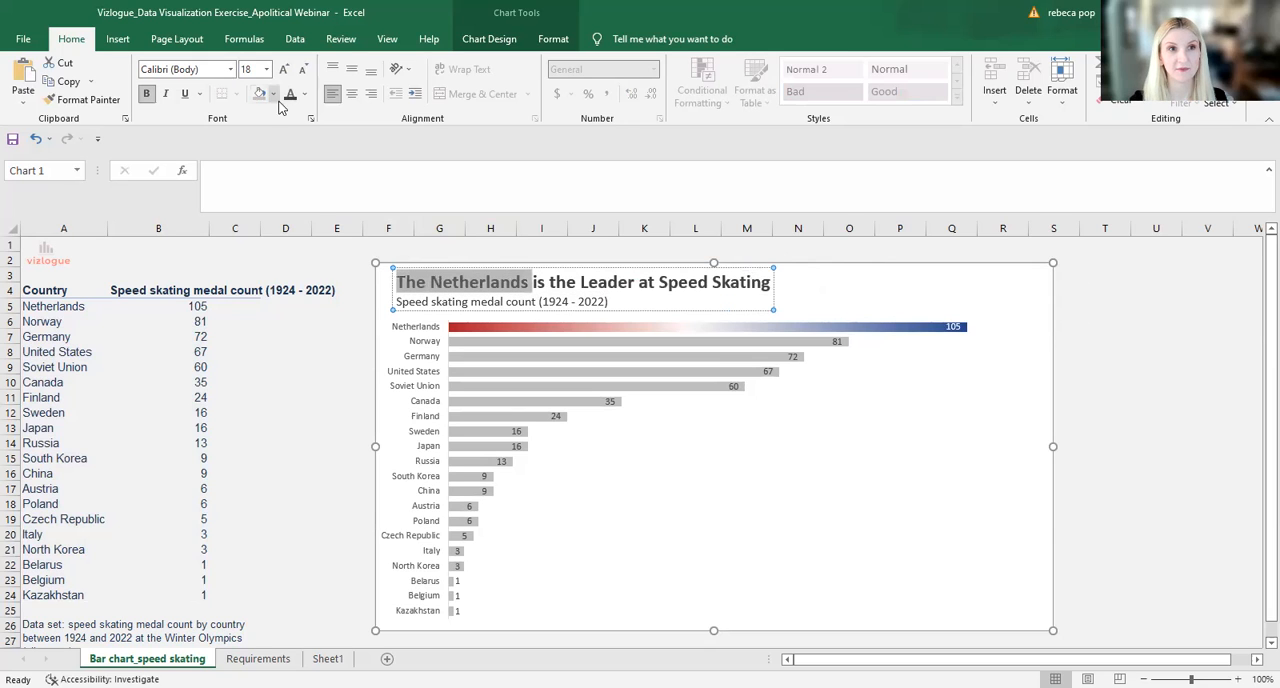
pyautogui.click(303, 93)
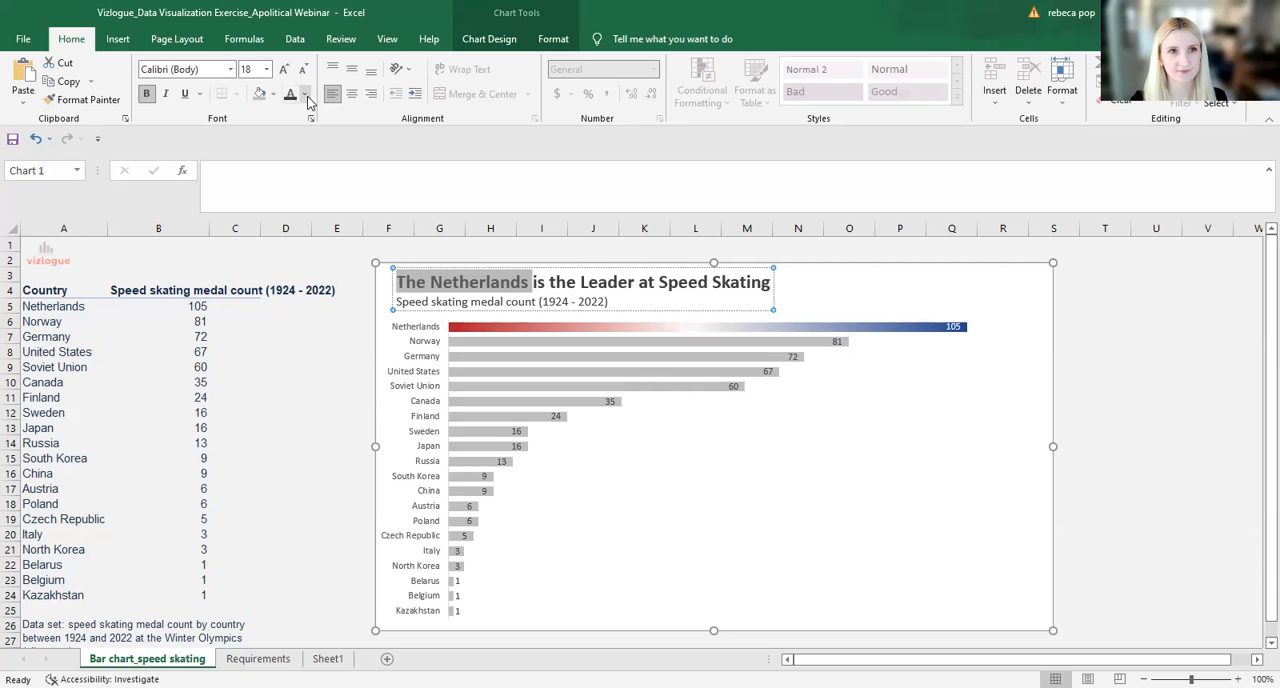
pyautogui.click(304, 94)
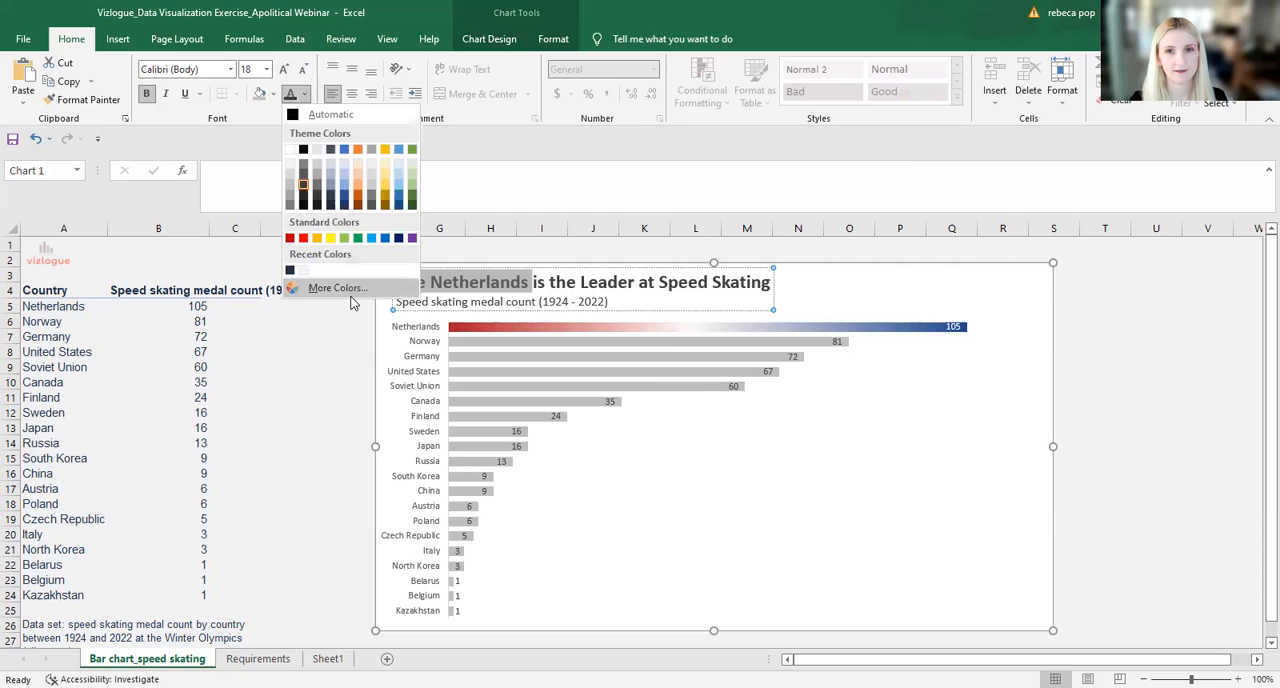
pyautogui.click(337, 288)
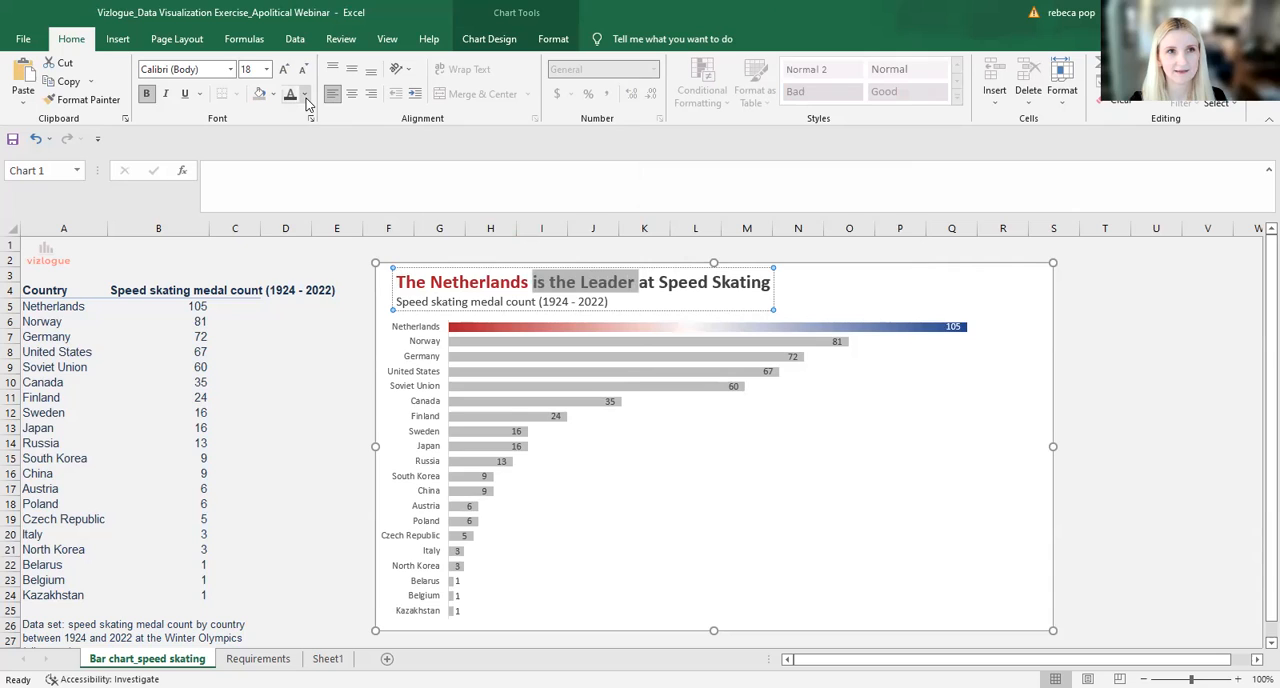
# Step: Make 'is the Leader' gray and 'at Speed Skating' custom dark blue #21468b
pyautogui.click(306, 94)
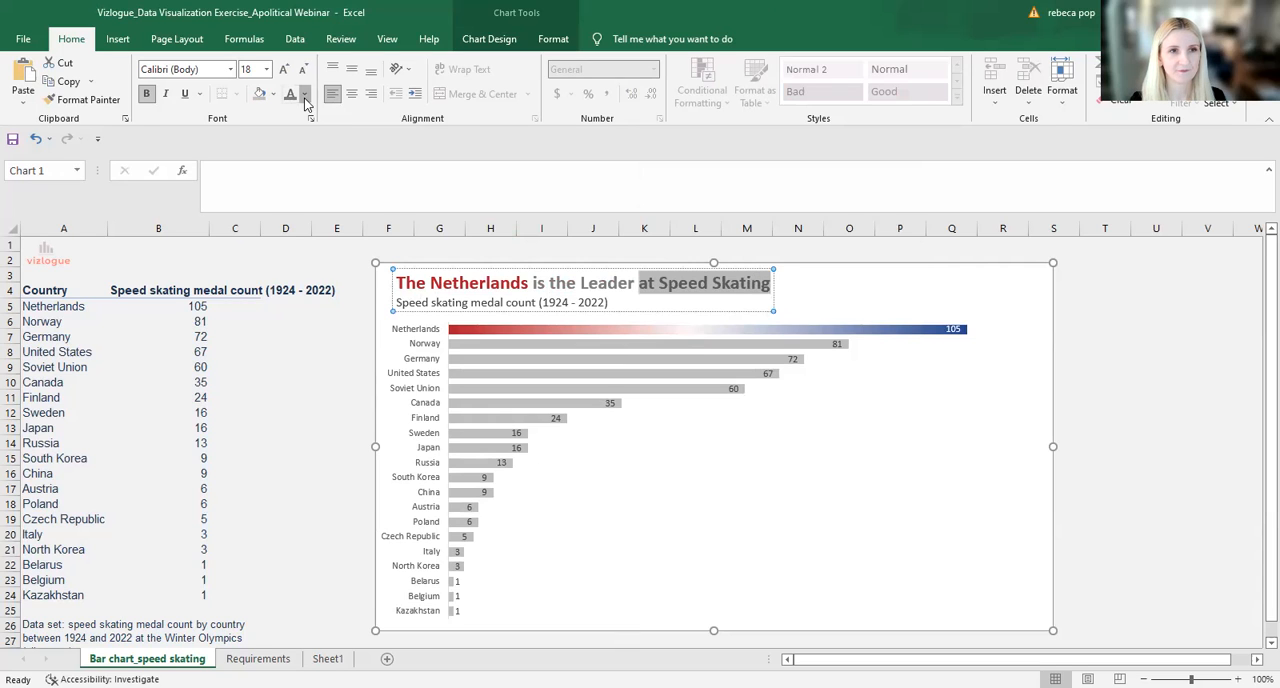
pyautogui.click(304, 94)
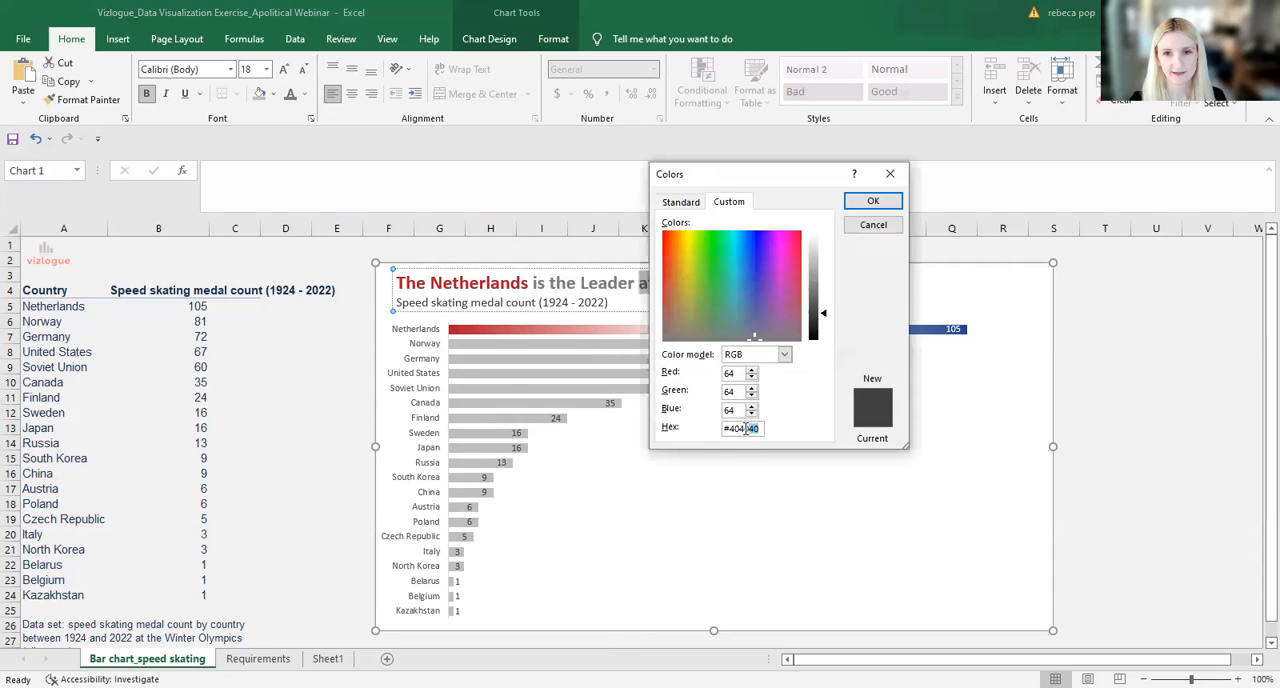
pyautogui.write('#21468b')
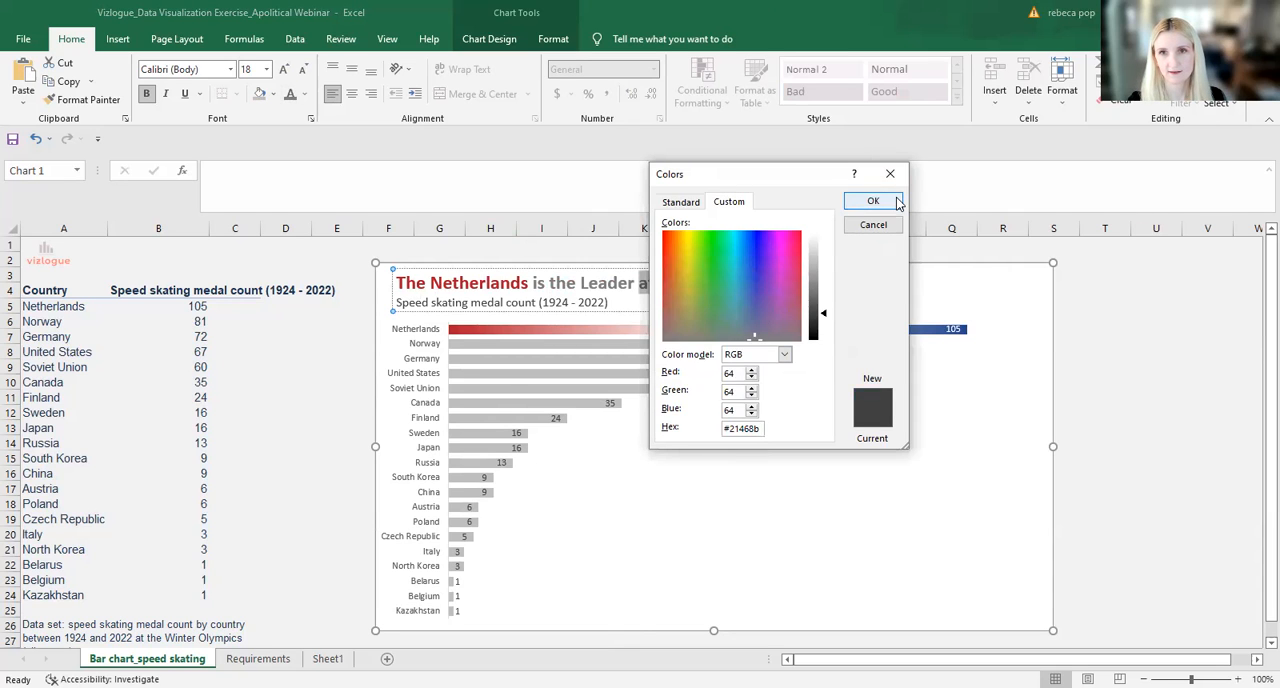
pyautogui.click(872, 201)
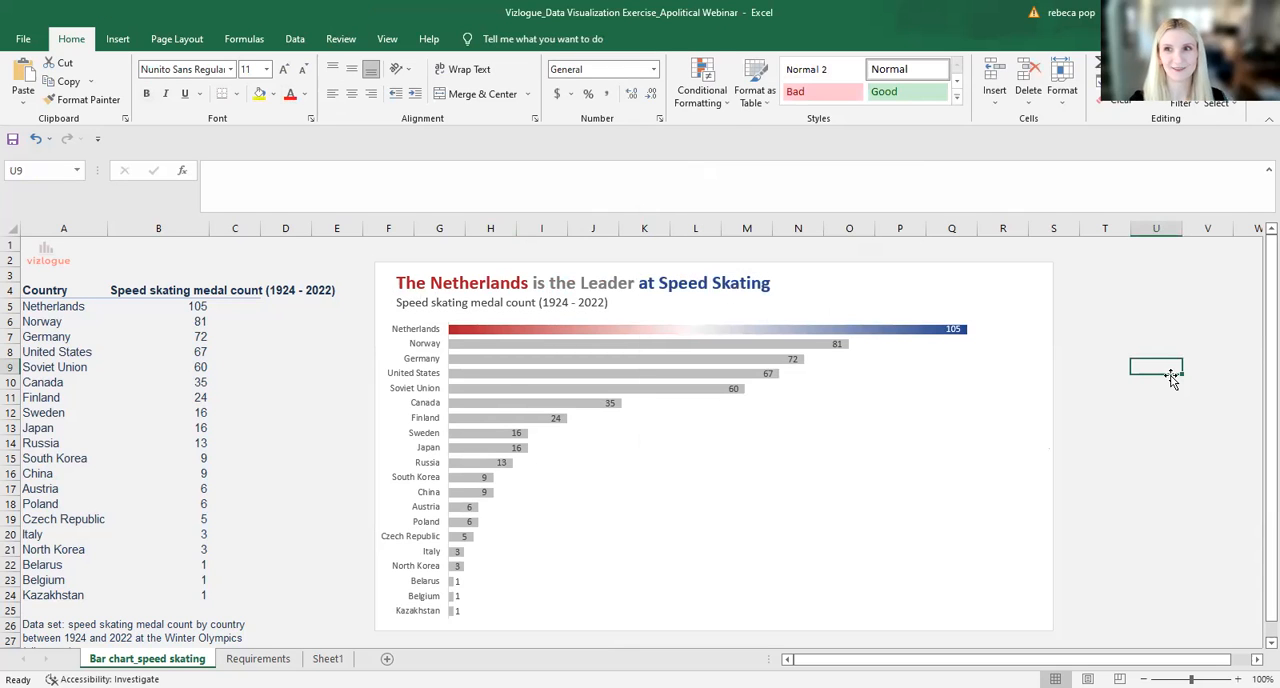
pyautogui.moveTo(515, 438)
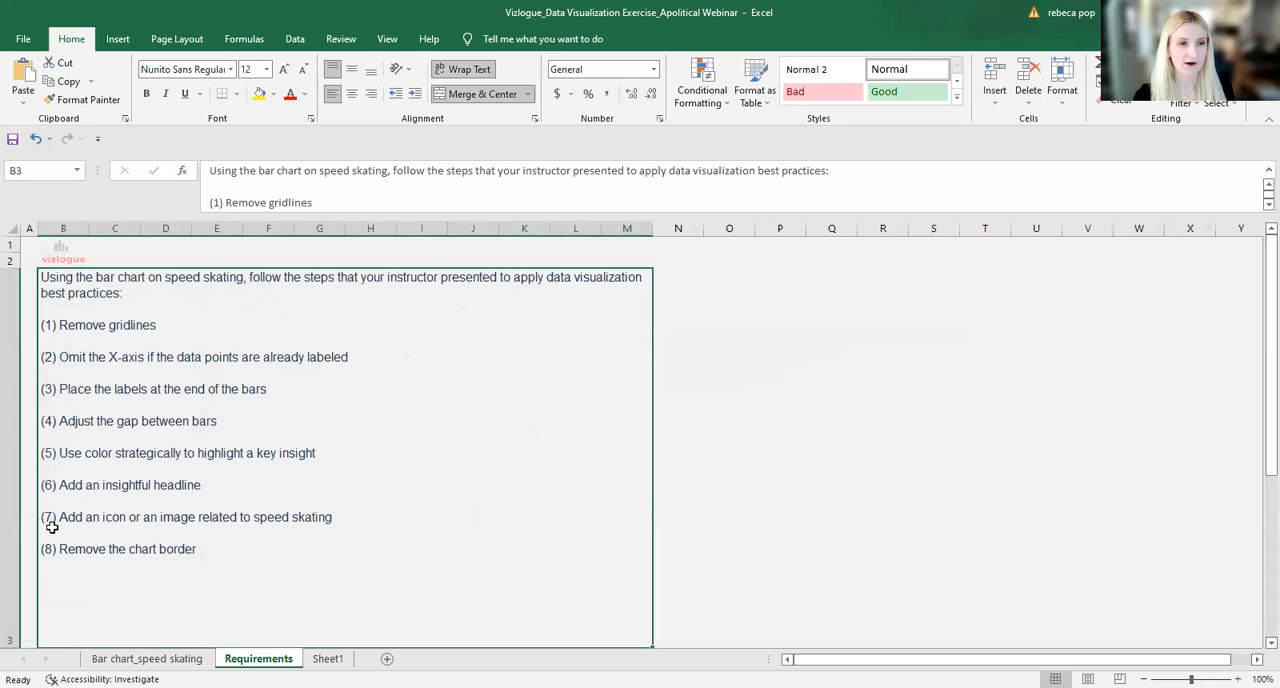
pyautogui.moveTo(122, 600)
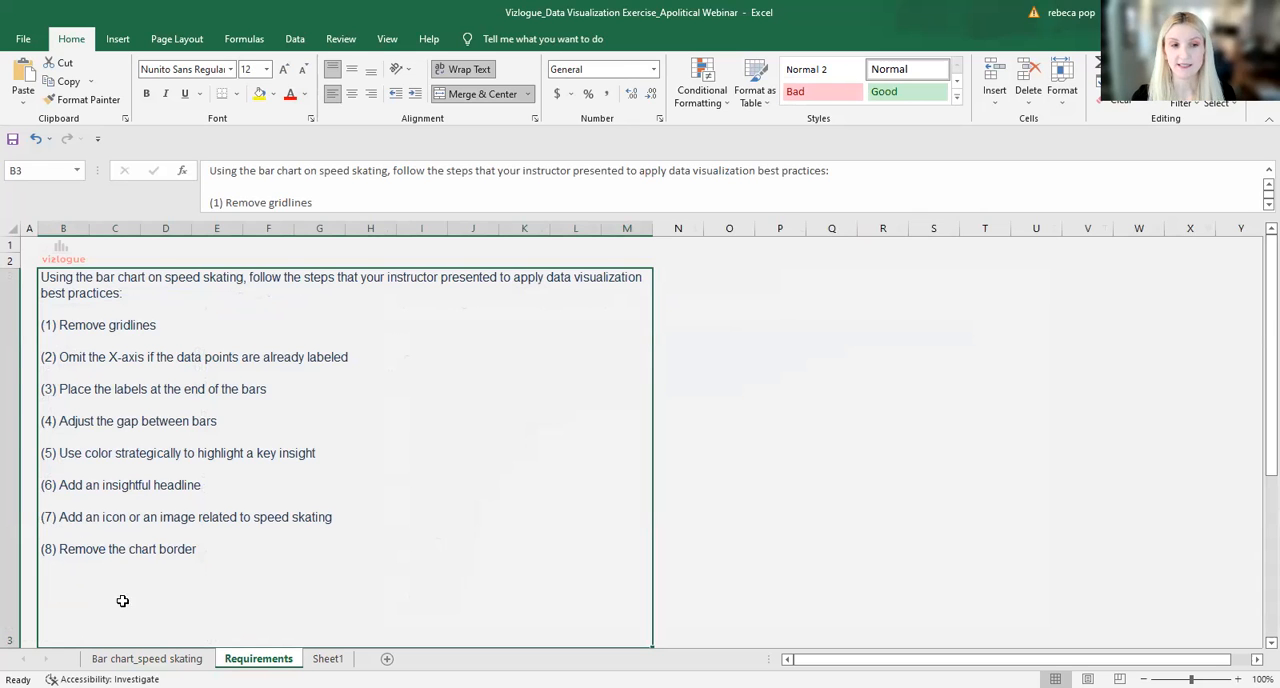
# Step: Switch to Sheet1, where the skater icon image is kept
pyautogui.click(328, 658)
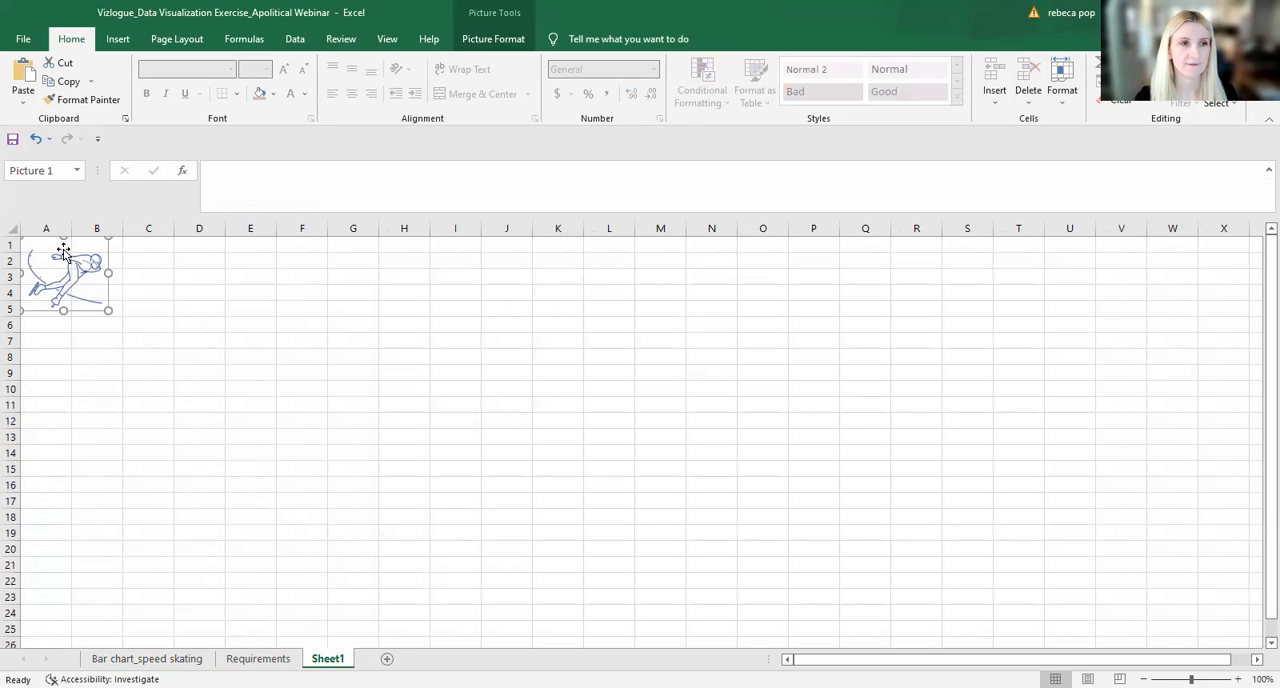
# Step: Bring the skater picture onto the bar chart and place it at the top-left corner
pyautogui.moveTo(62, 277); pyautogui.dragTo(127, 296)
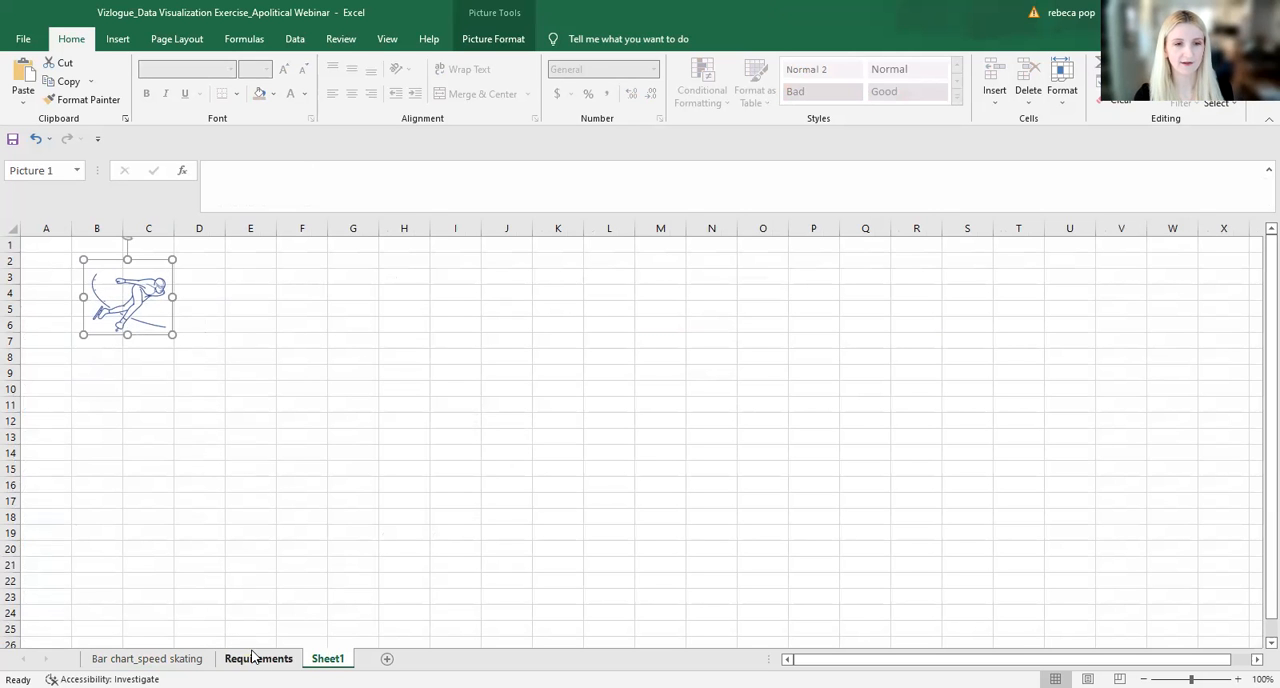
pyautogui.click(146, 658)
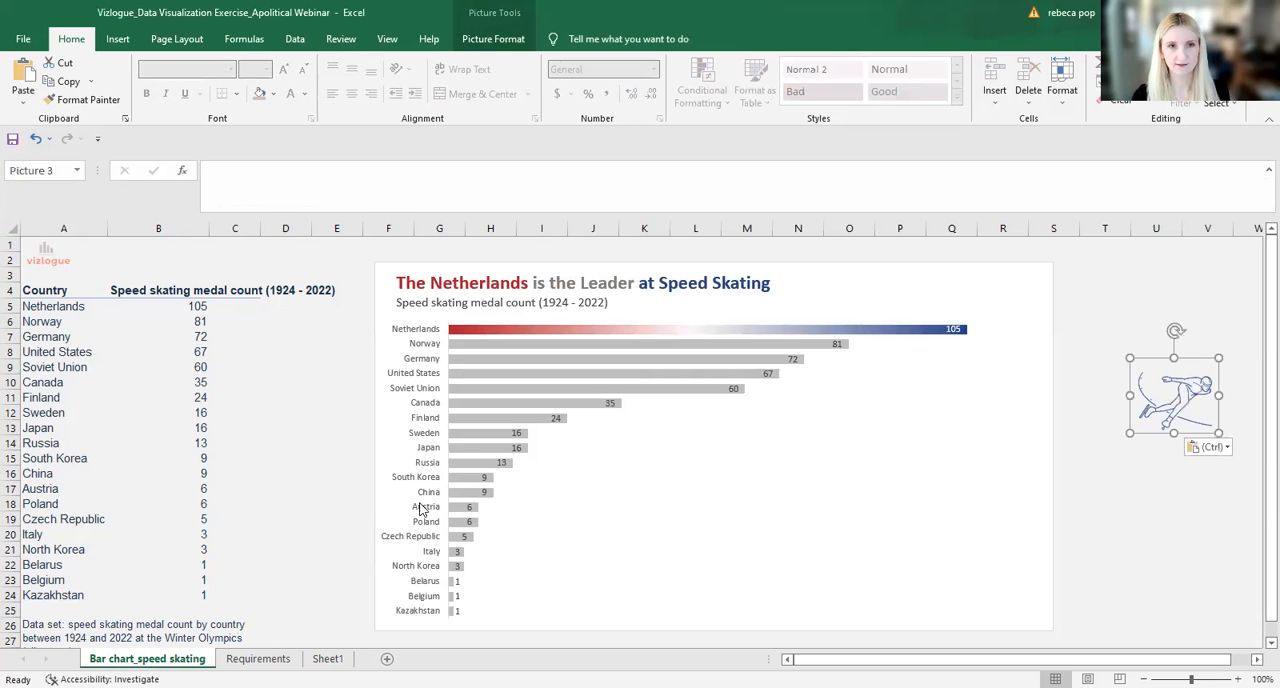
pyautogui.moveTo(1170, 390); pyautogui.dragTo(630, 330)
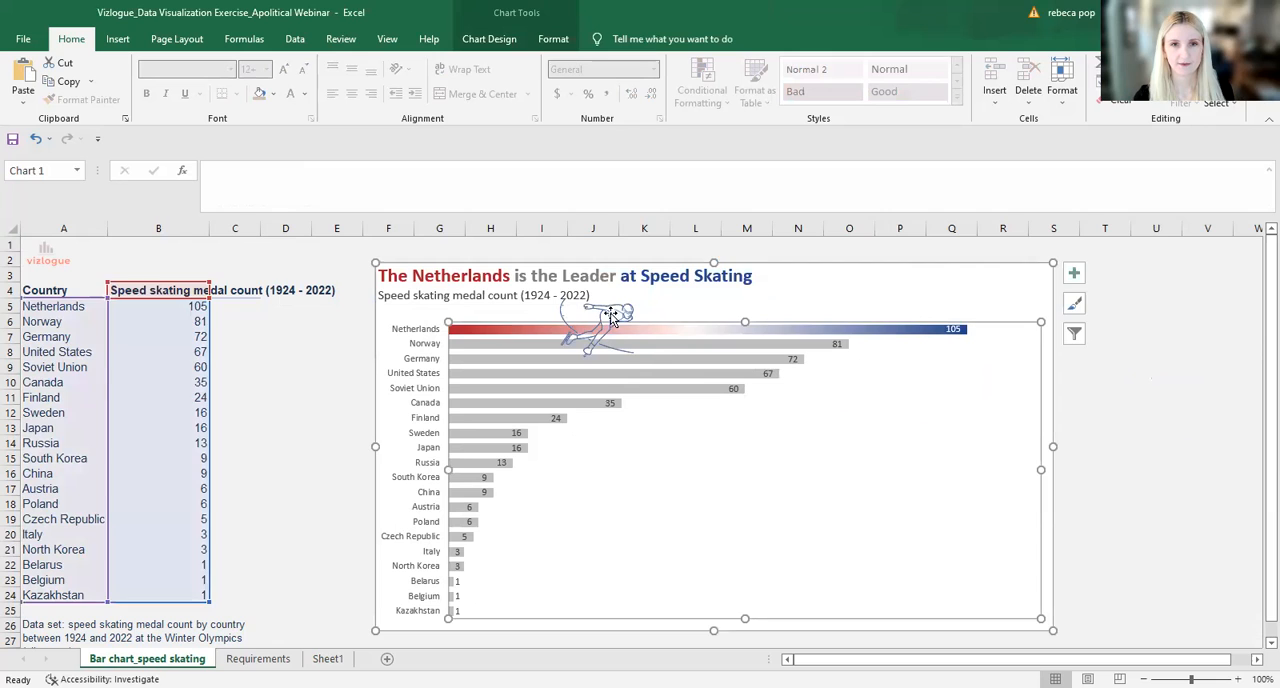
pyautogui.click(595, 320)
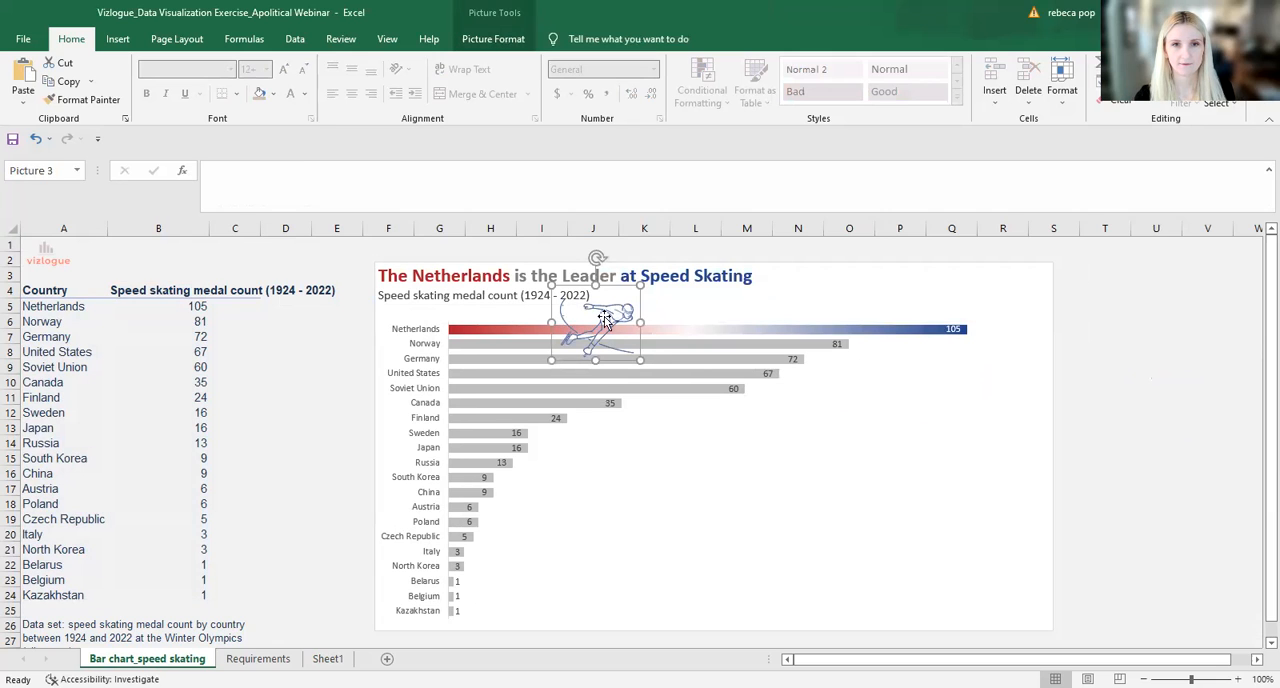
pyautogui.moveTo(595, 320); pyautogui.dragTo(415, 300)
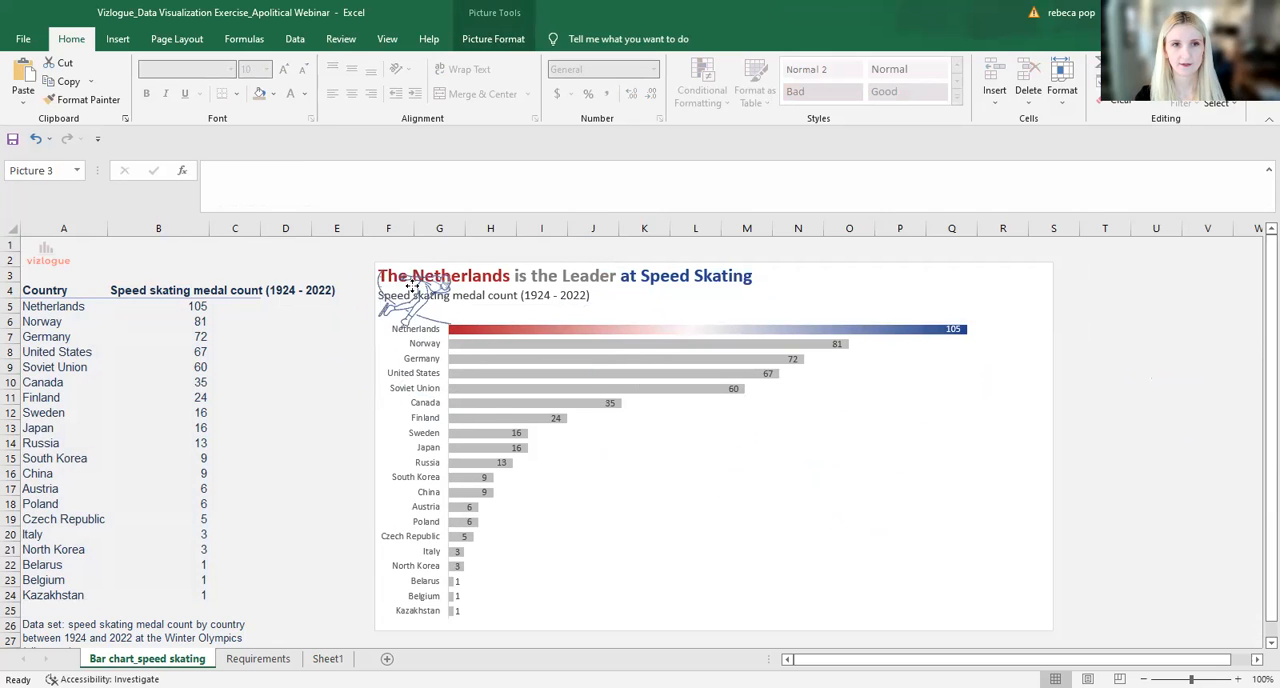
# Step: Shift the chart headline right so it sits beside the skater icon
pyautogui.click(410, 280)
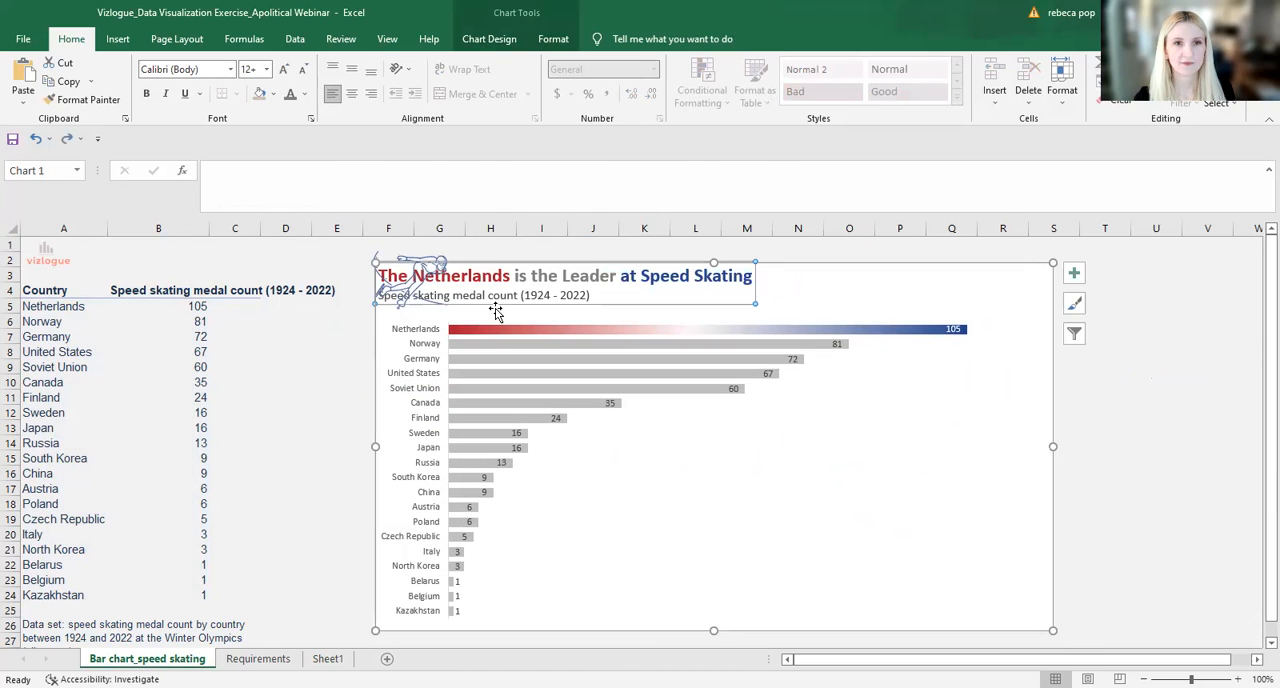
pyautogui.moveTo(585, 305)
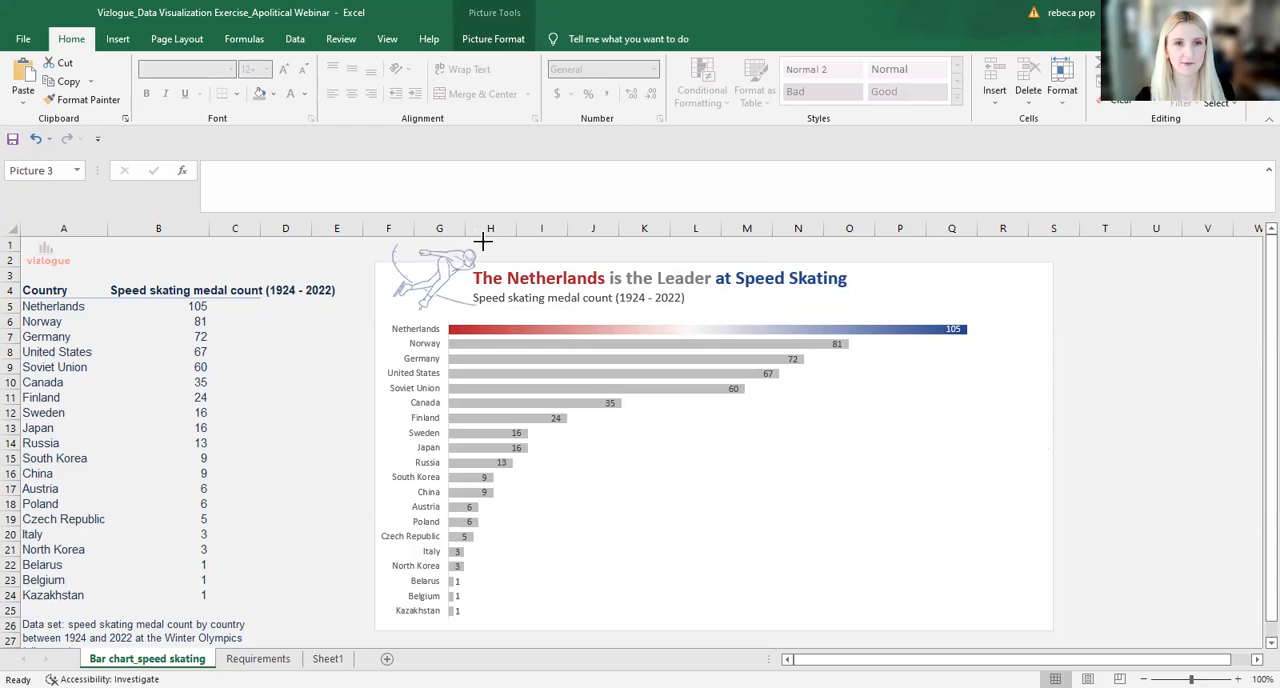
pyautogui.click(435, 280)
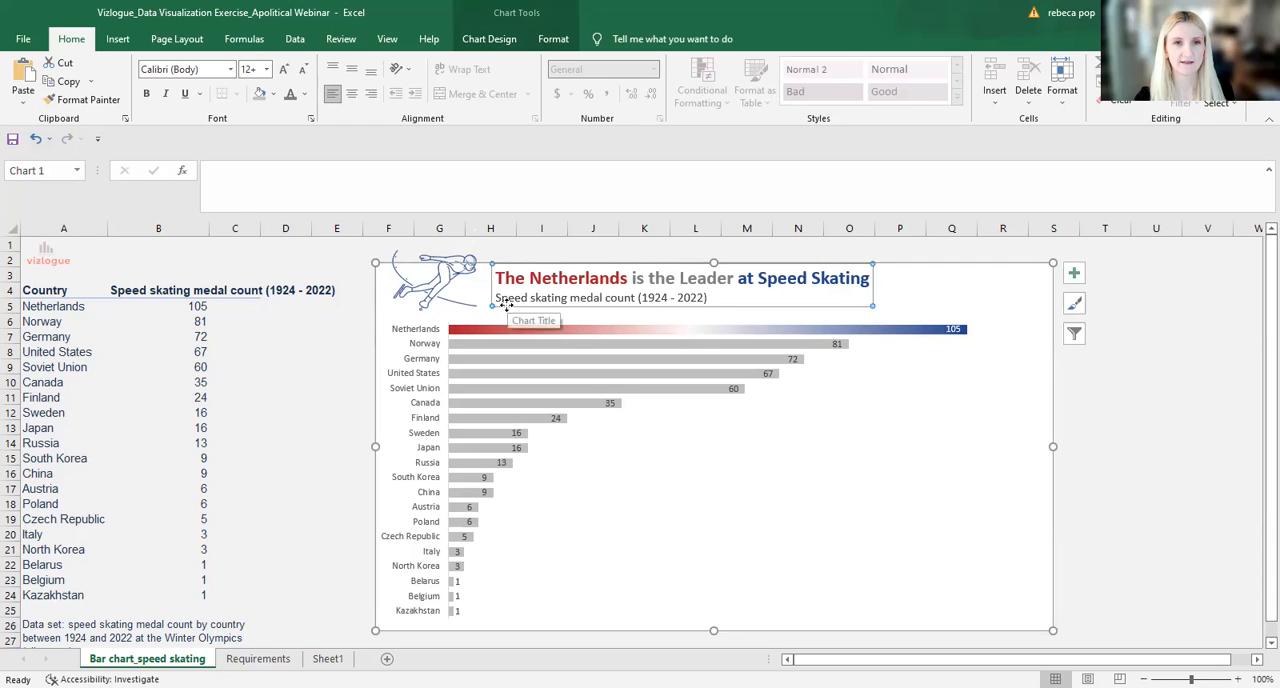
pyautogui.click(1156, 366)
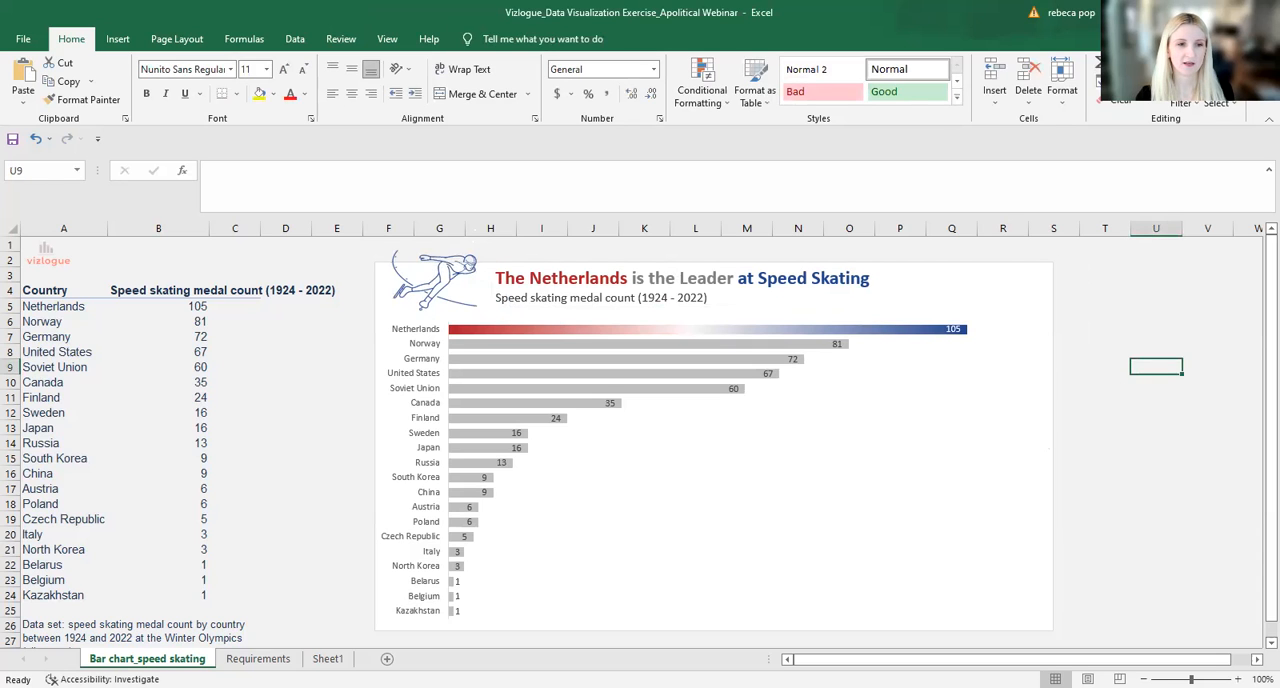
# Step: Check the Requirements sheet, then return to the bar chart sheet
pyautogui.click(258, 658)
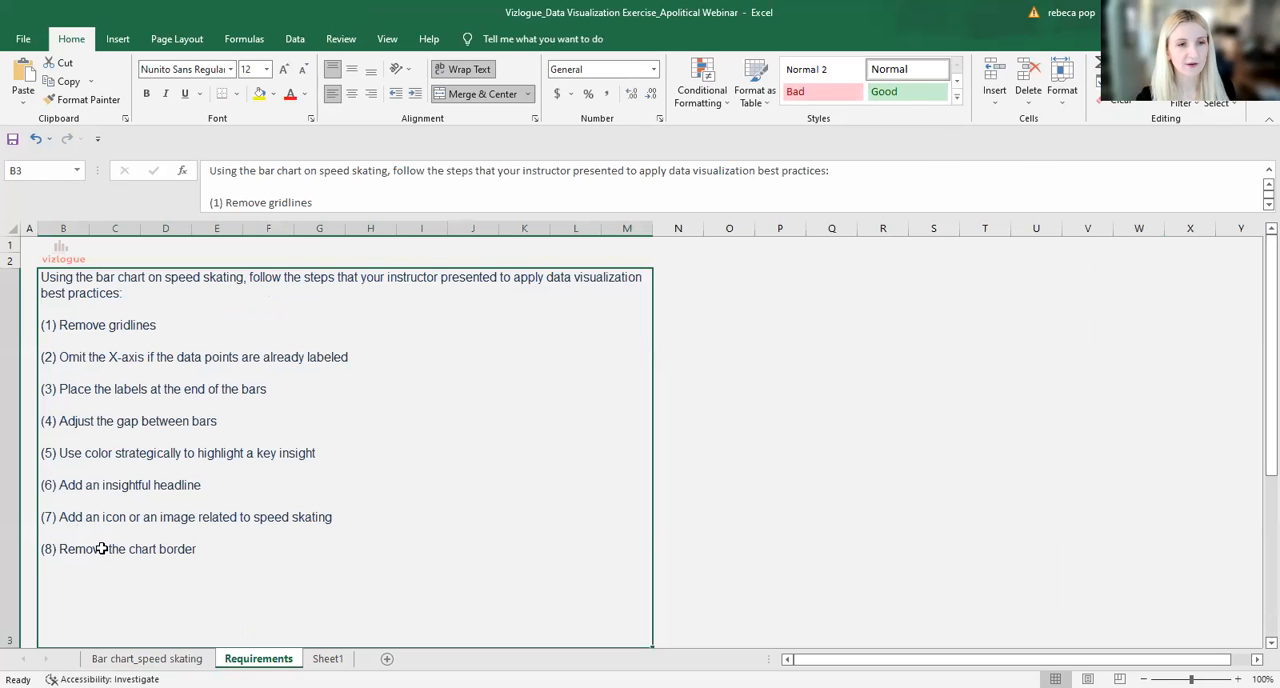
pyautogui.click(146, 658)
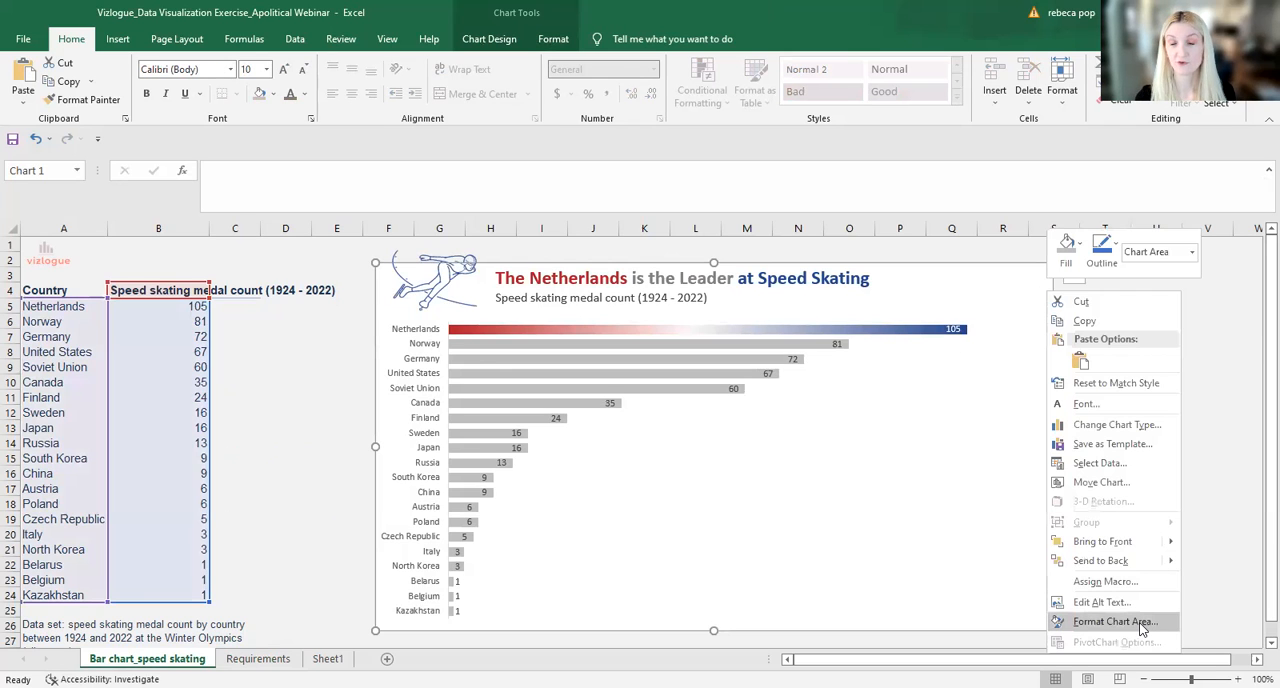
# Step: Set the chart area border to No line and its fill to No fill
pyautogui.click(1114, 621)
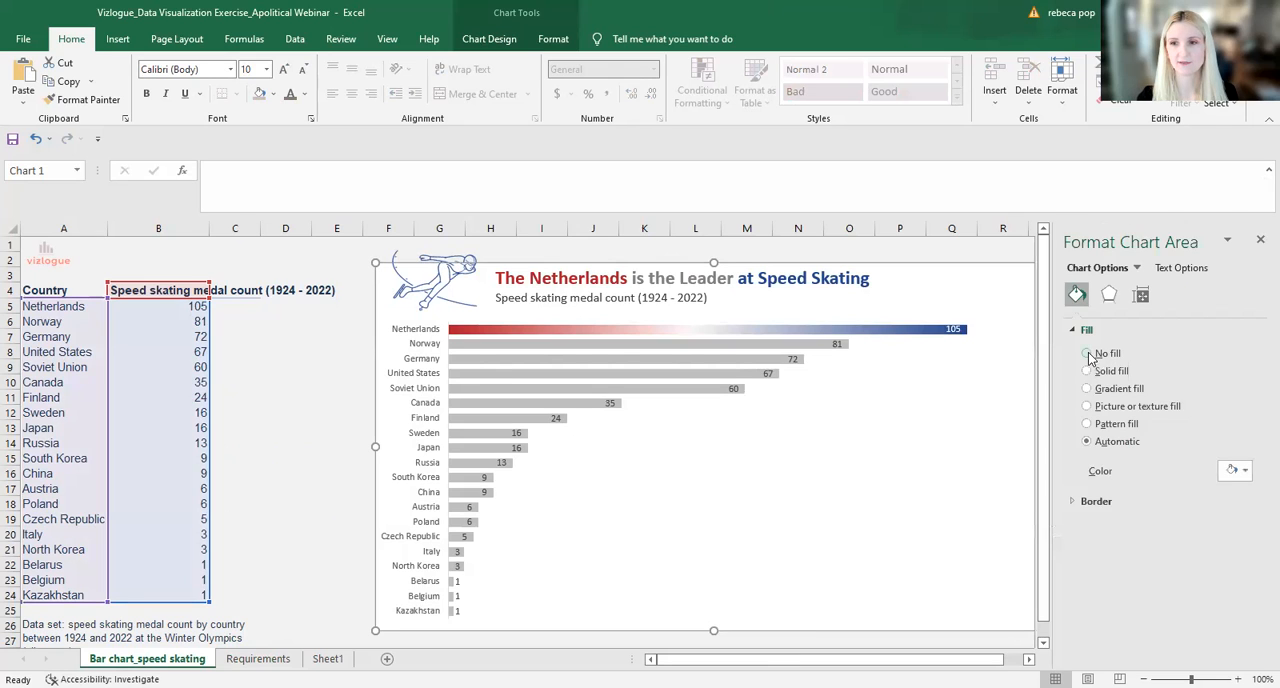
pyautogui.click(1096, 501)
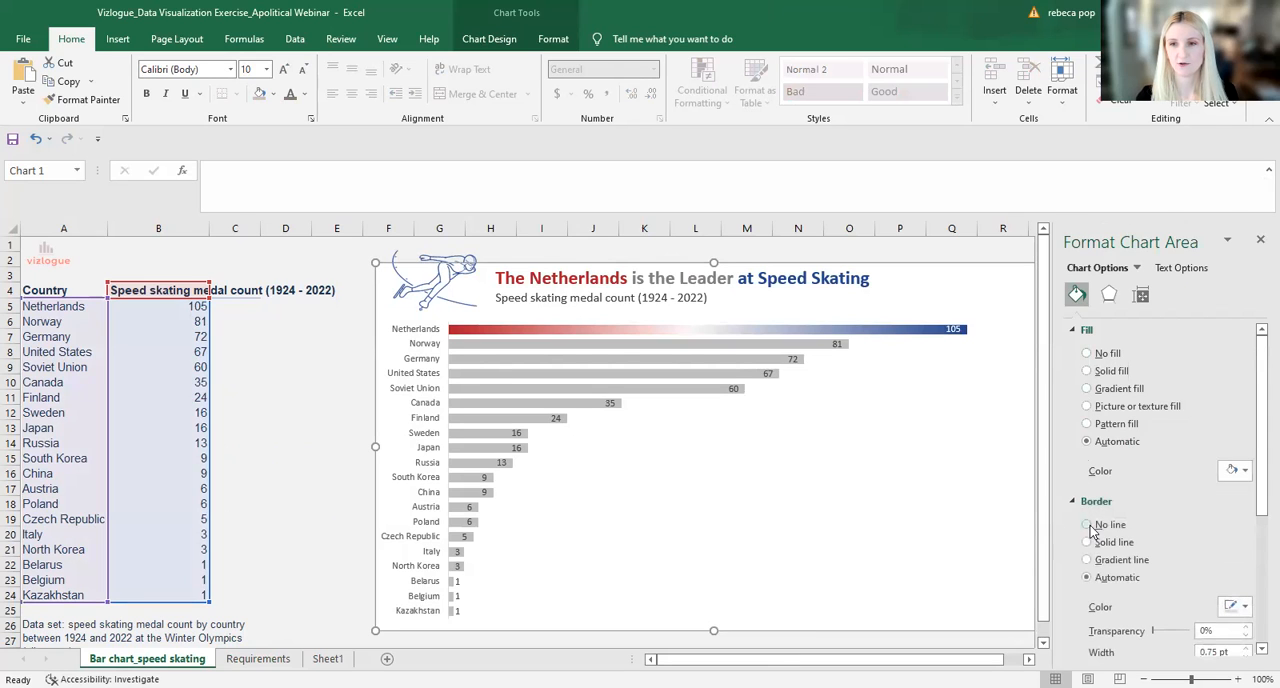
pyautogui.click(1087, 524)
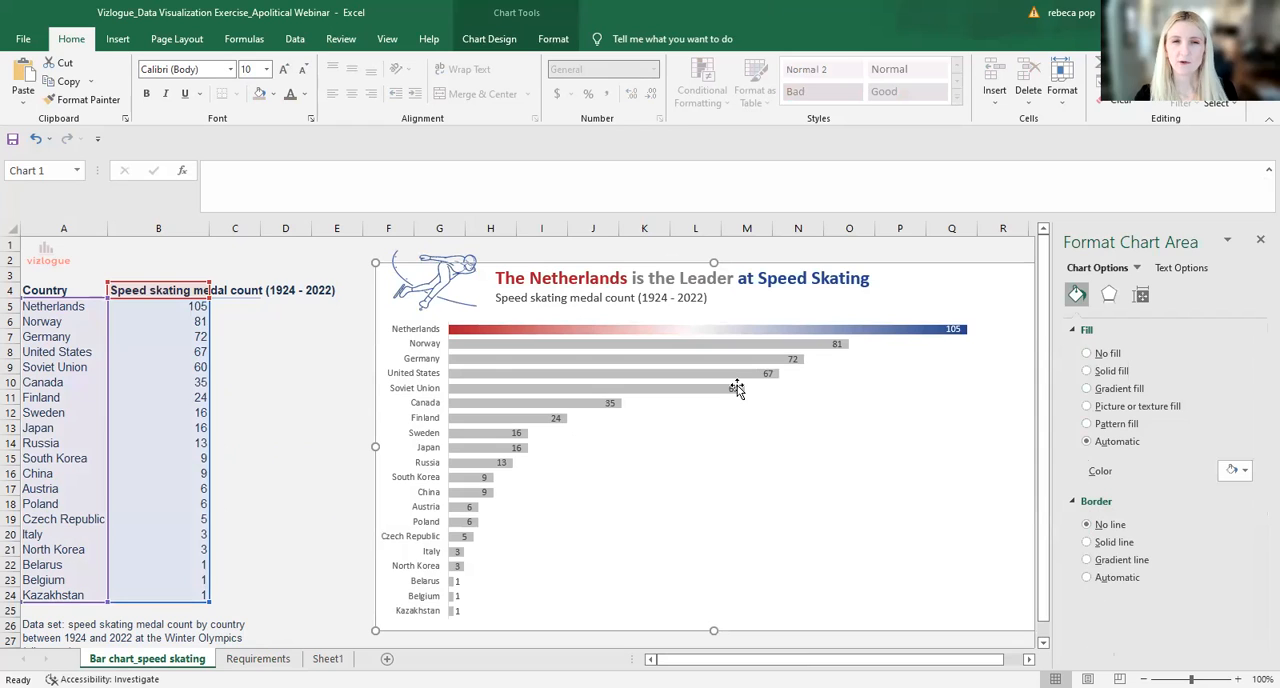
pyautogui.moveTo(583, 487)
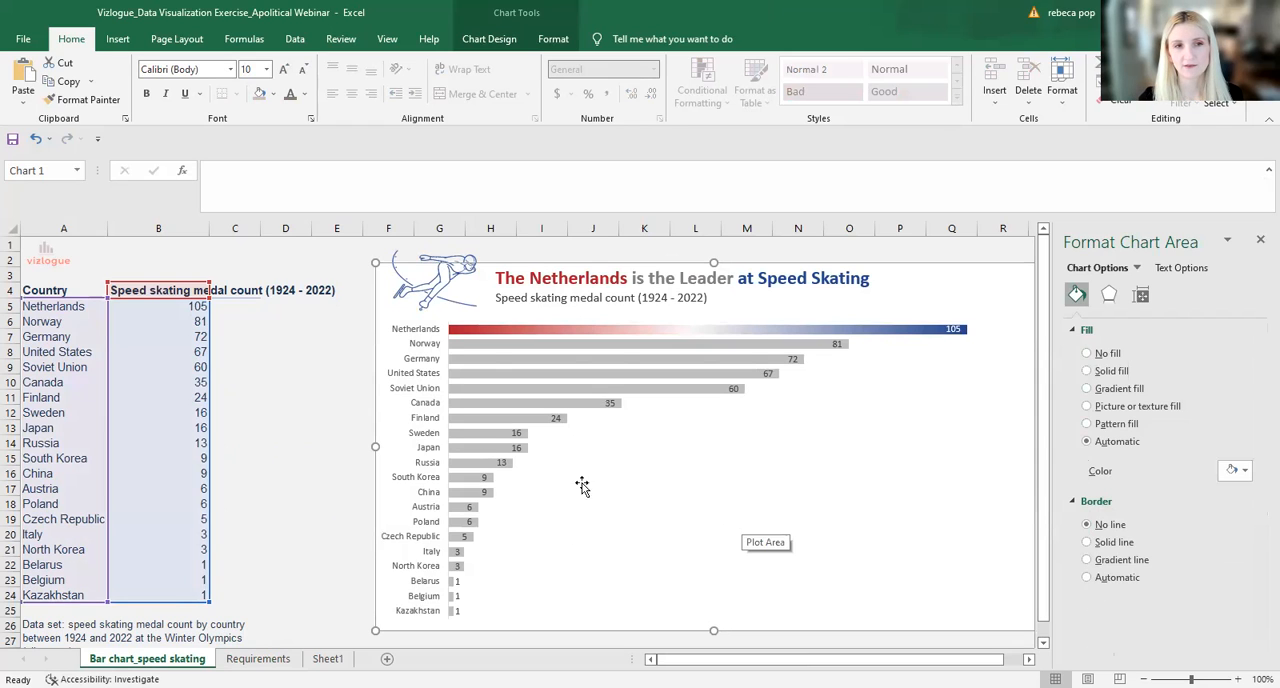
pyautogui.moveTo(505, 448)
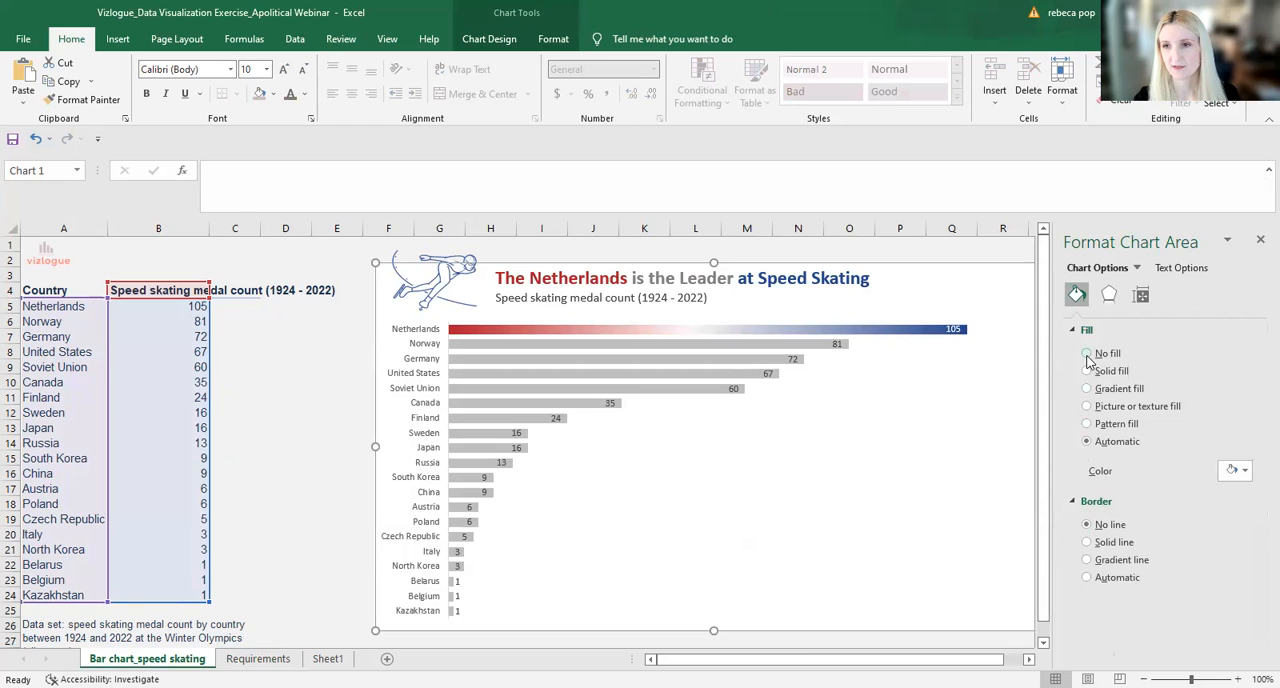
pyautogui.click(1260, 240)
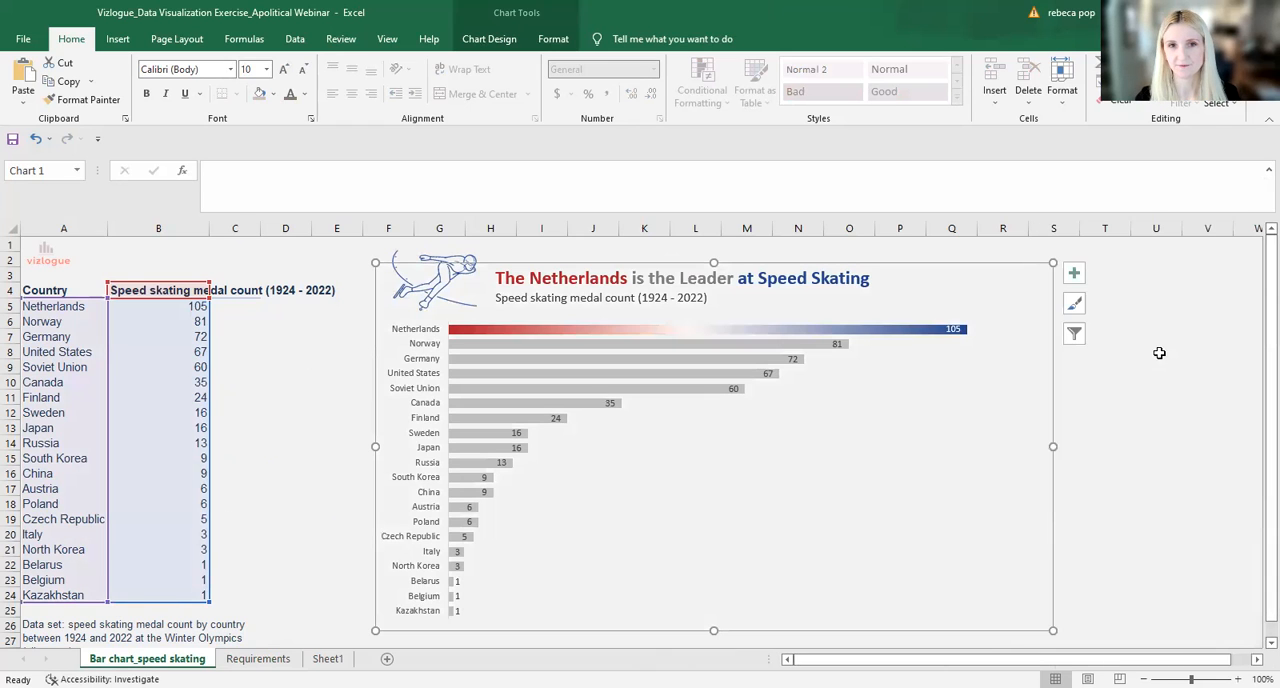
pyautogui.click(1156, 351)
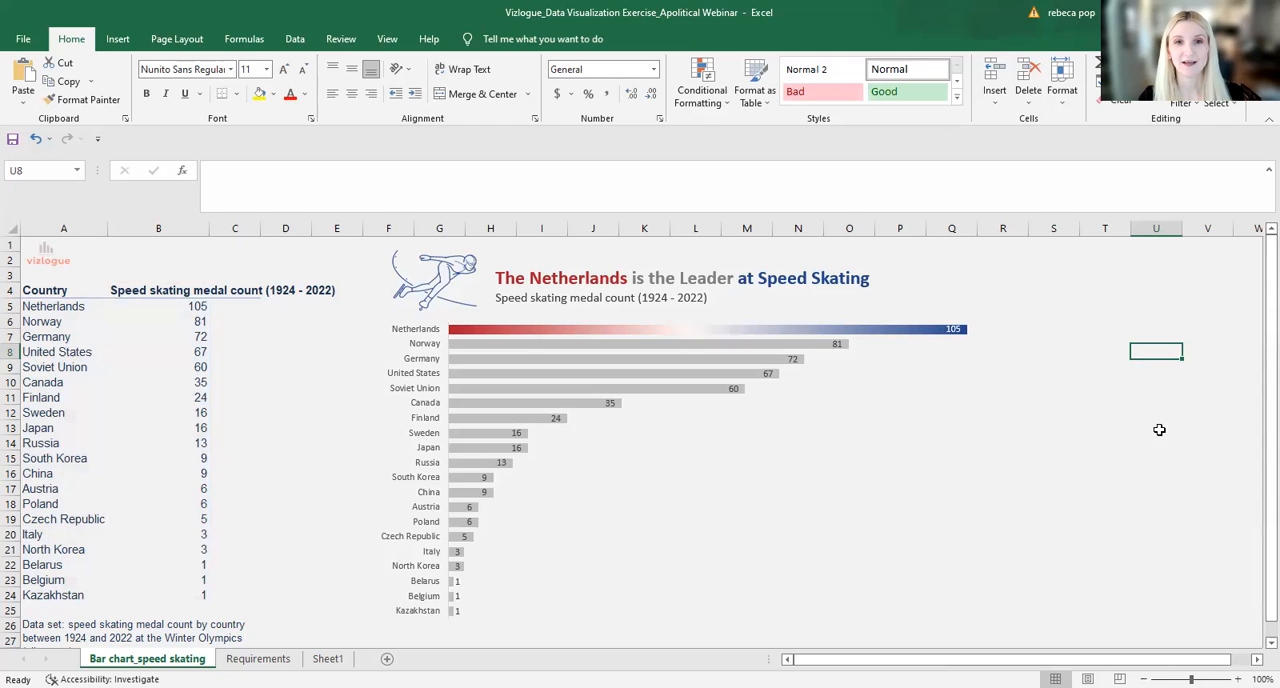
pyautogui.moveTo(1137, 430)
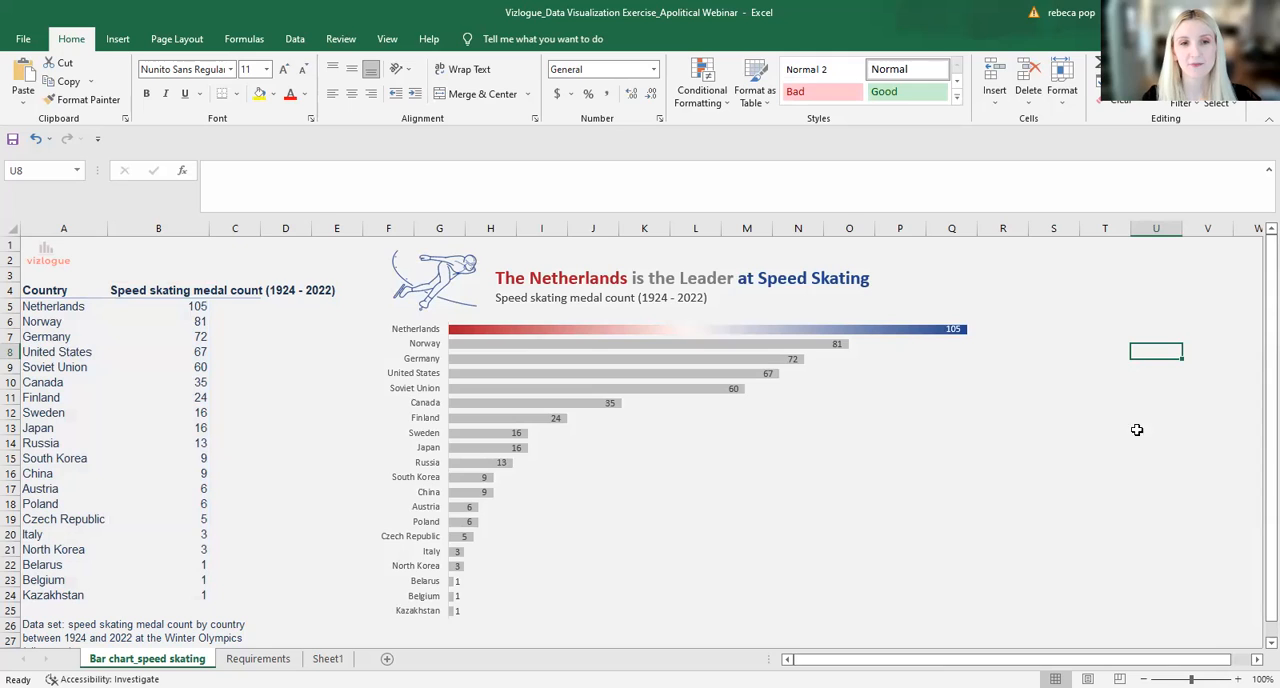
pyautogui.moveTo(611, 519)
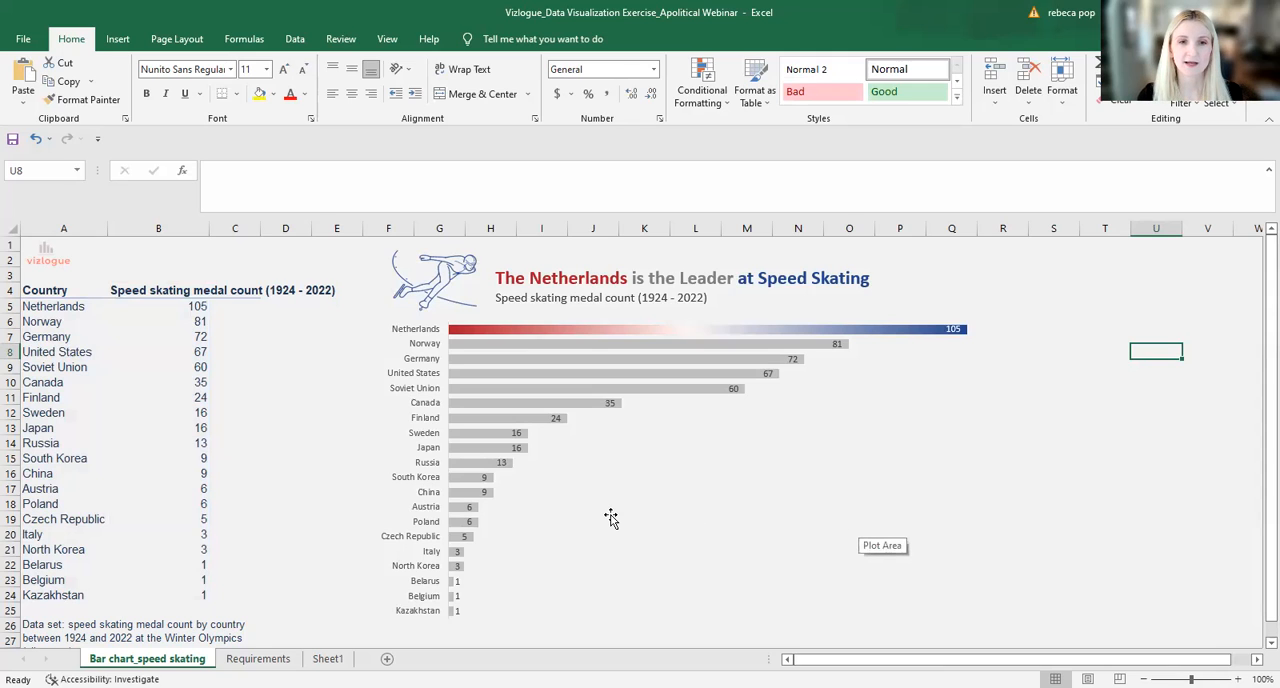